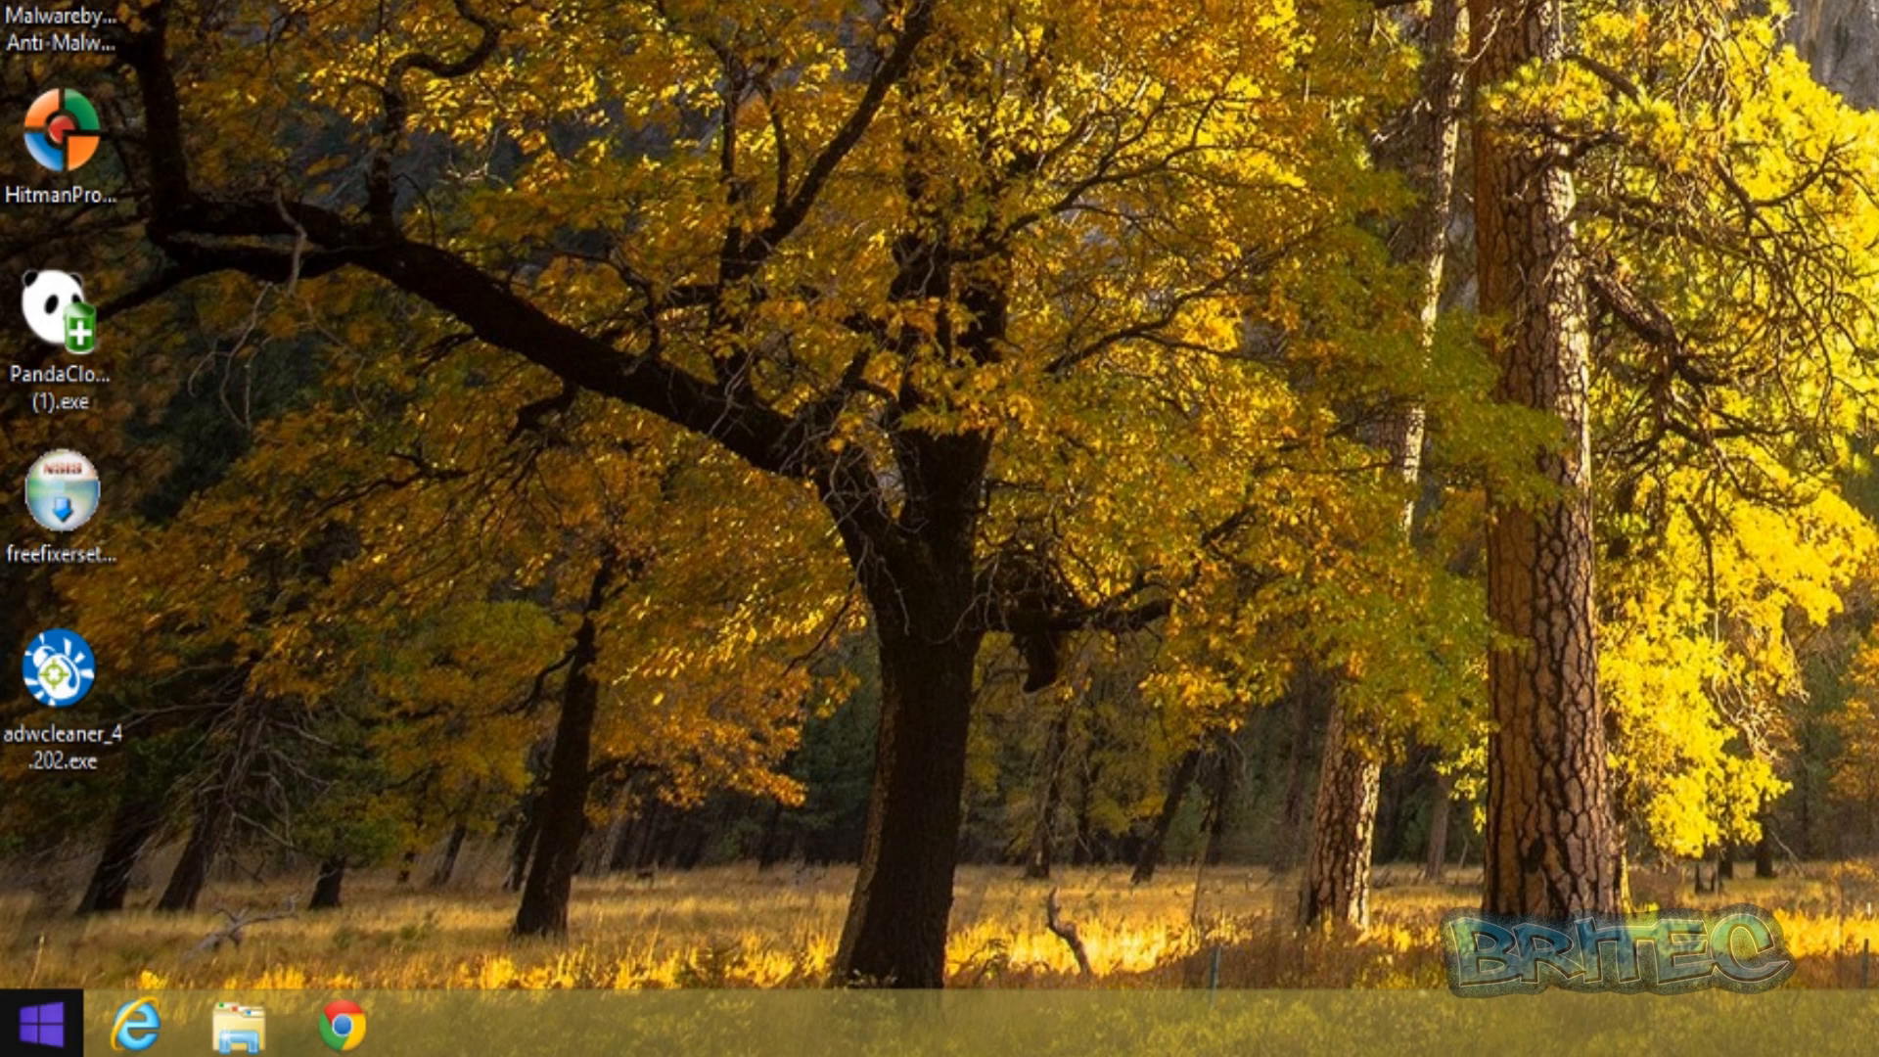
- Launch gpedit.msc from the Run dialog via the Start button's quick menu
right_click(24, 1027)
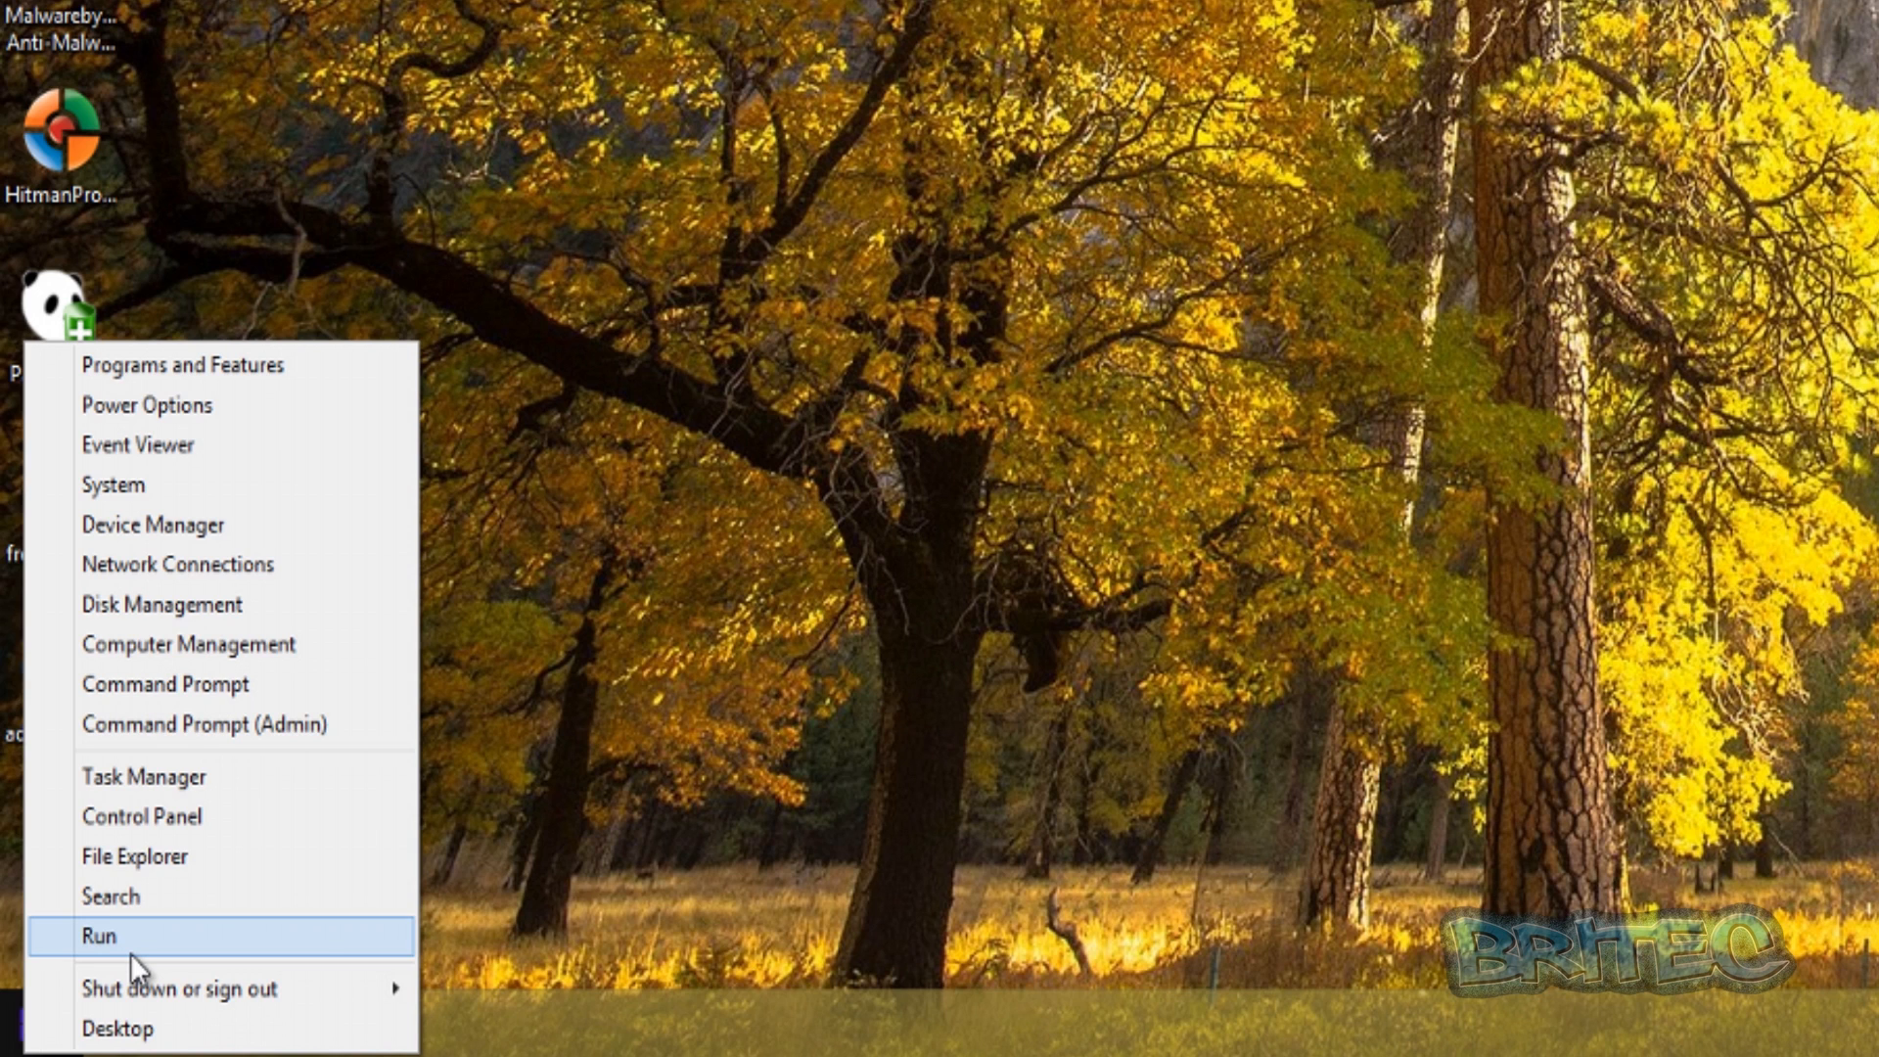
click(98, 936)
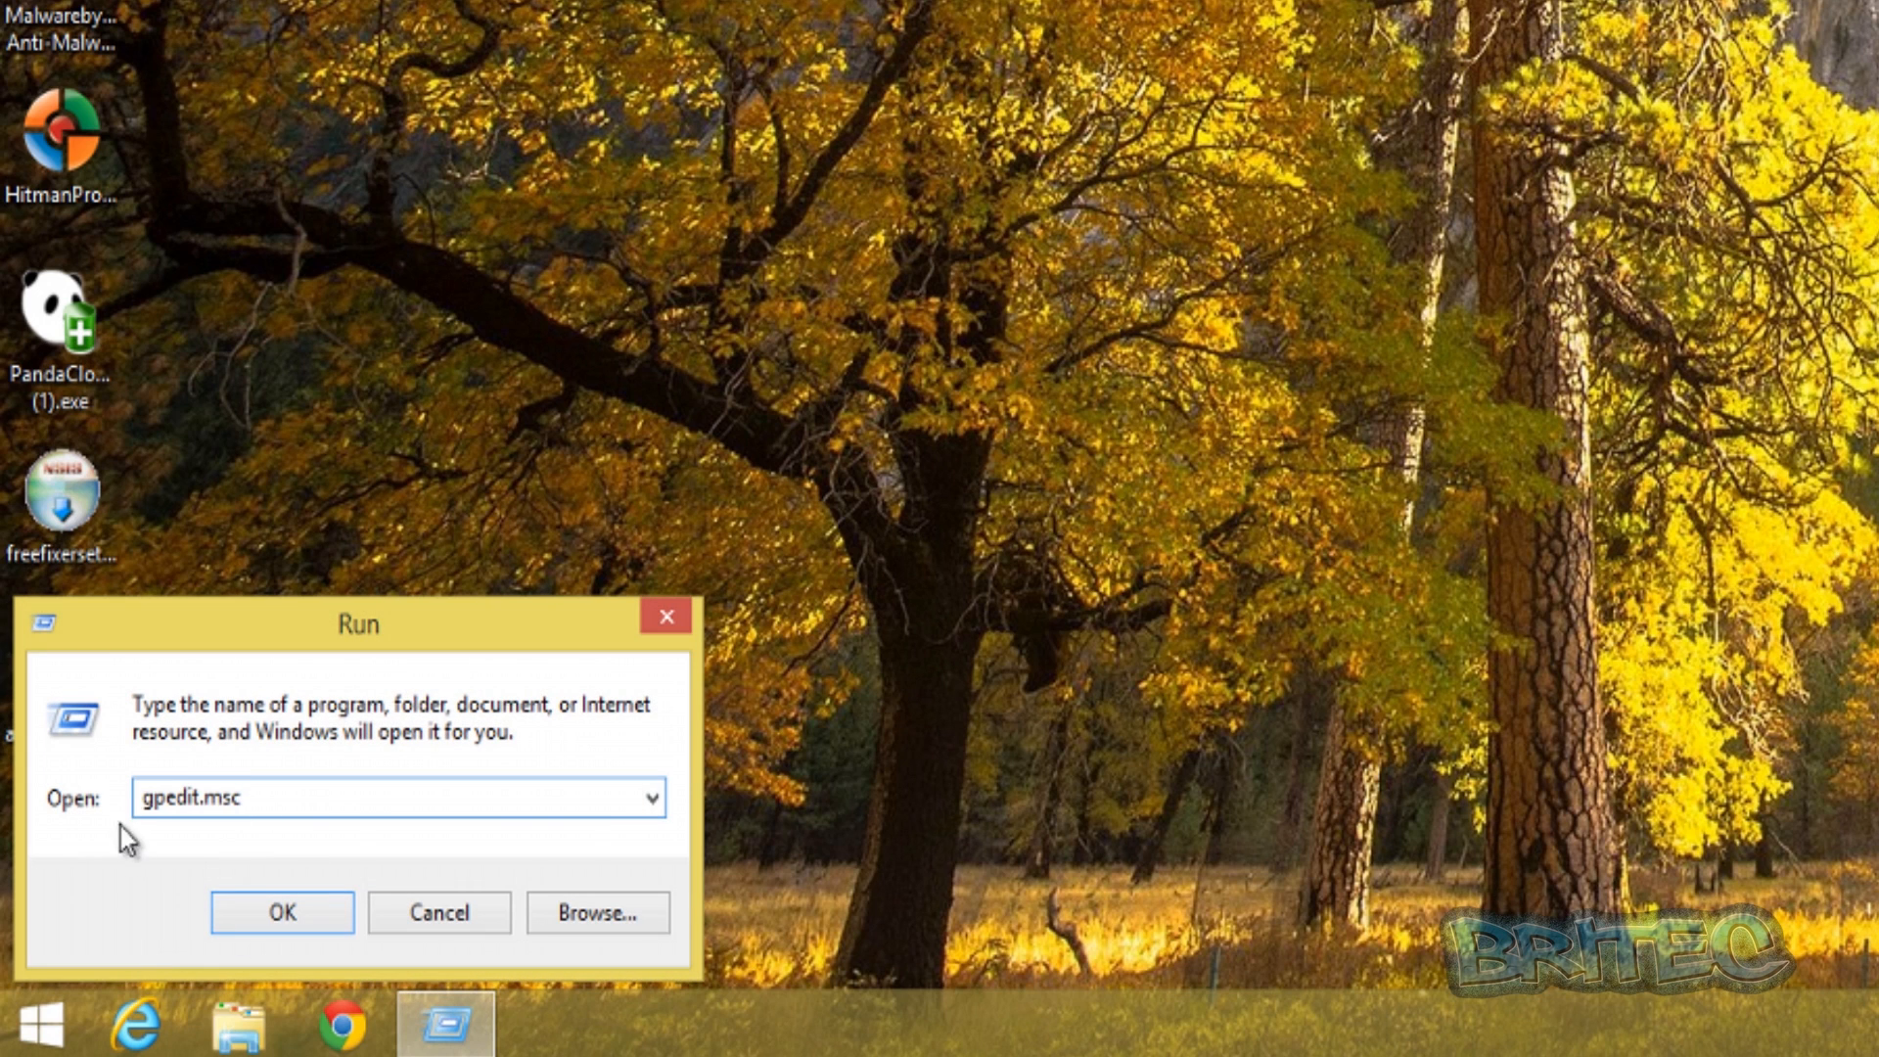
click(233, 798)
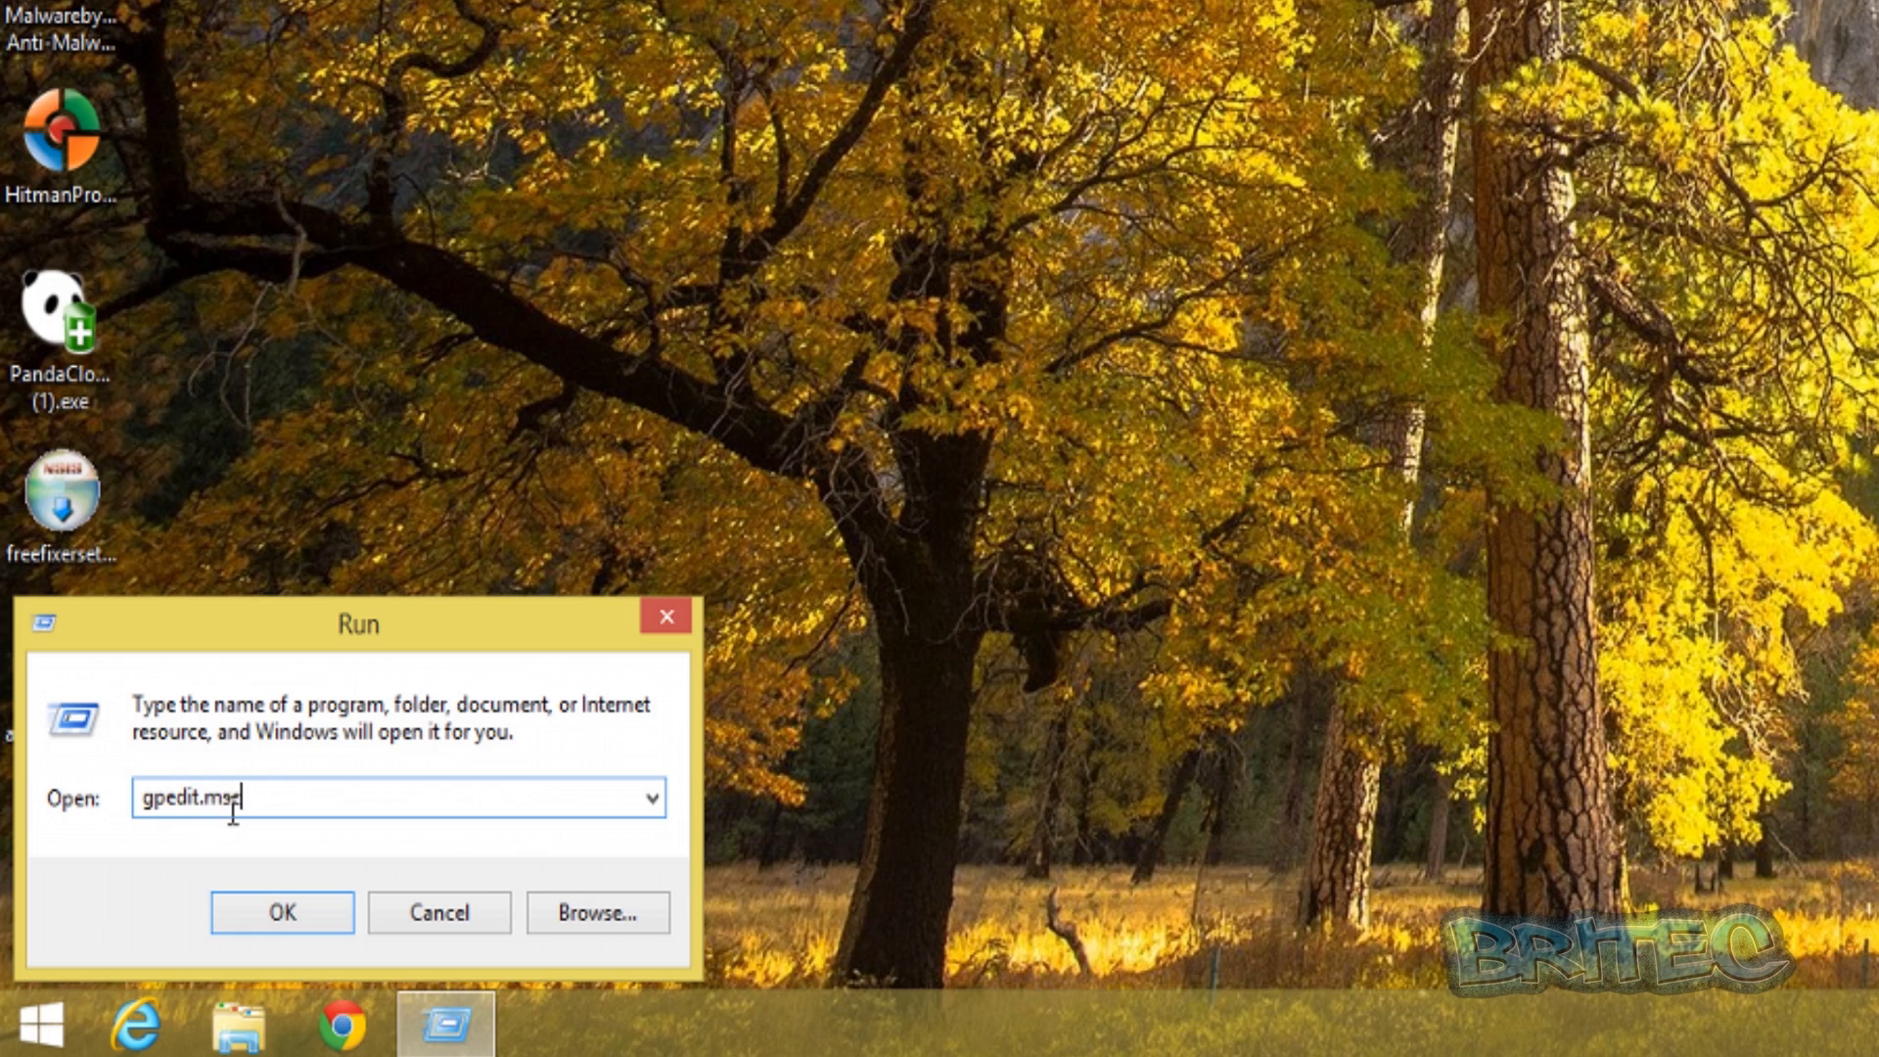
click(282, 912)
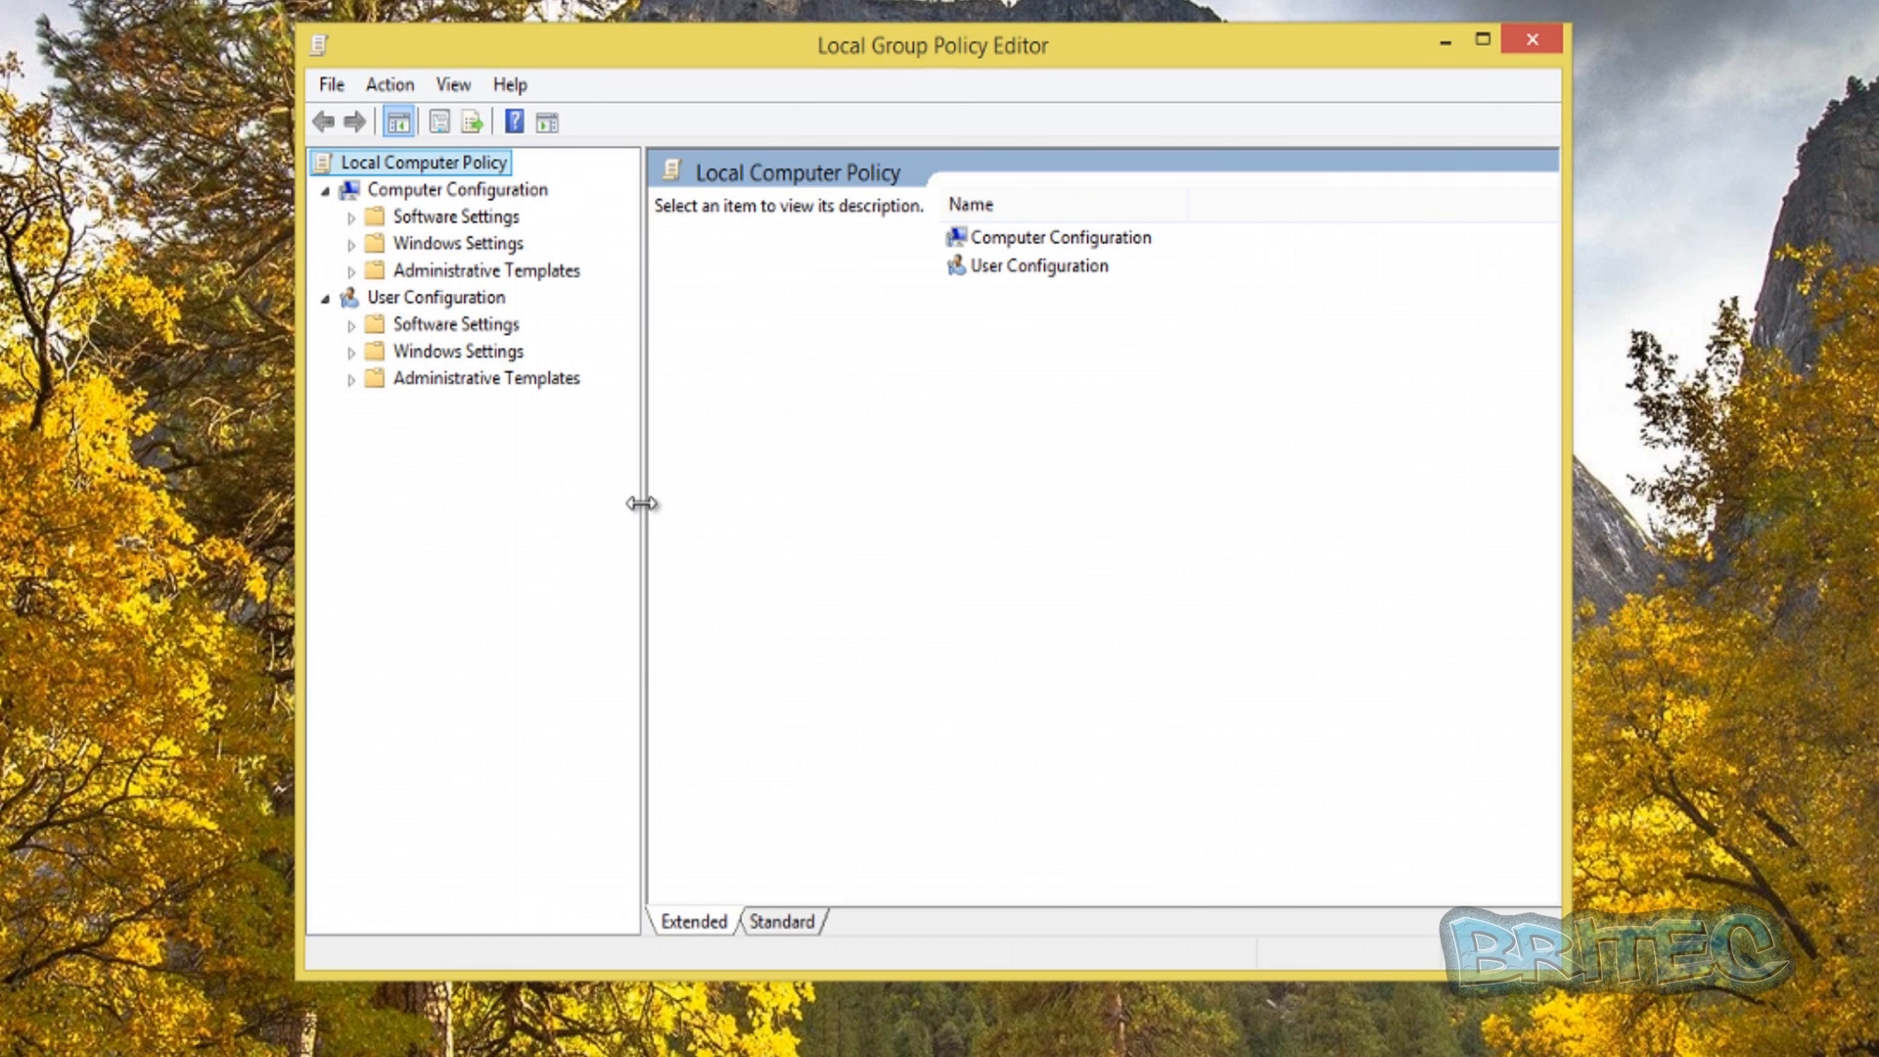
mouse_move(397, 249)
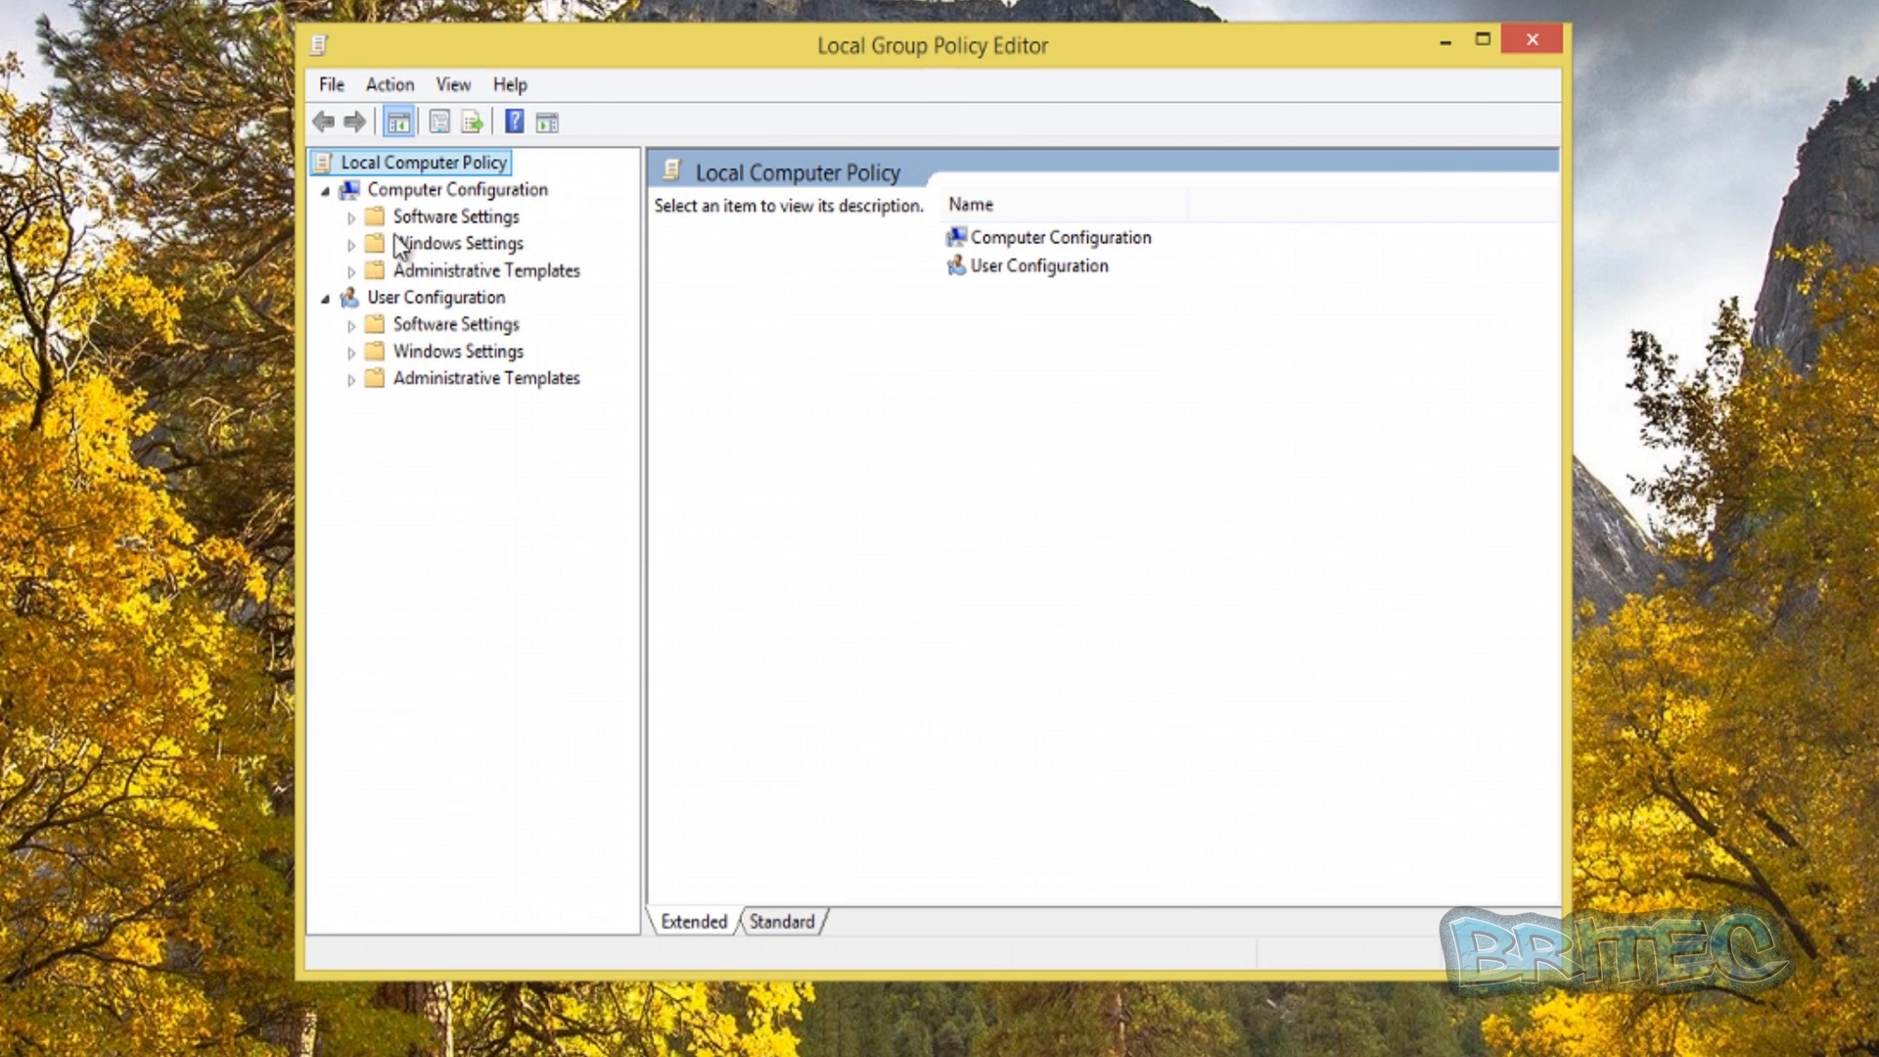
- Expand Computer Configuration > Administrative Templates and show its management options
click(457, 190)
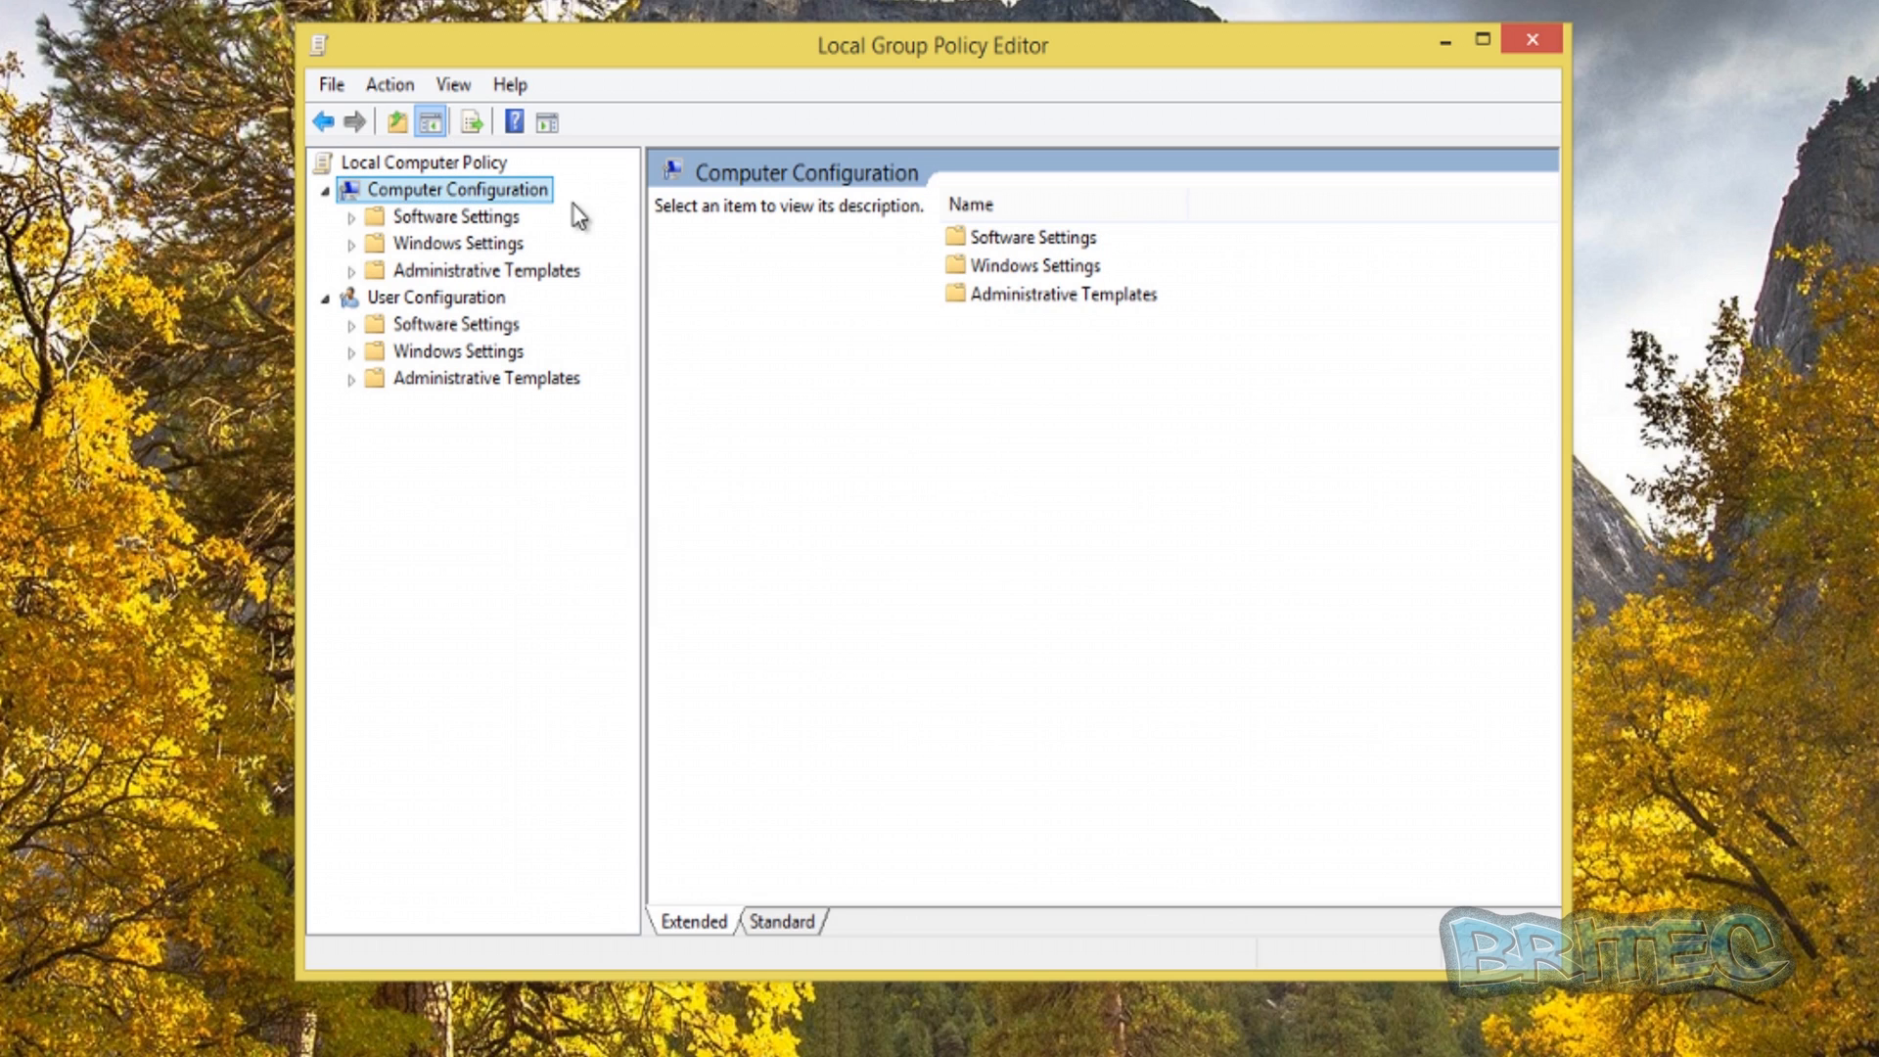
click(485, 270)
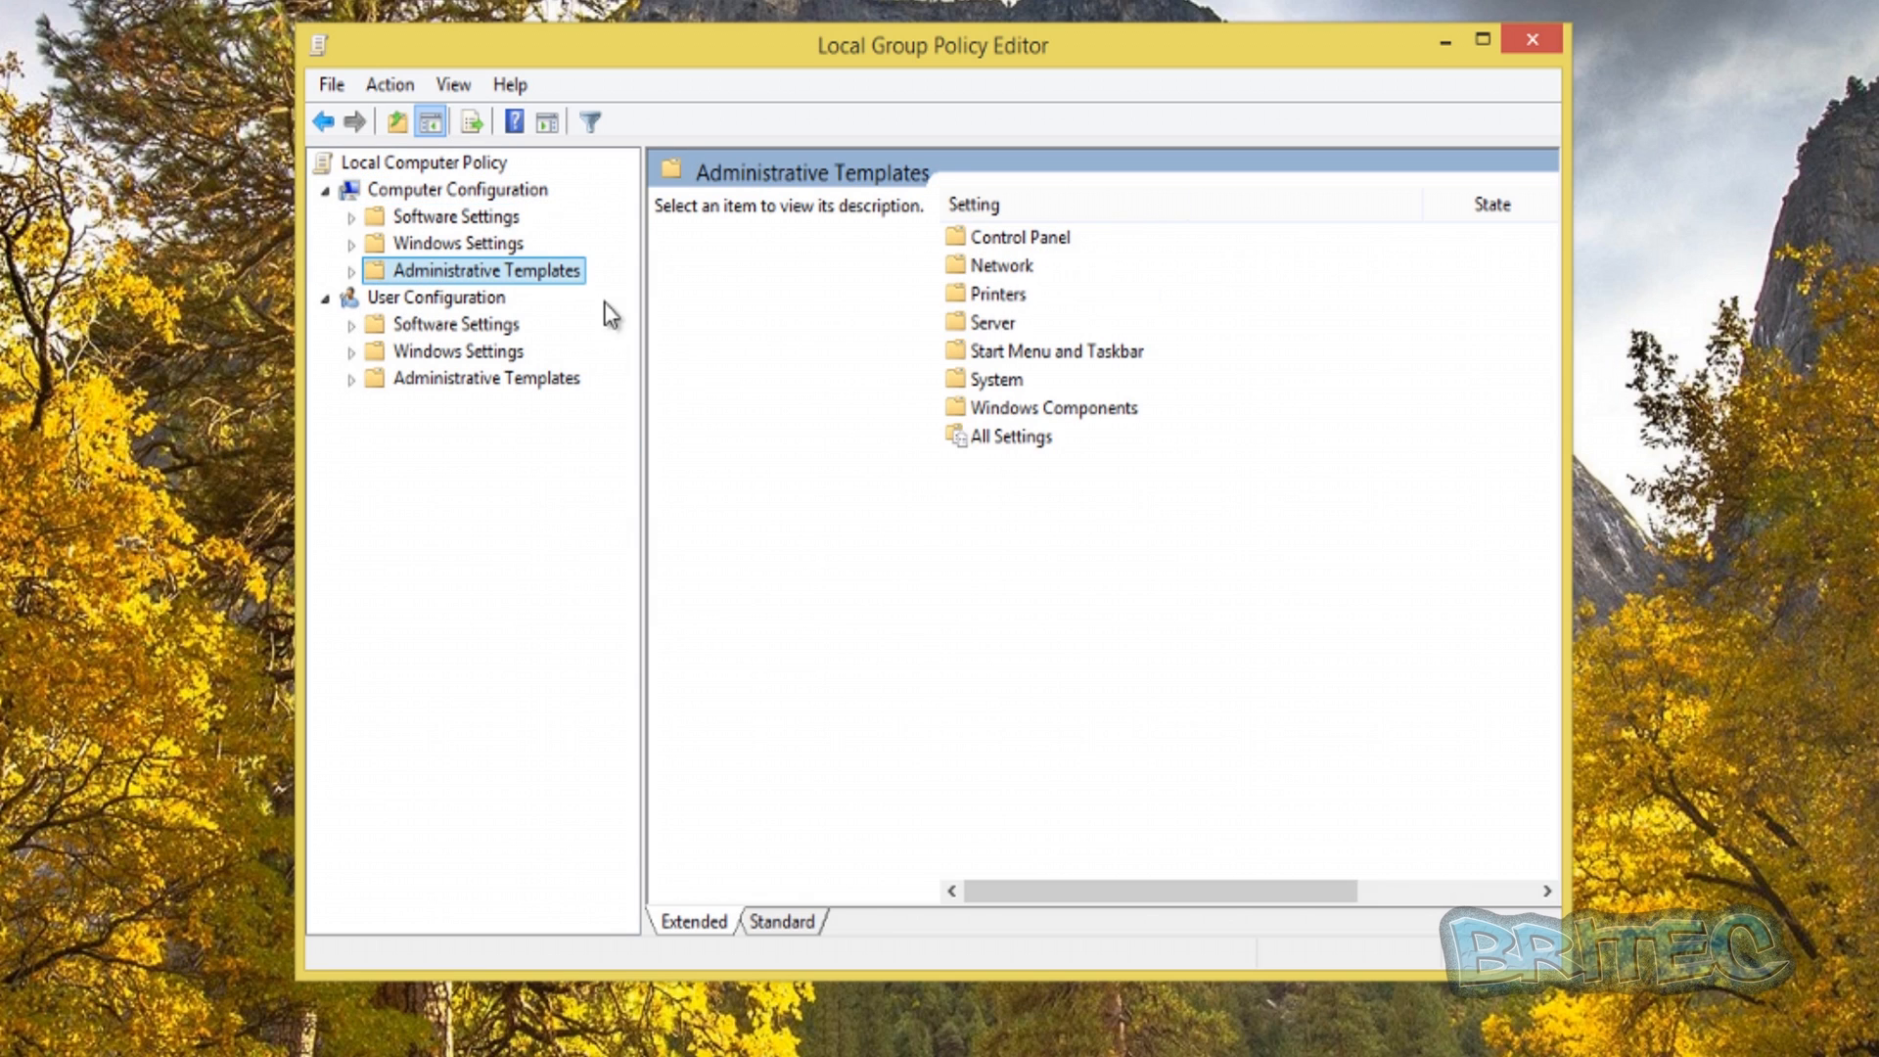
mouse_move(503, 287)
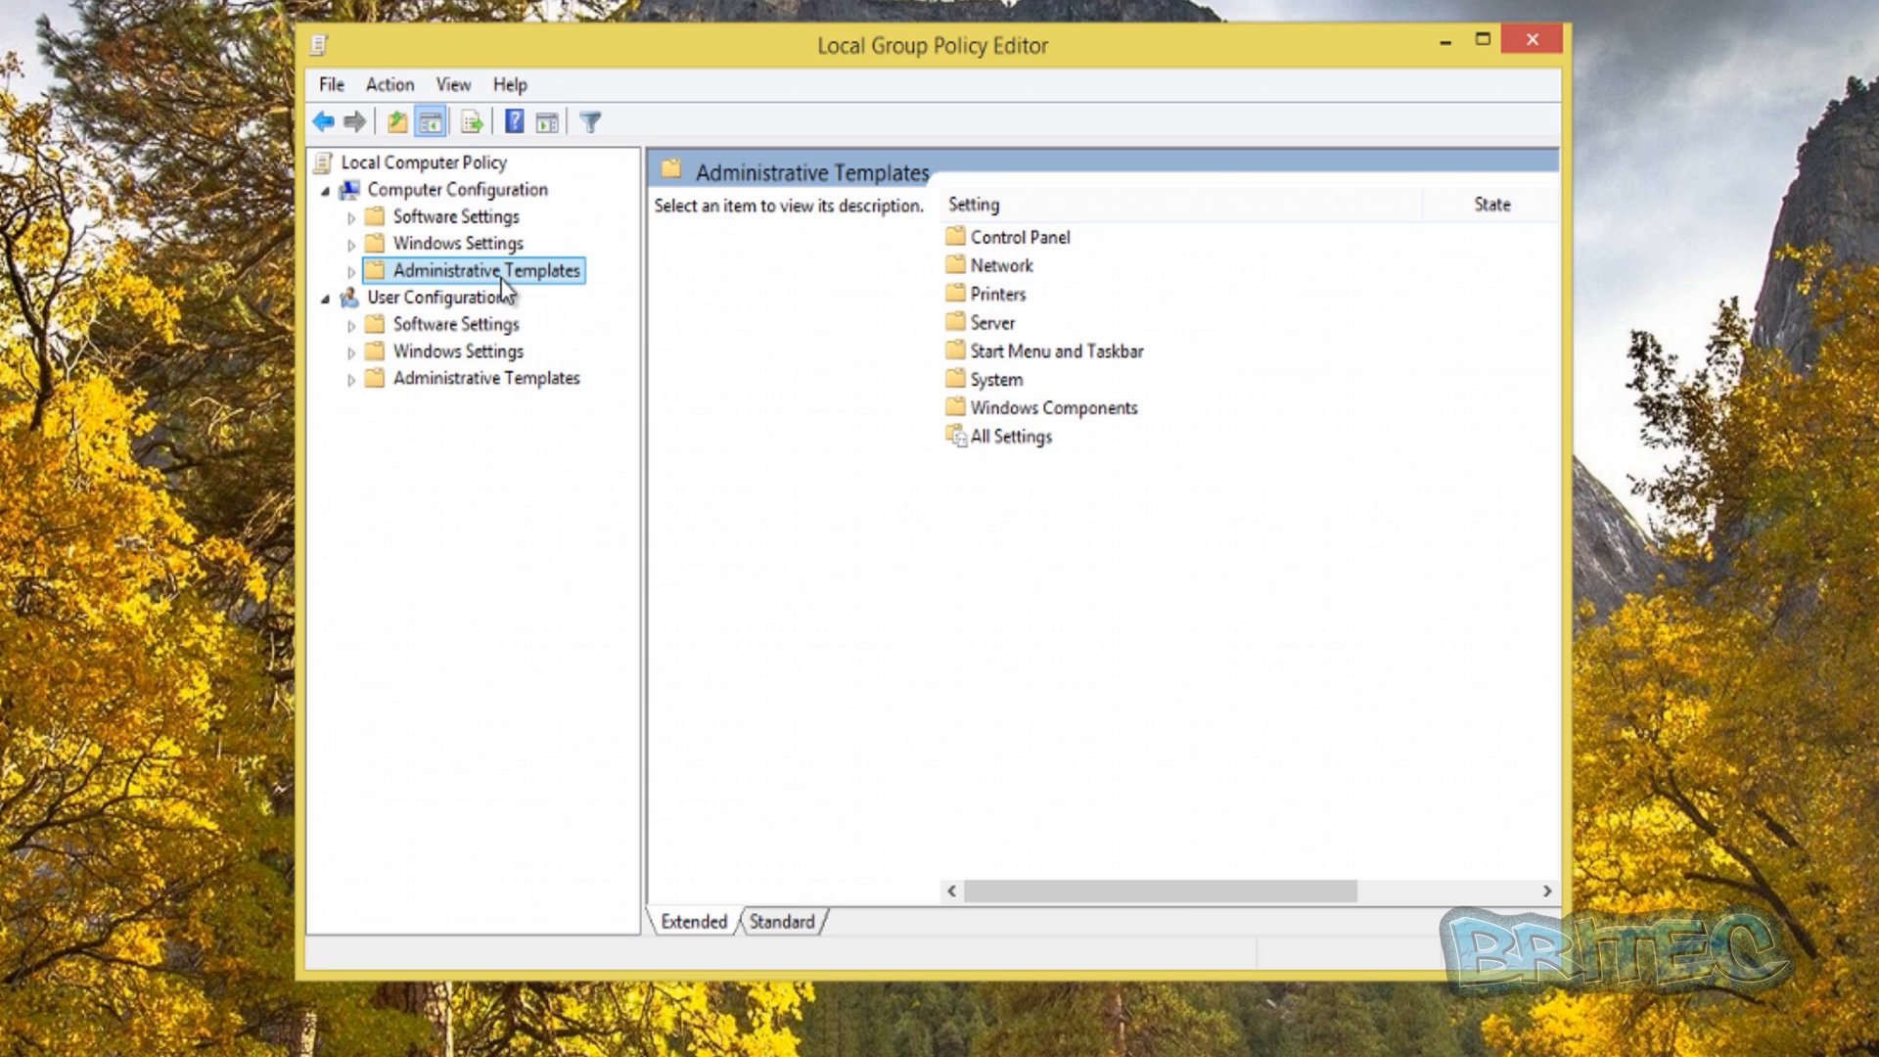
mouse_move(491, 294)
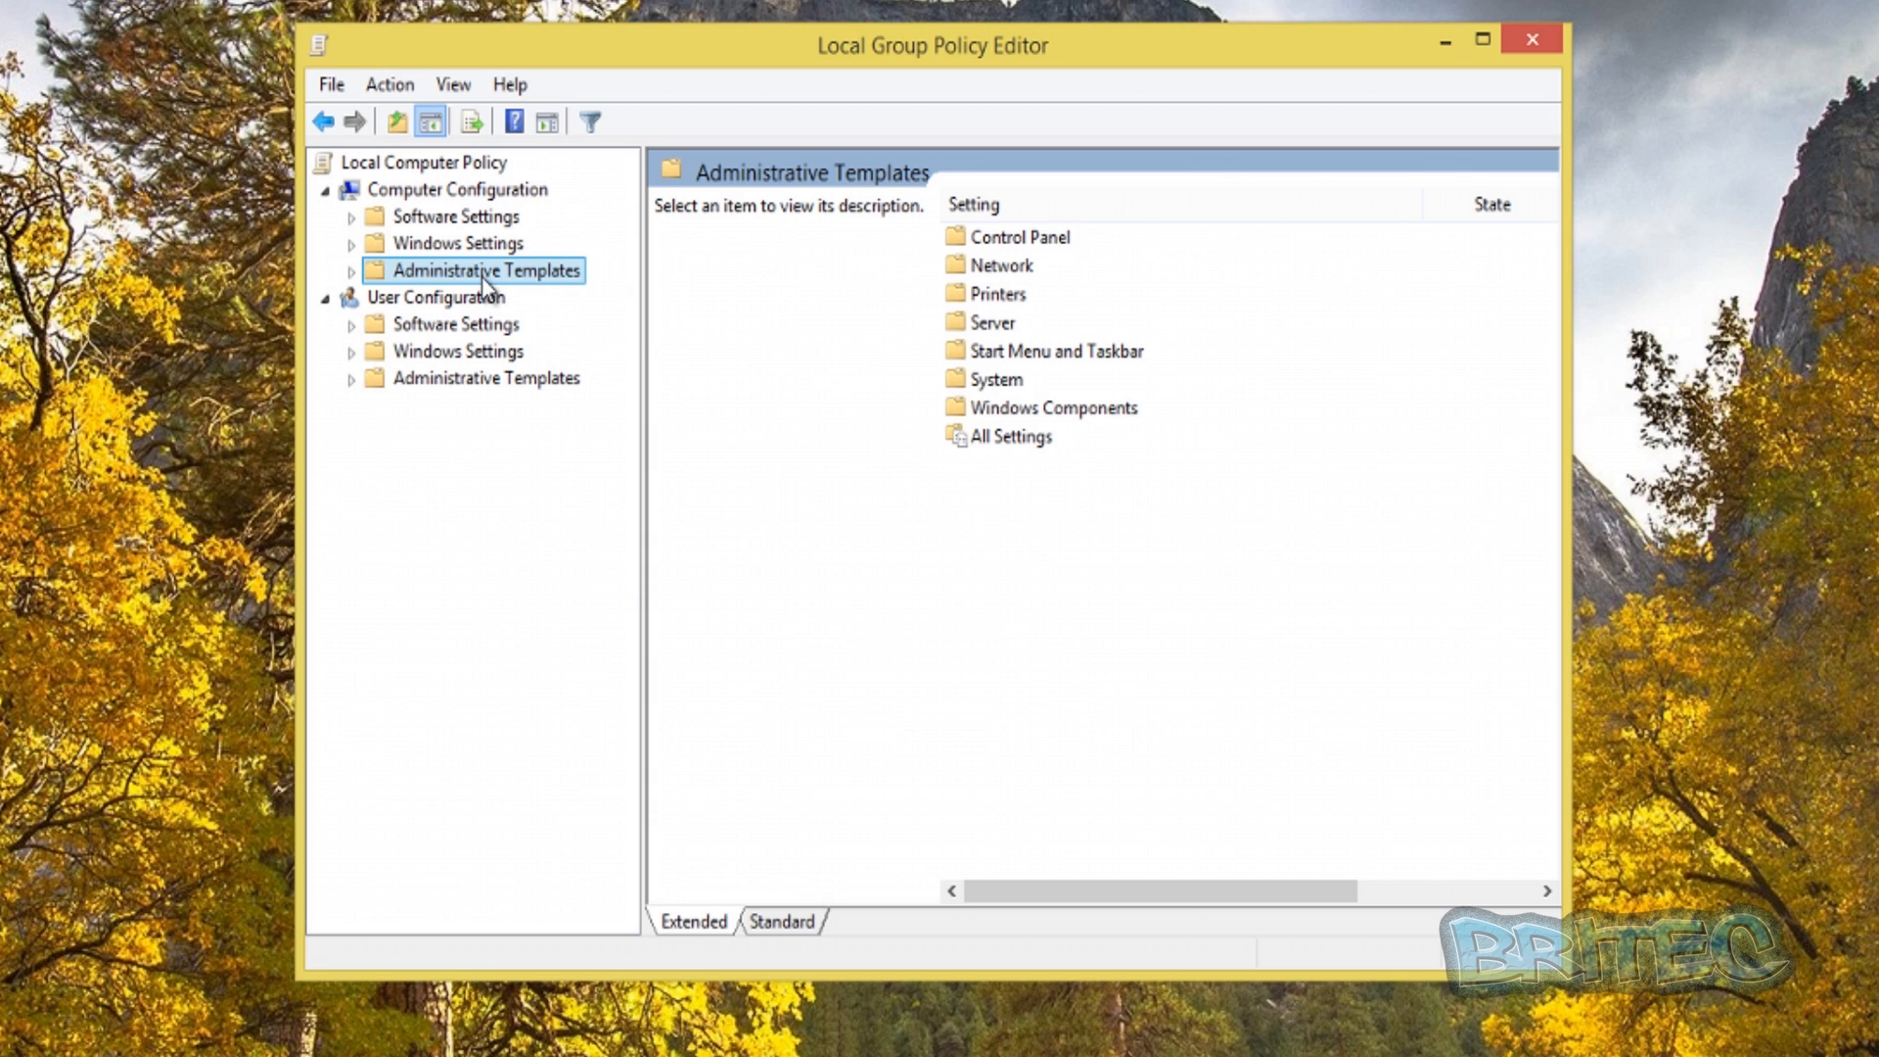
mouse_move(483, 288)
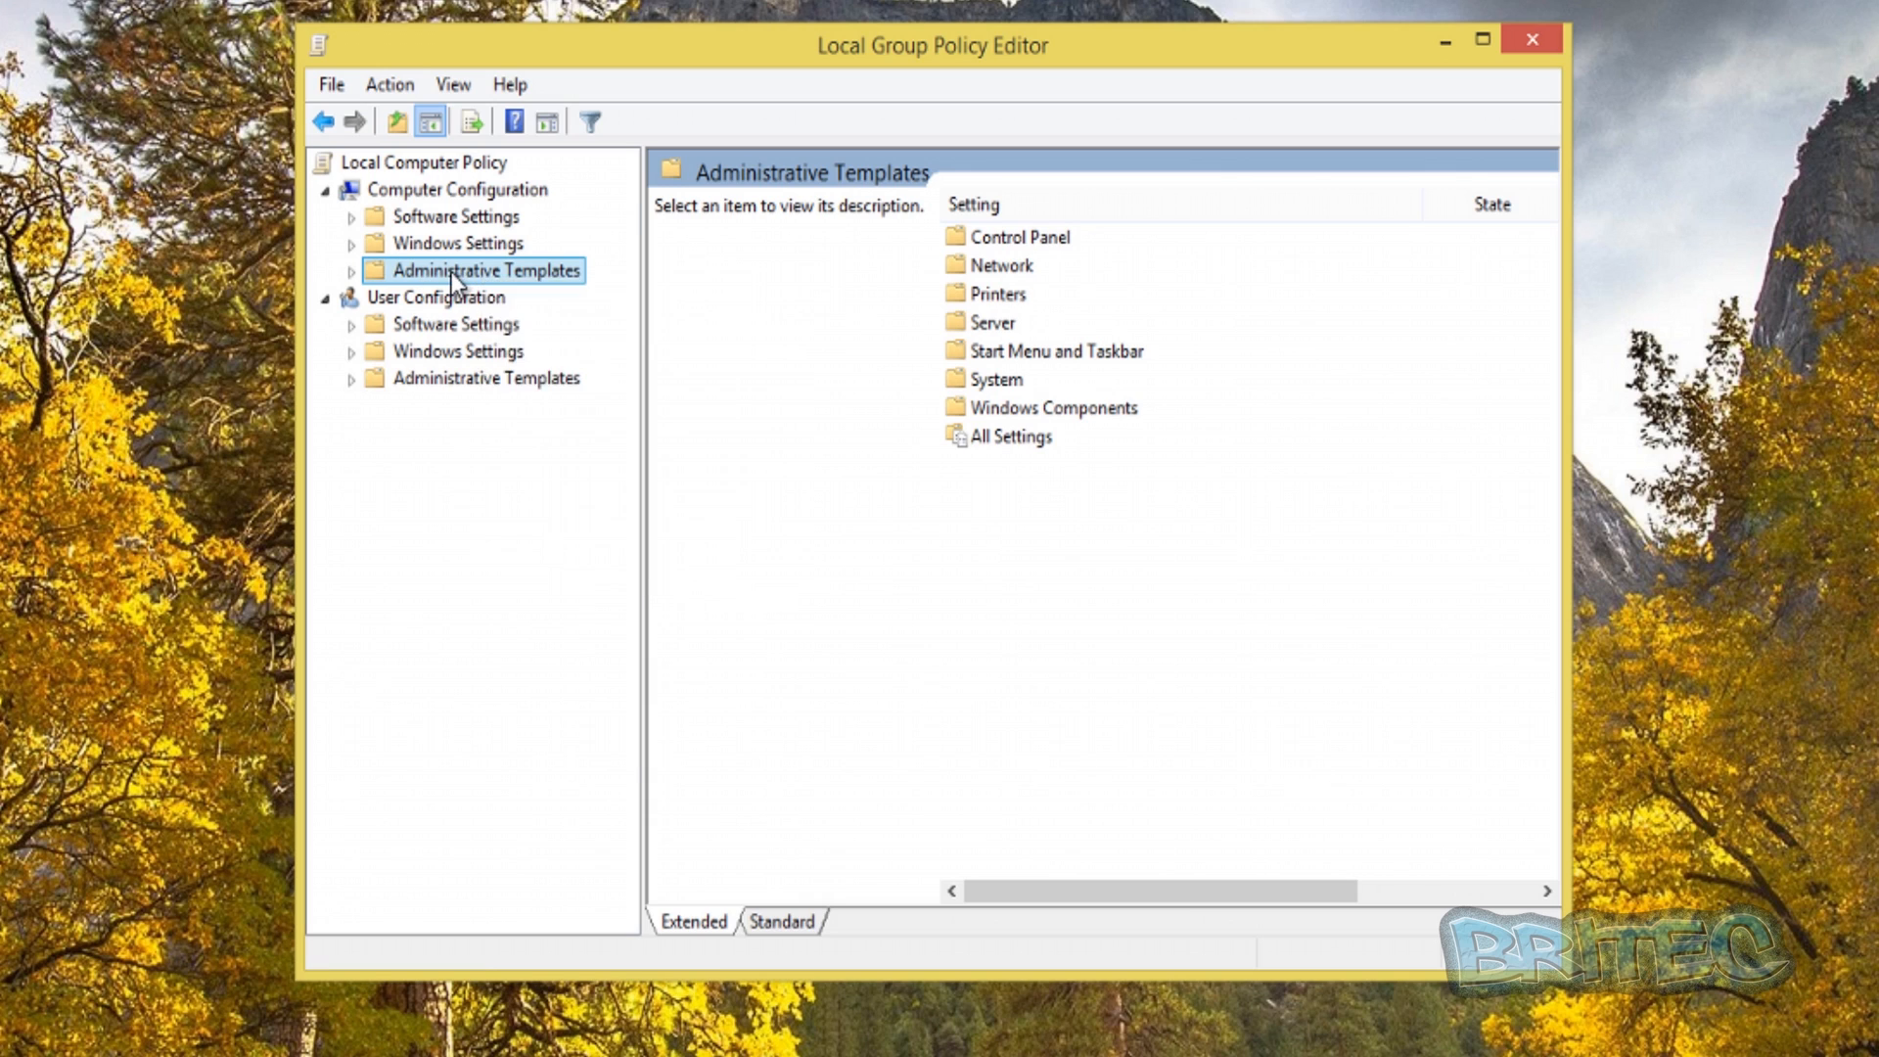
right_click(484, 270)
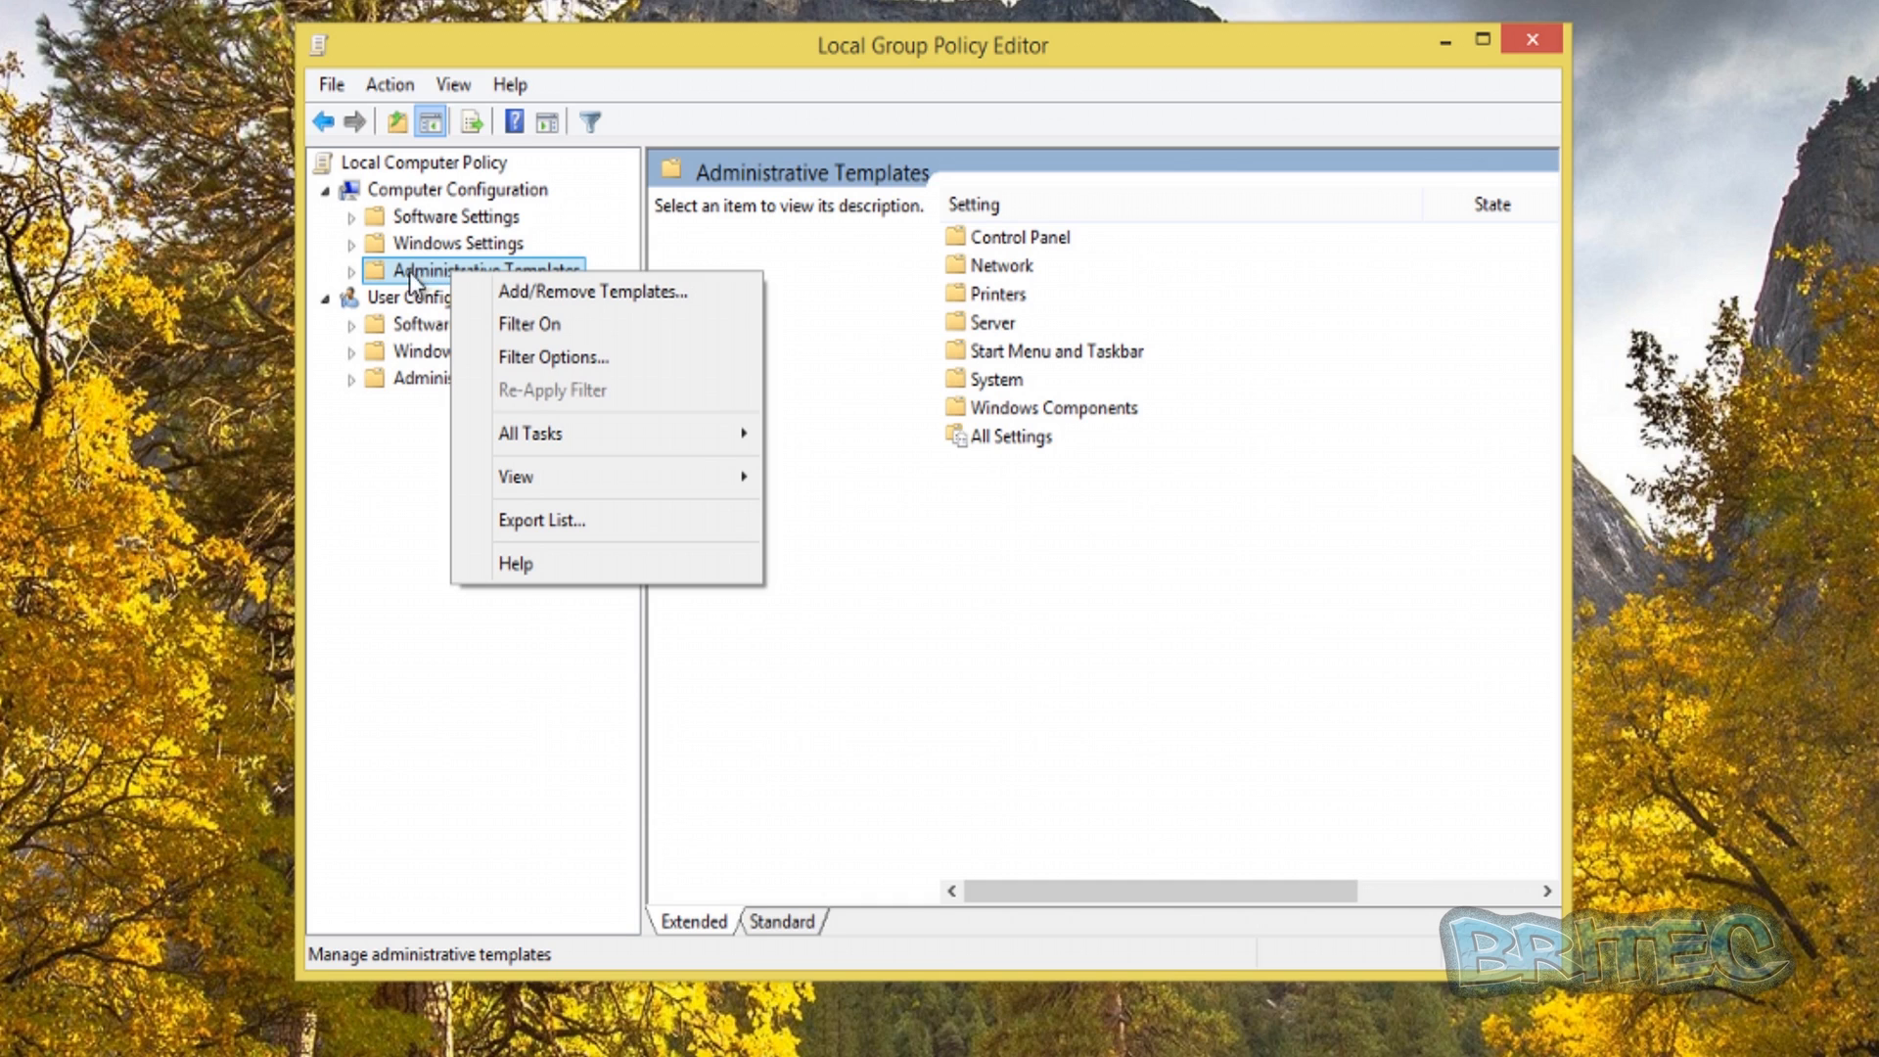
mouse_move(431, 191)
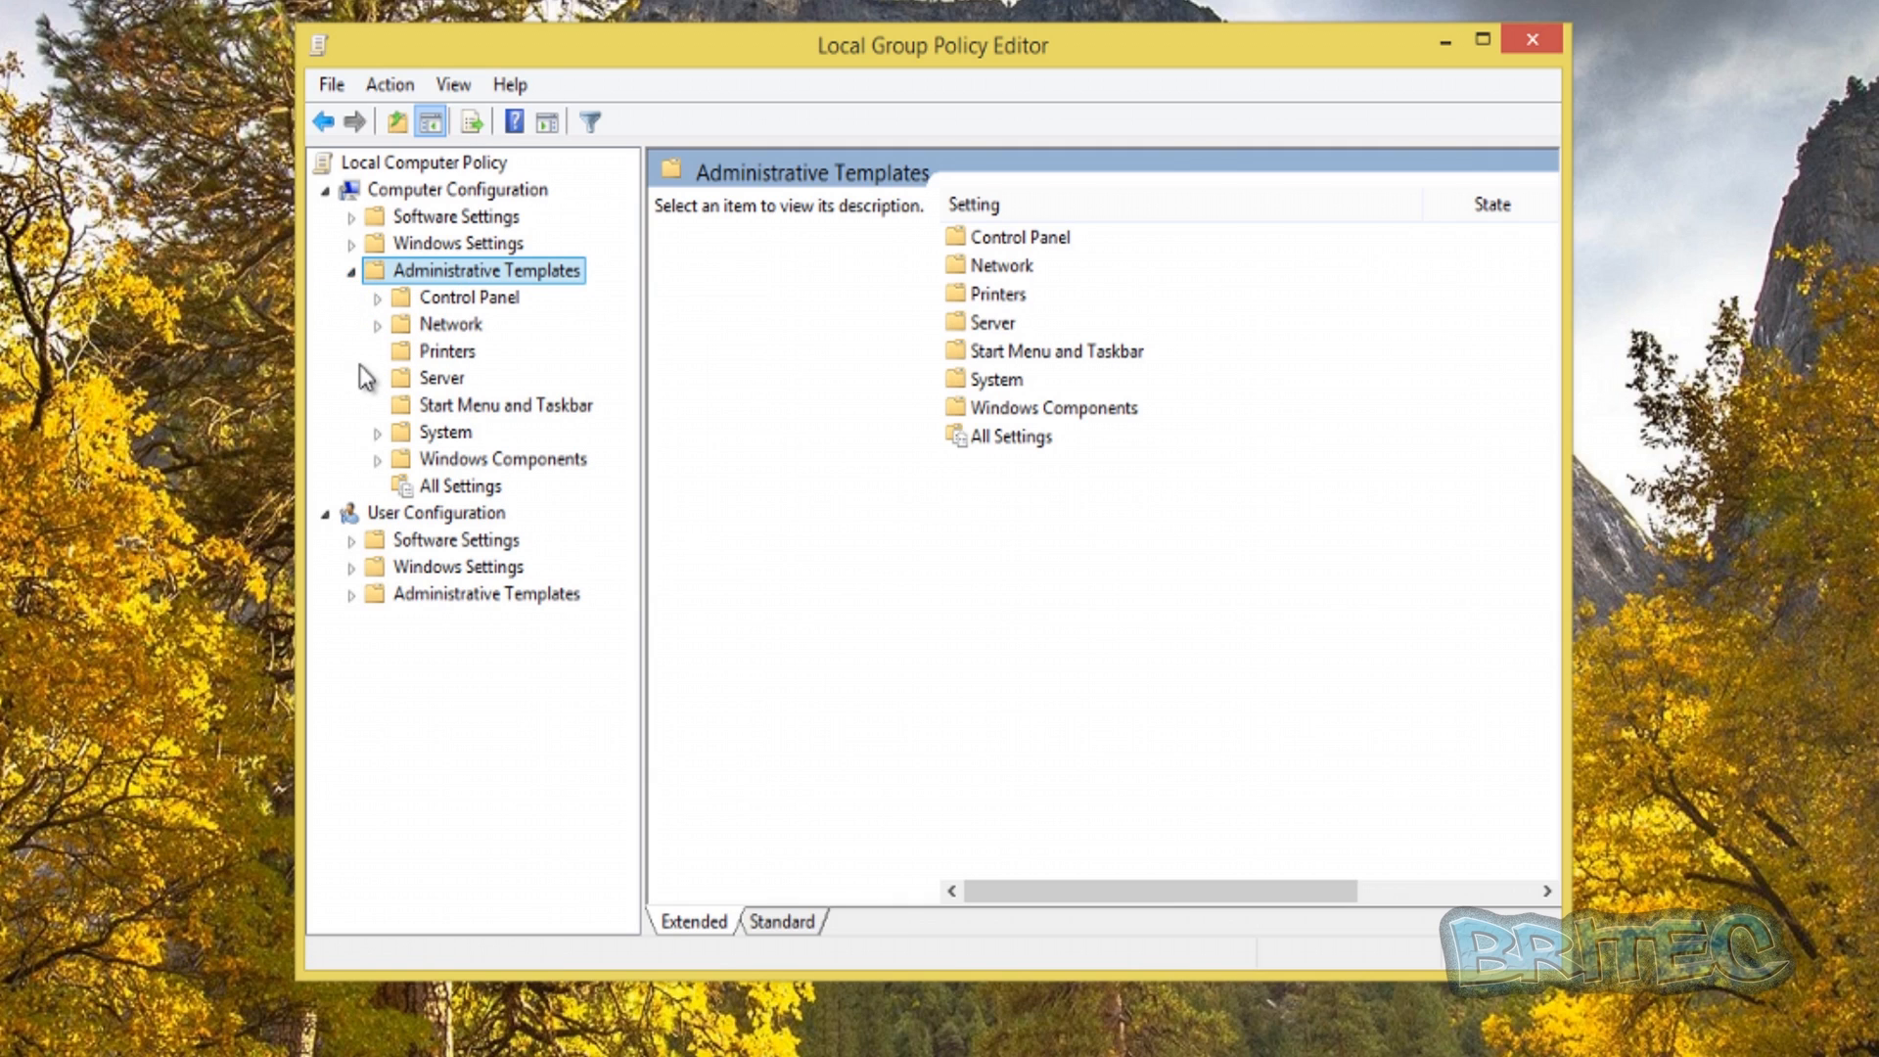
- Under Windows Components > Internet Explorer, select 'Prevent changing the default search provider'
click(503, 458)
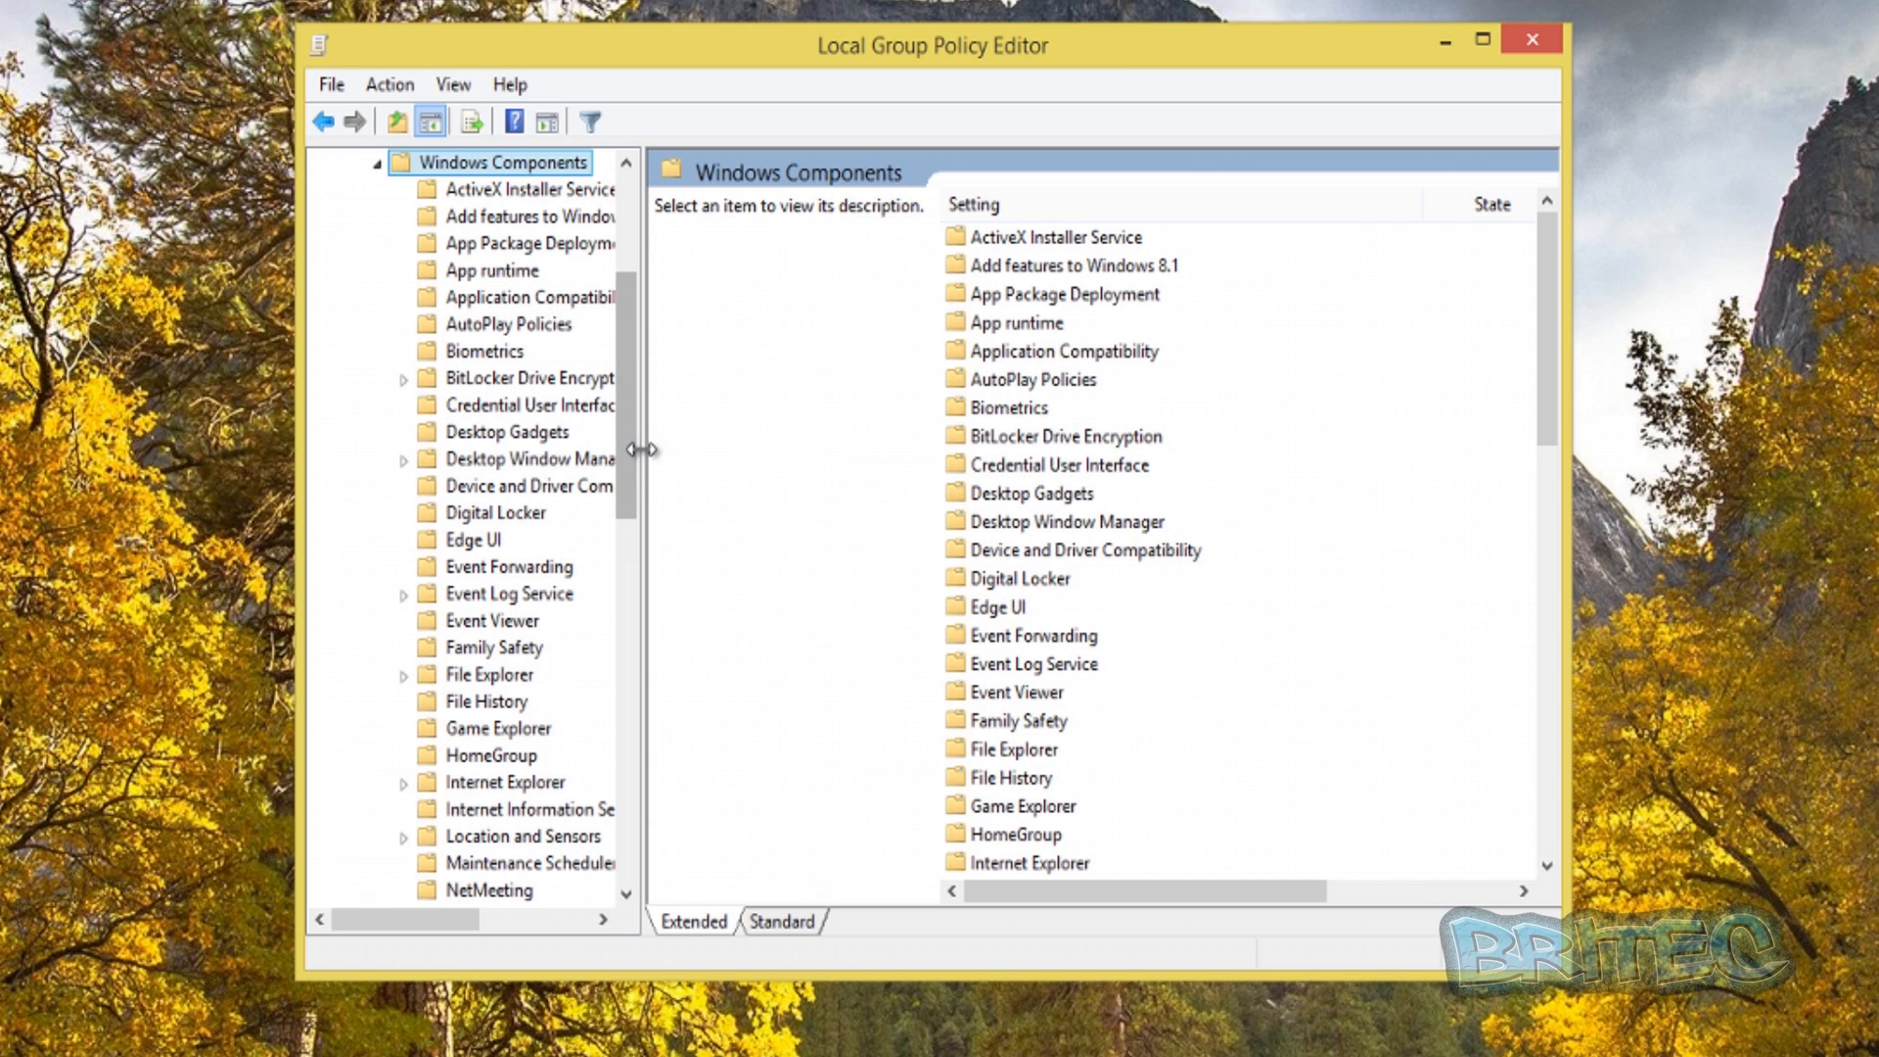
drag(642, 451, 750, 451)
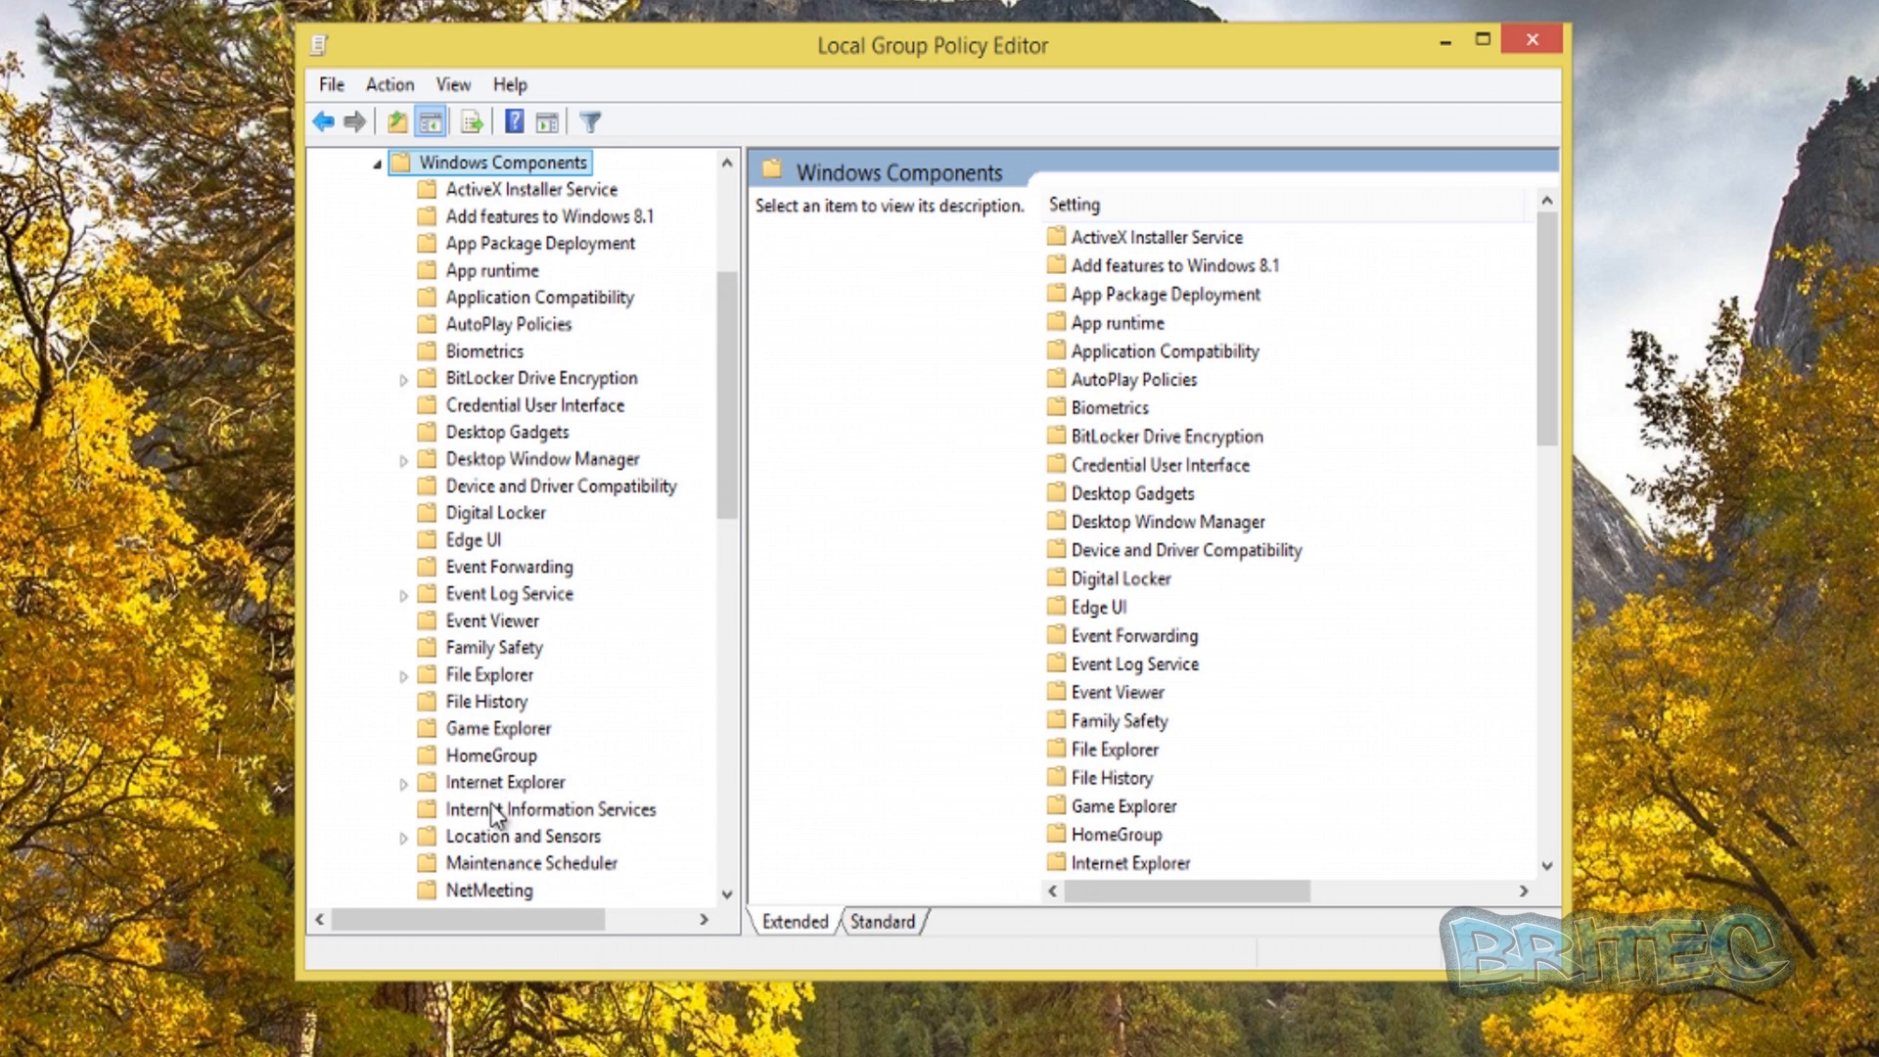
click(505, 781)
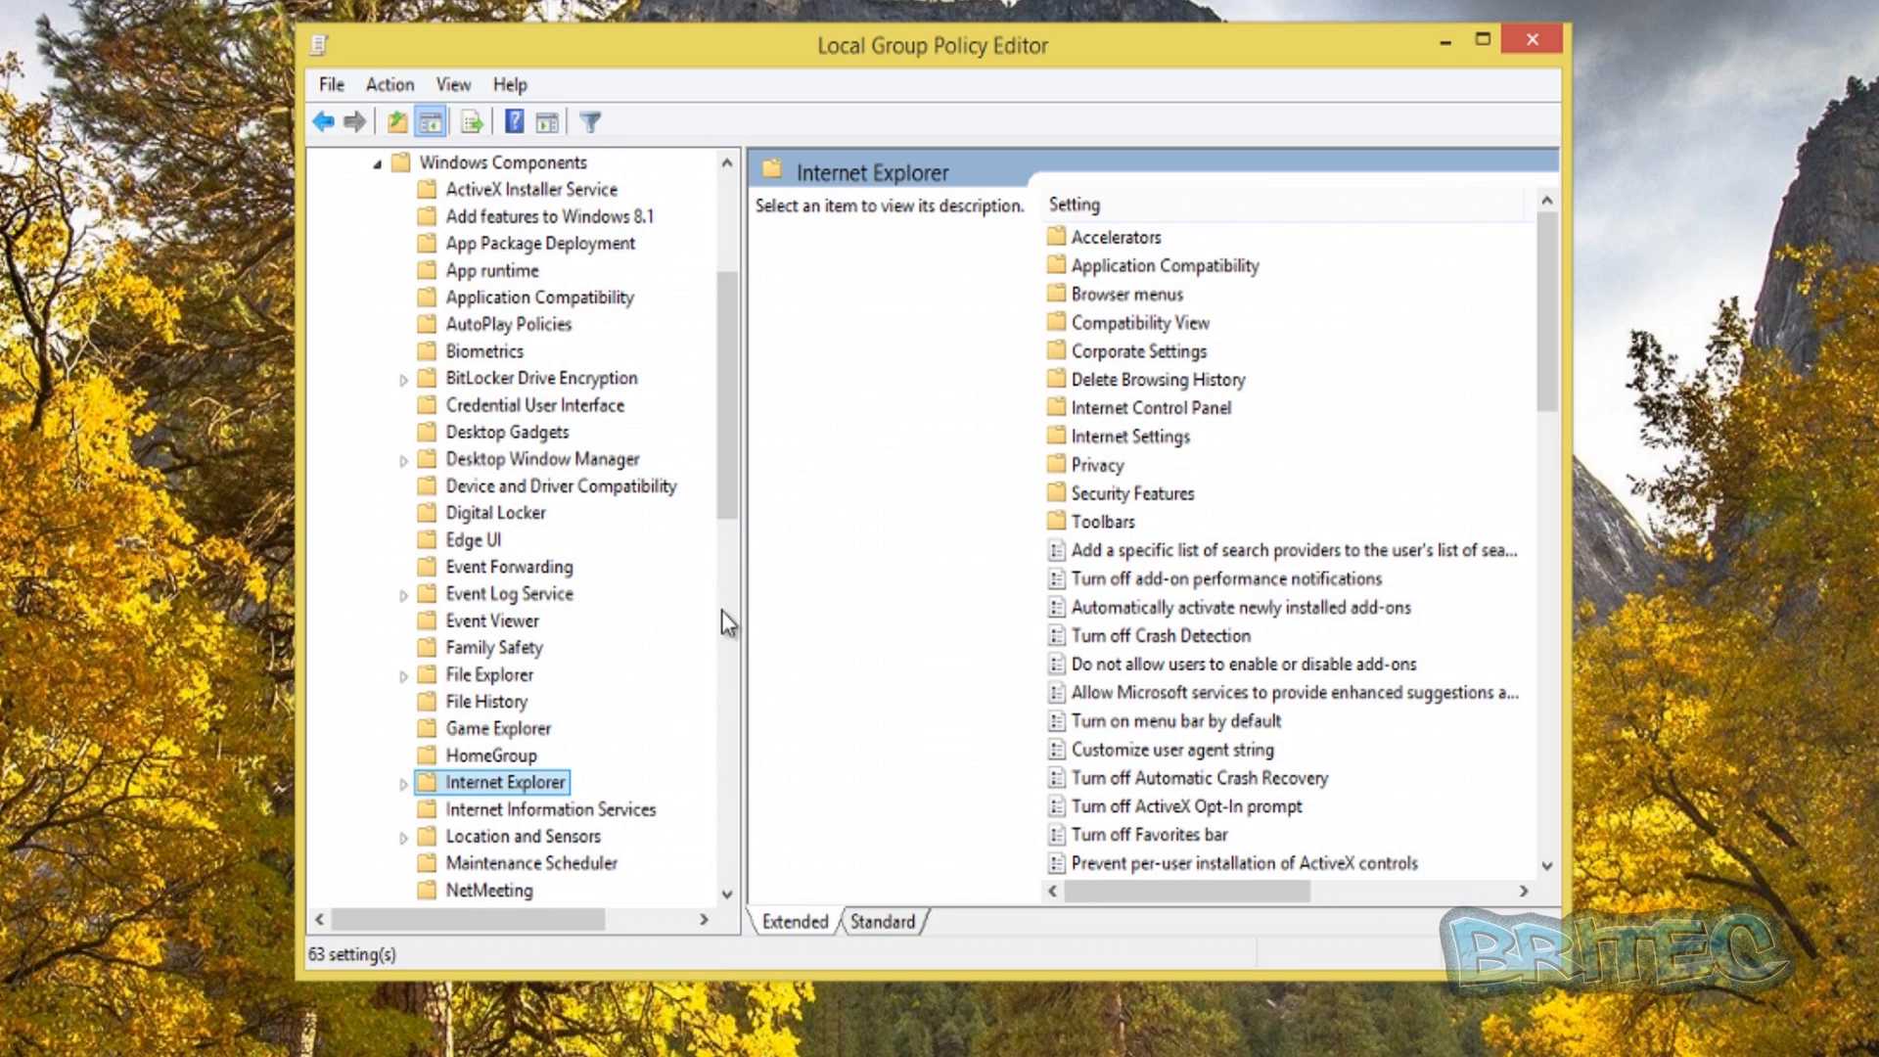
scroll(down, 3)
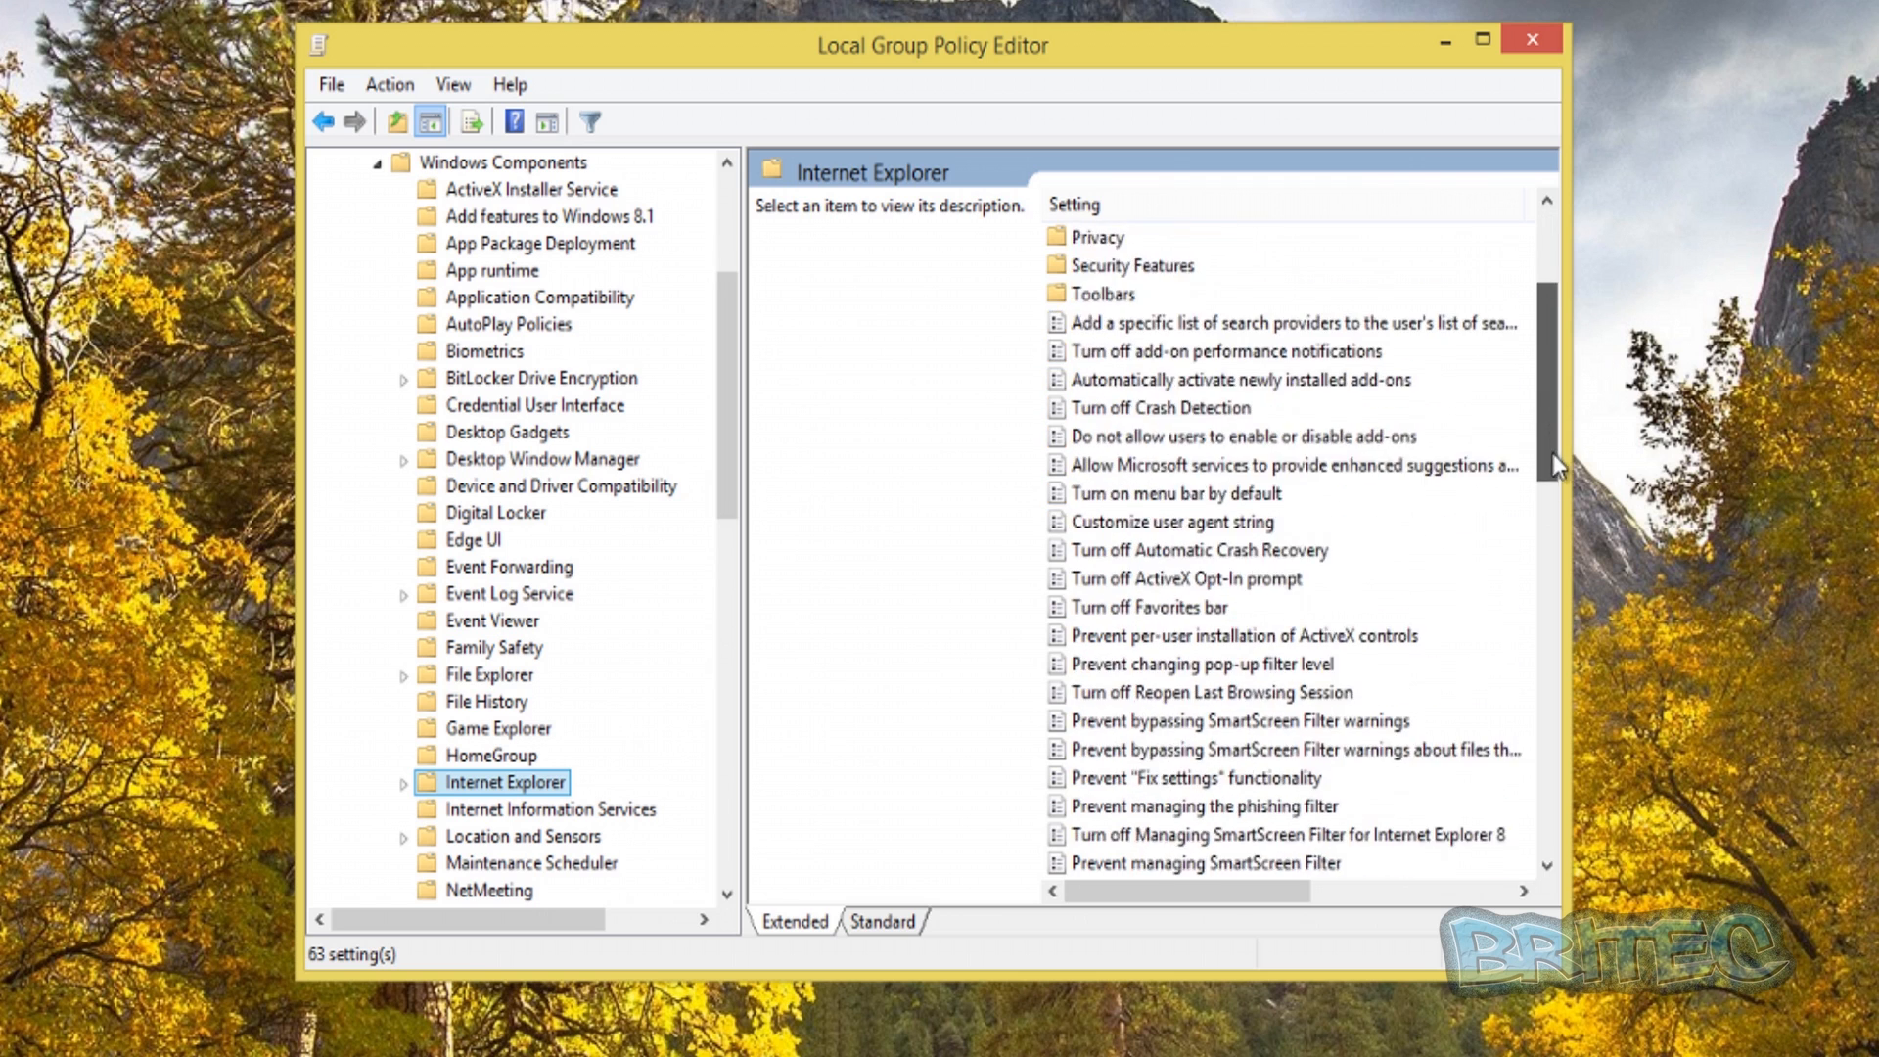
scroll(down, 3)
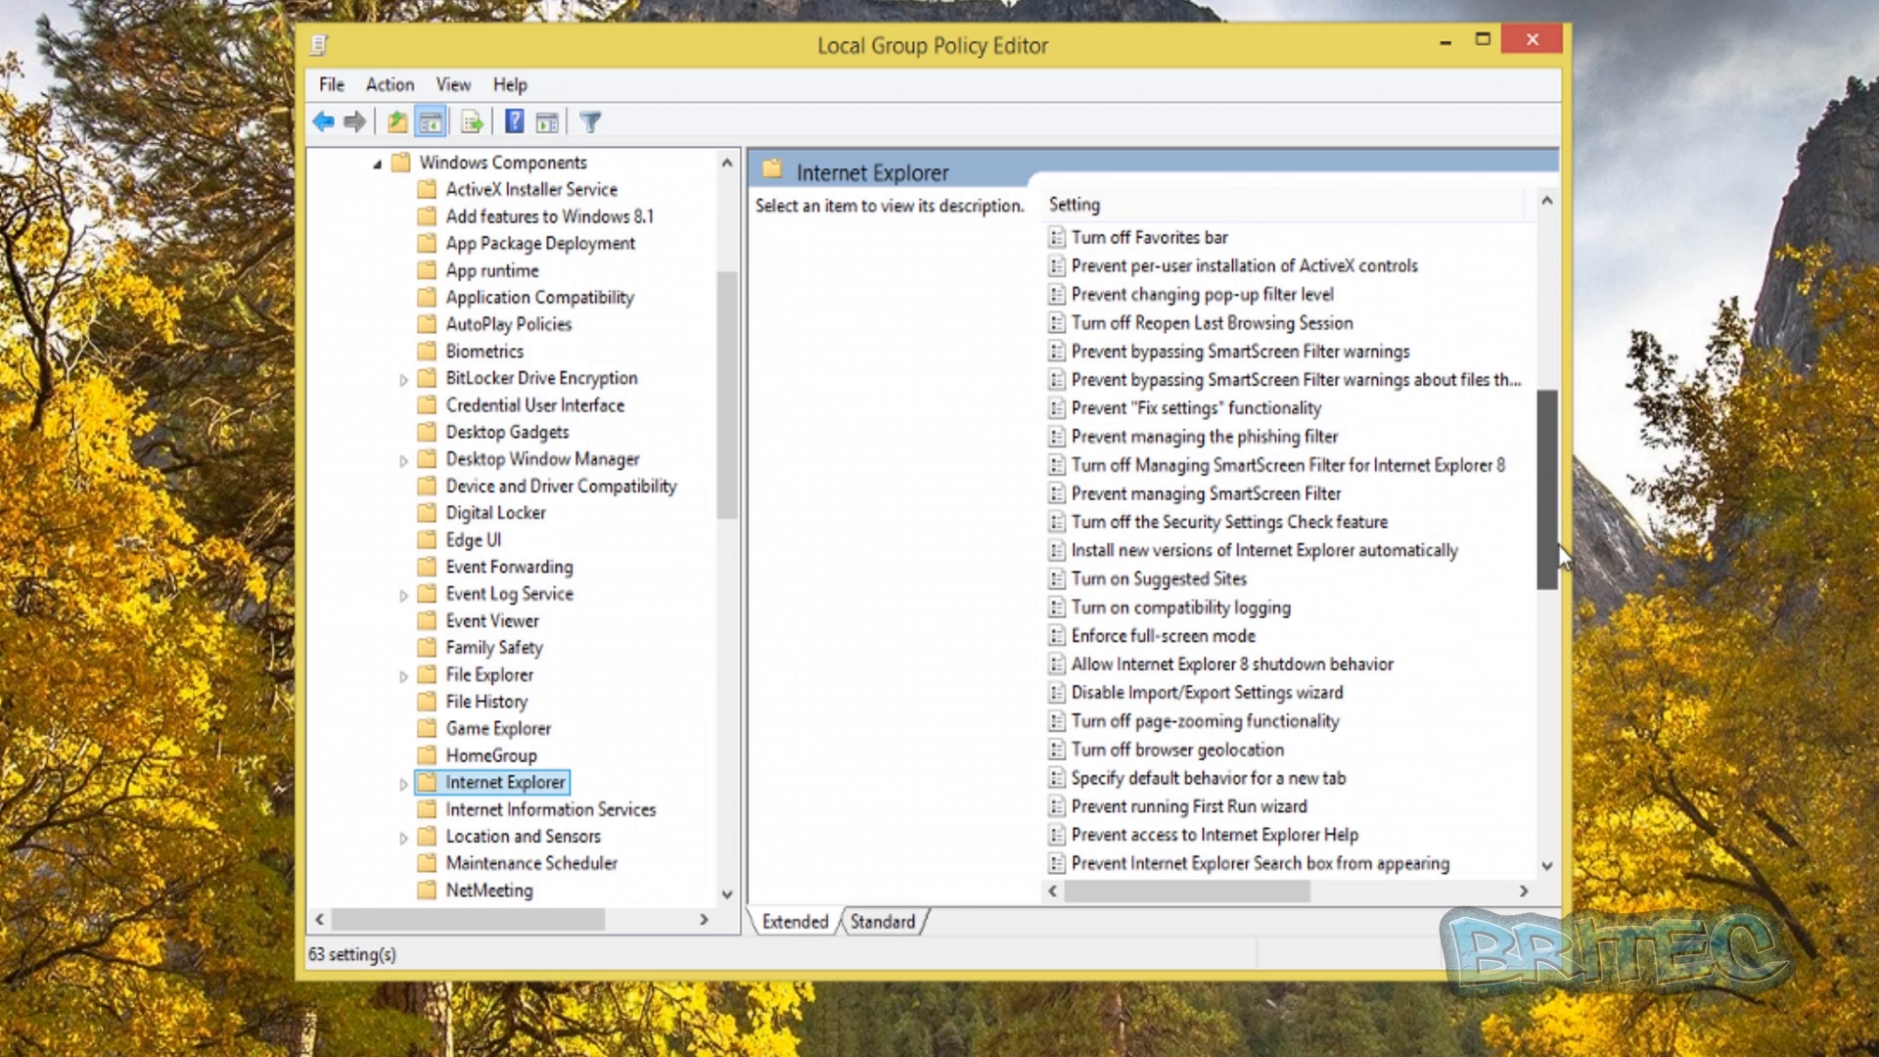
scroll(down, 3)
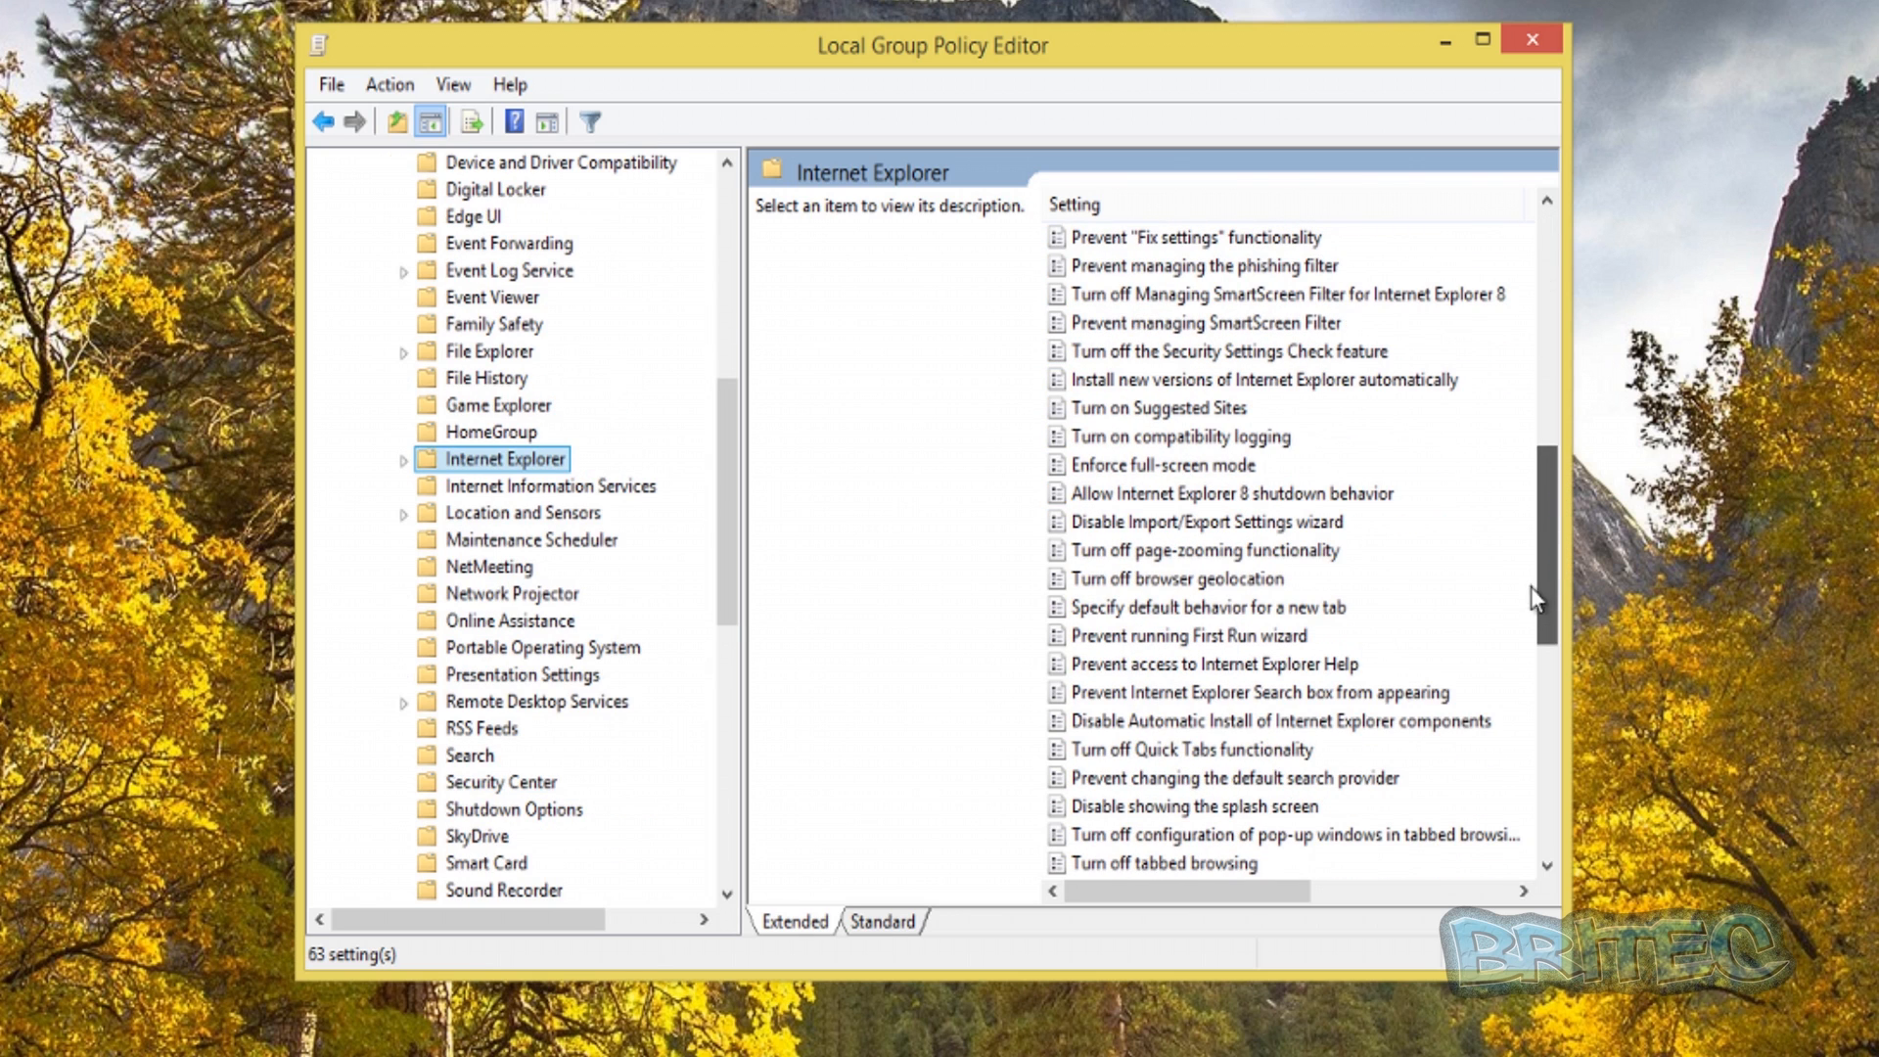
click(1232, 777)
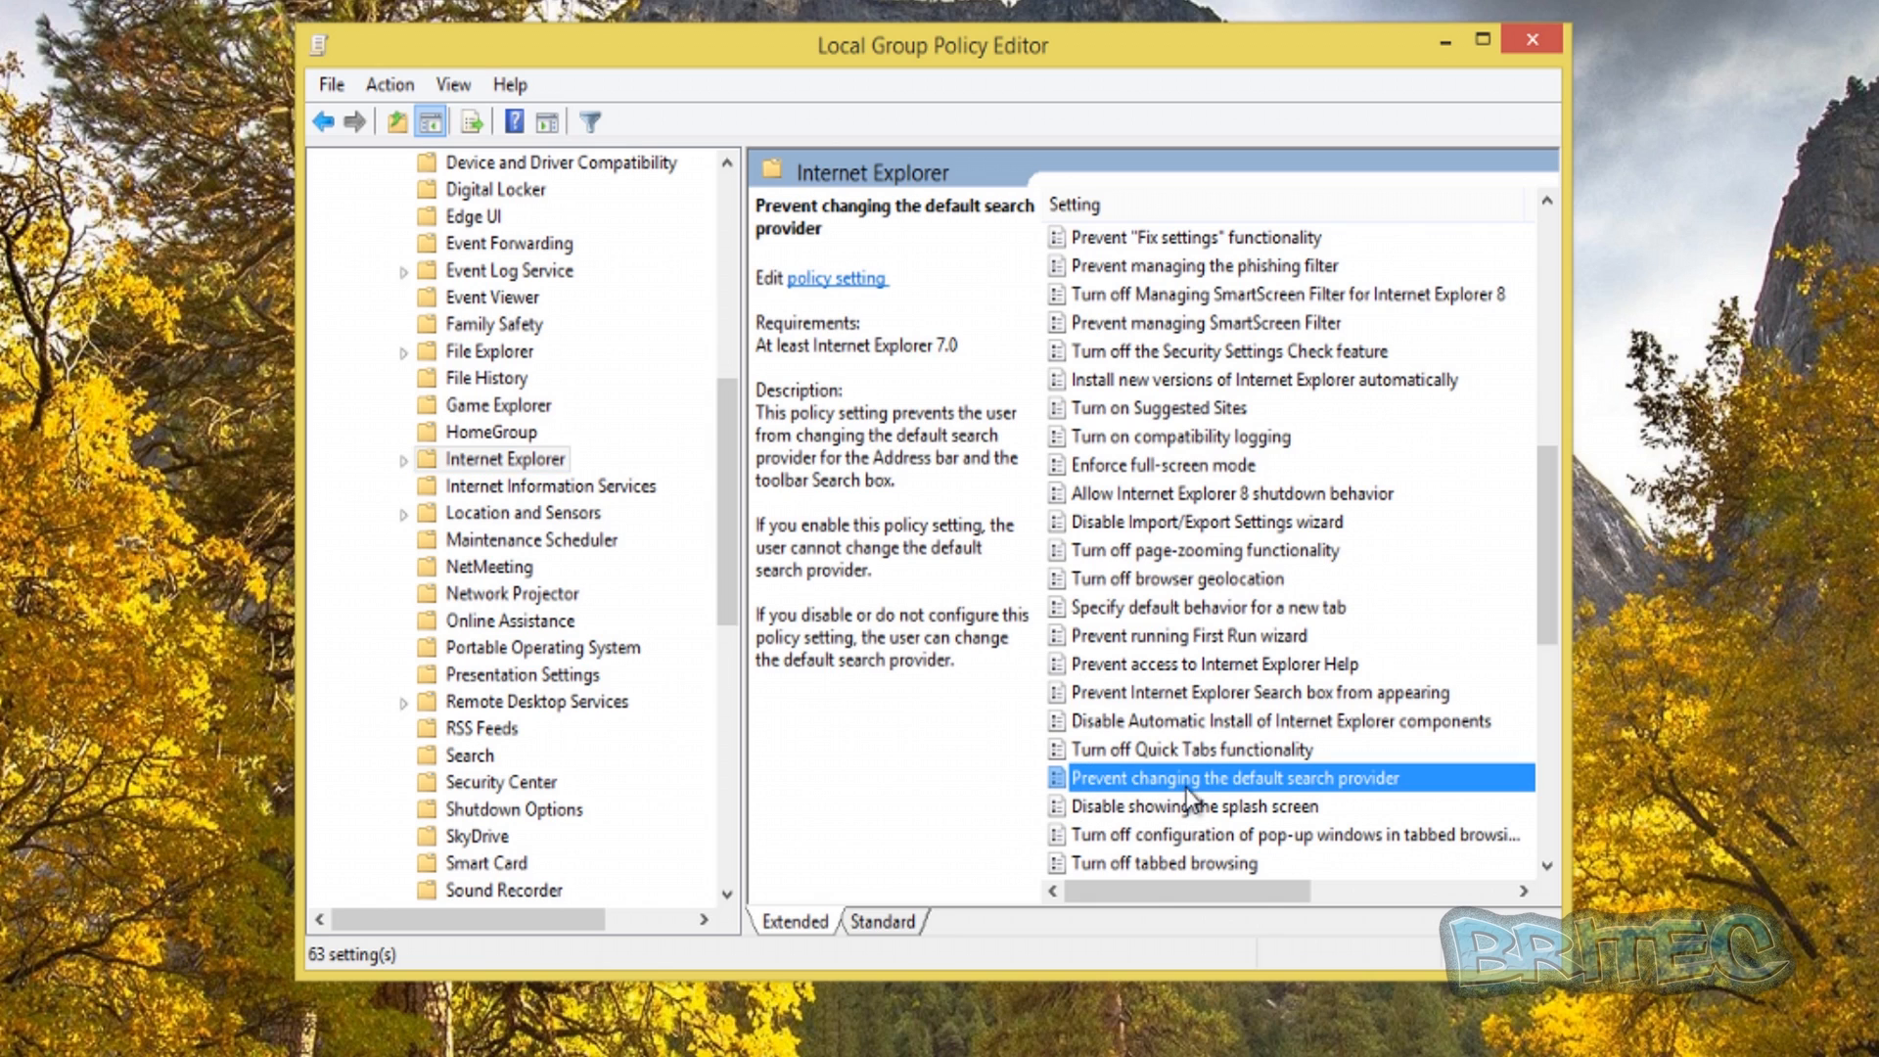
mouse_move(1330, 803)
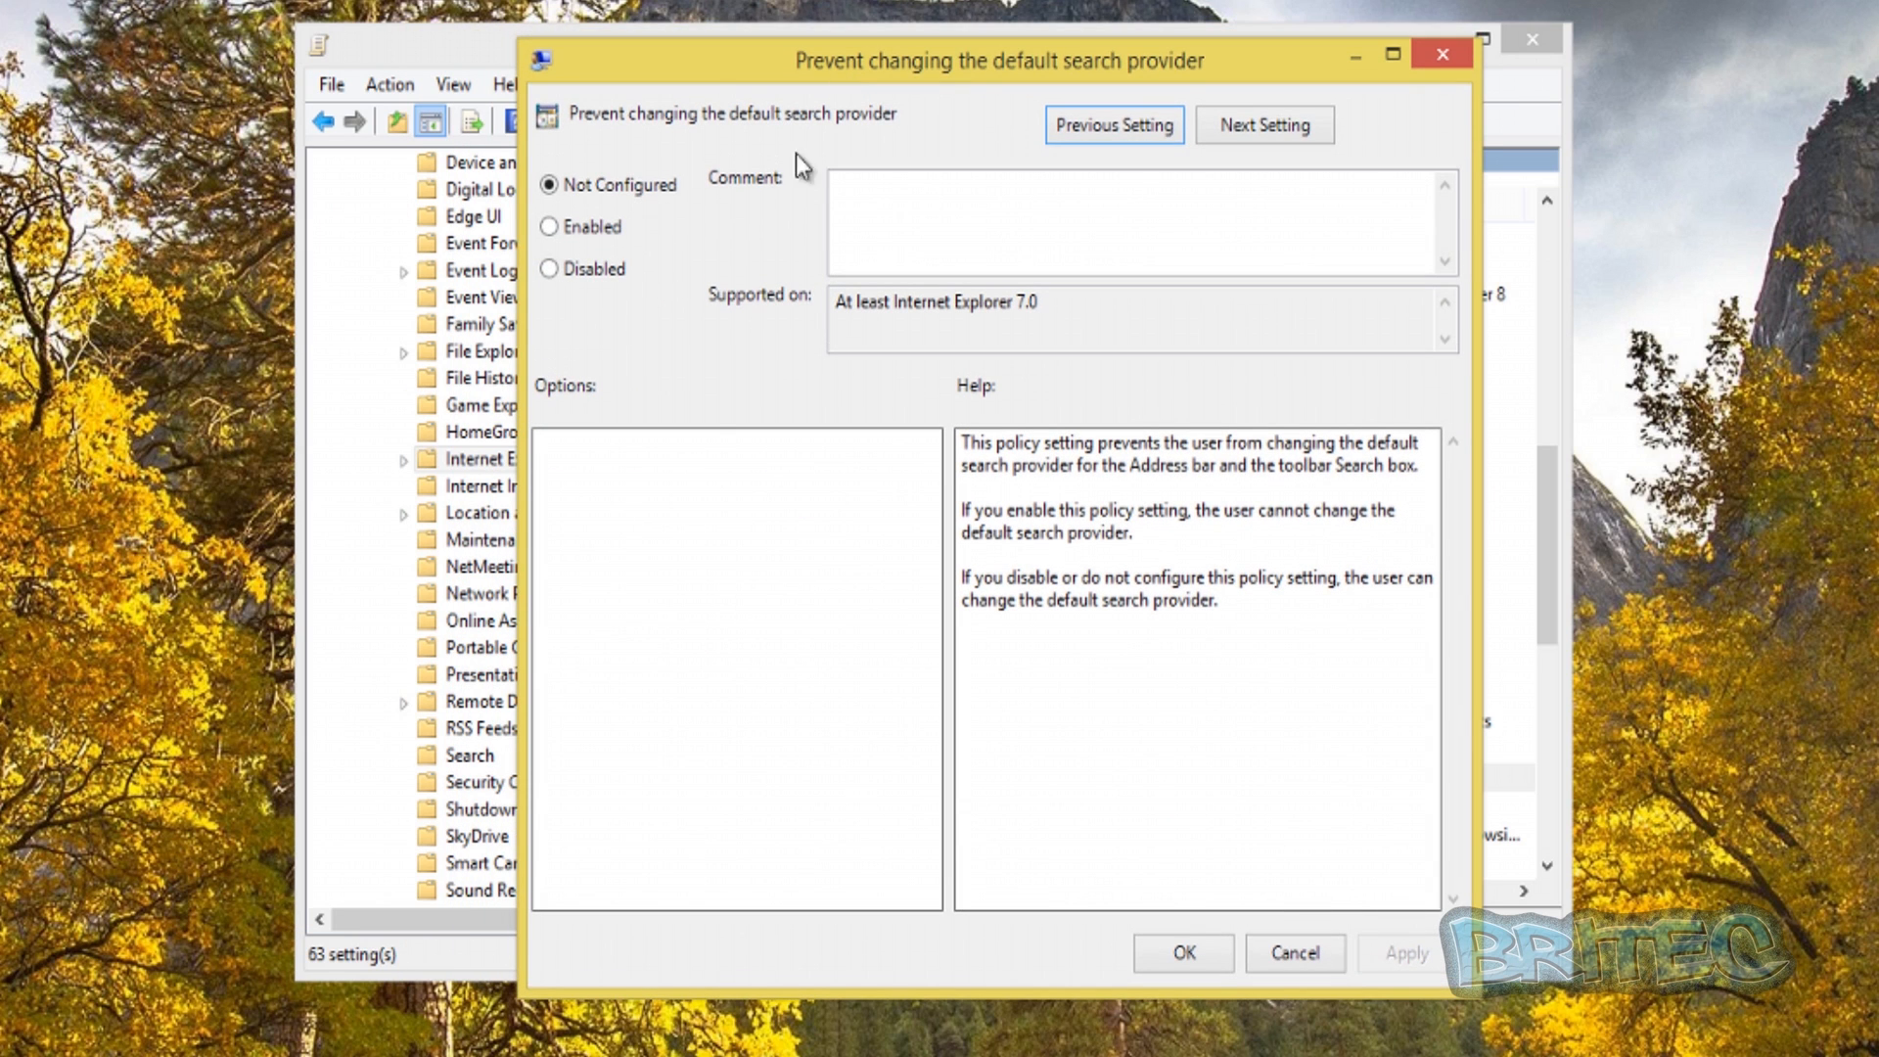
- Set the policy to Enabled, confirm with OK and switch to the web browser
click(548, 227)
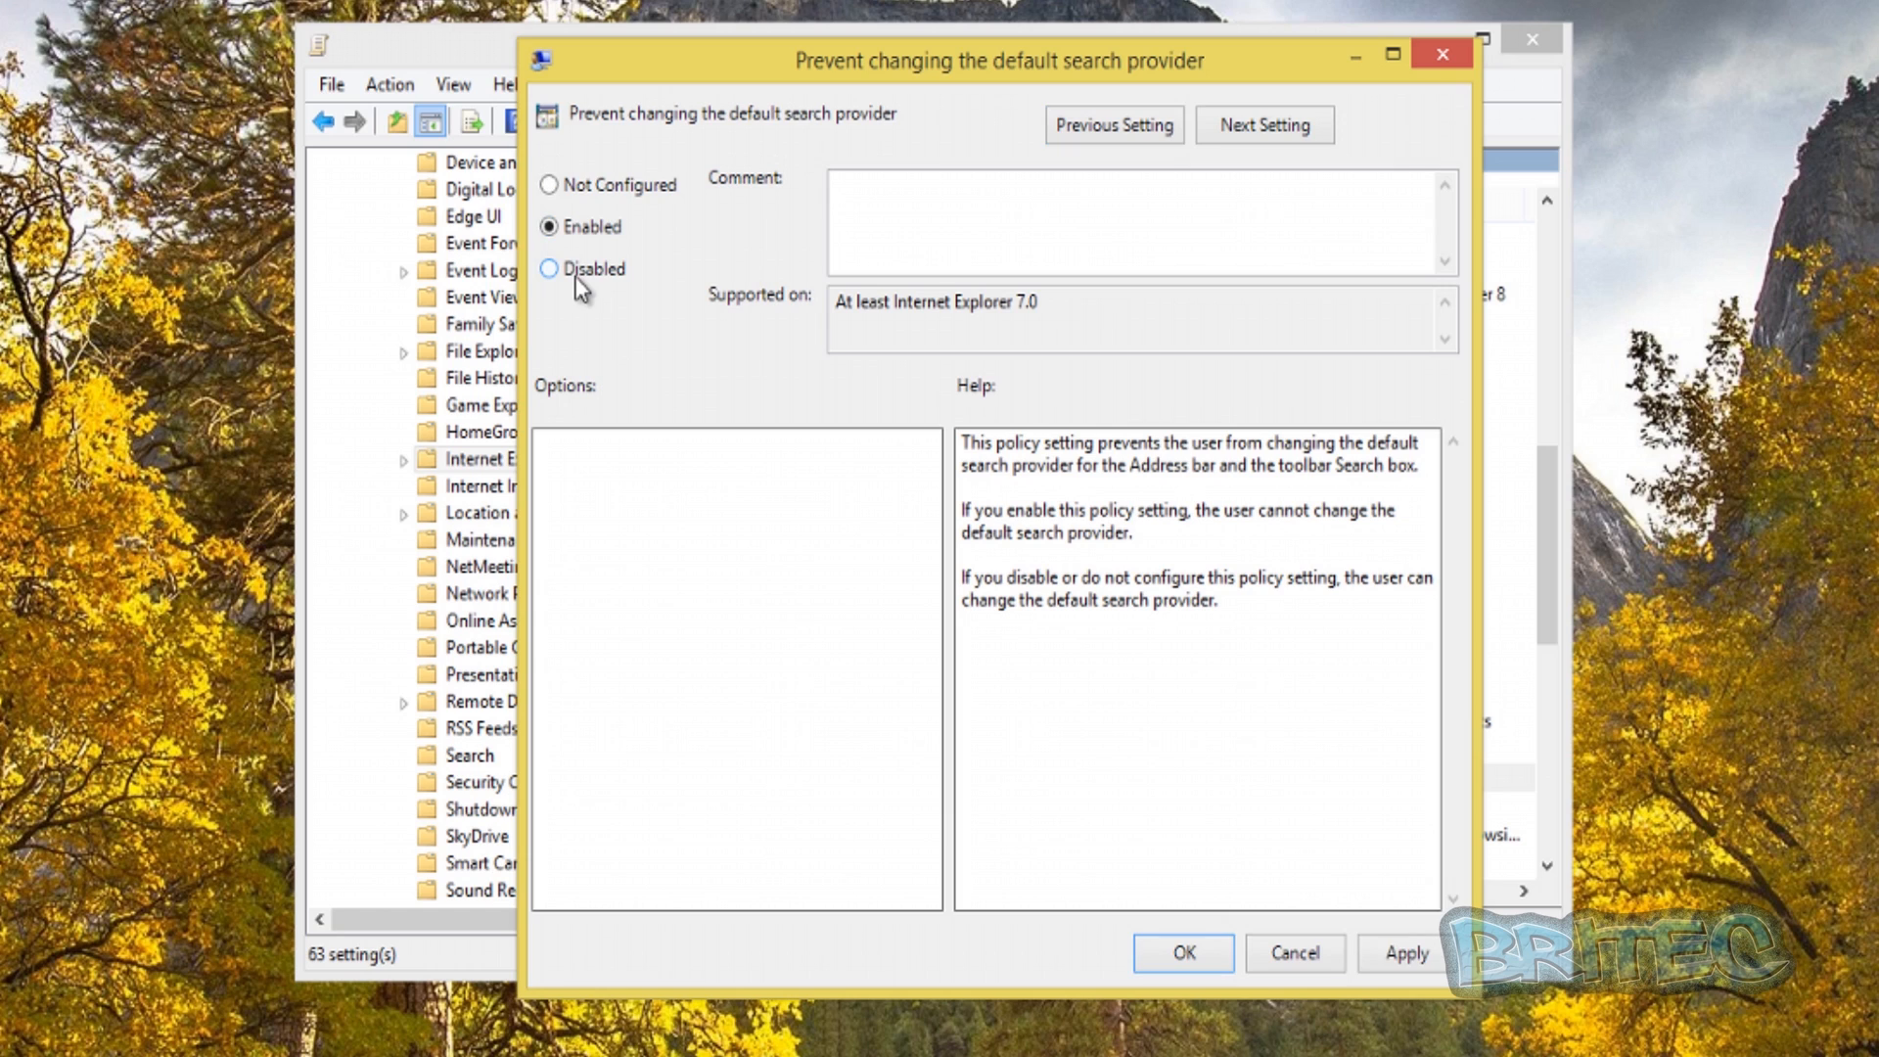
mouse_move(603, 319)
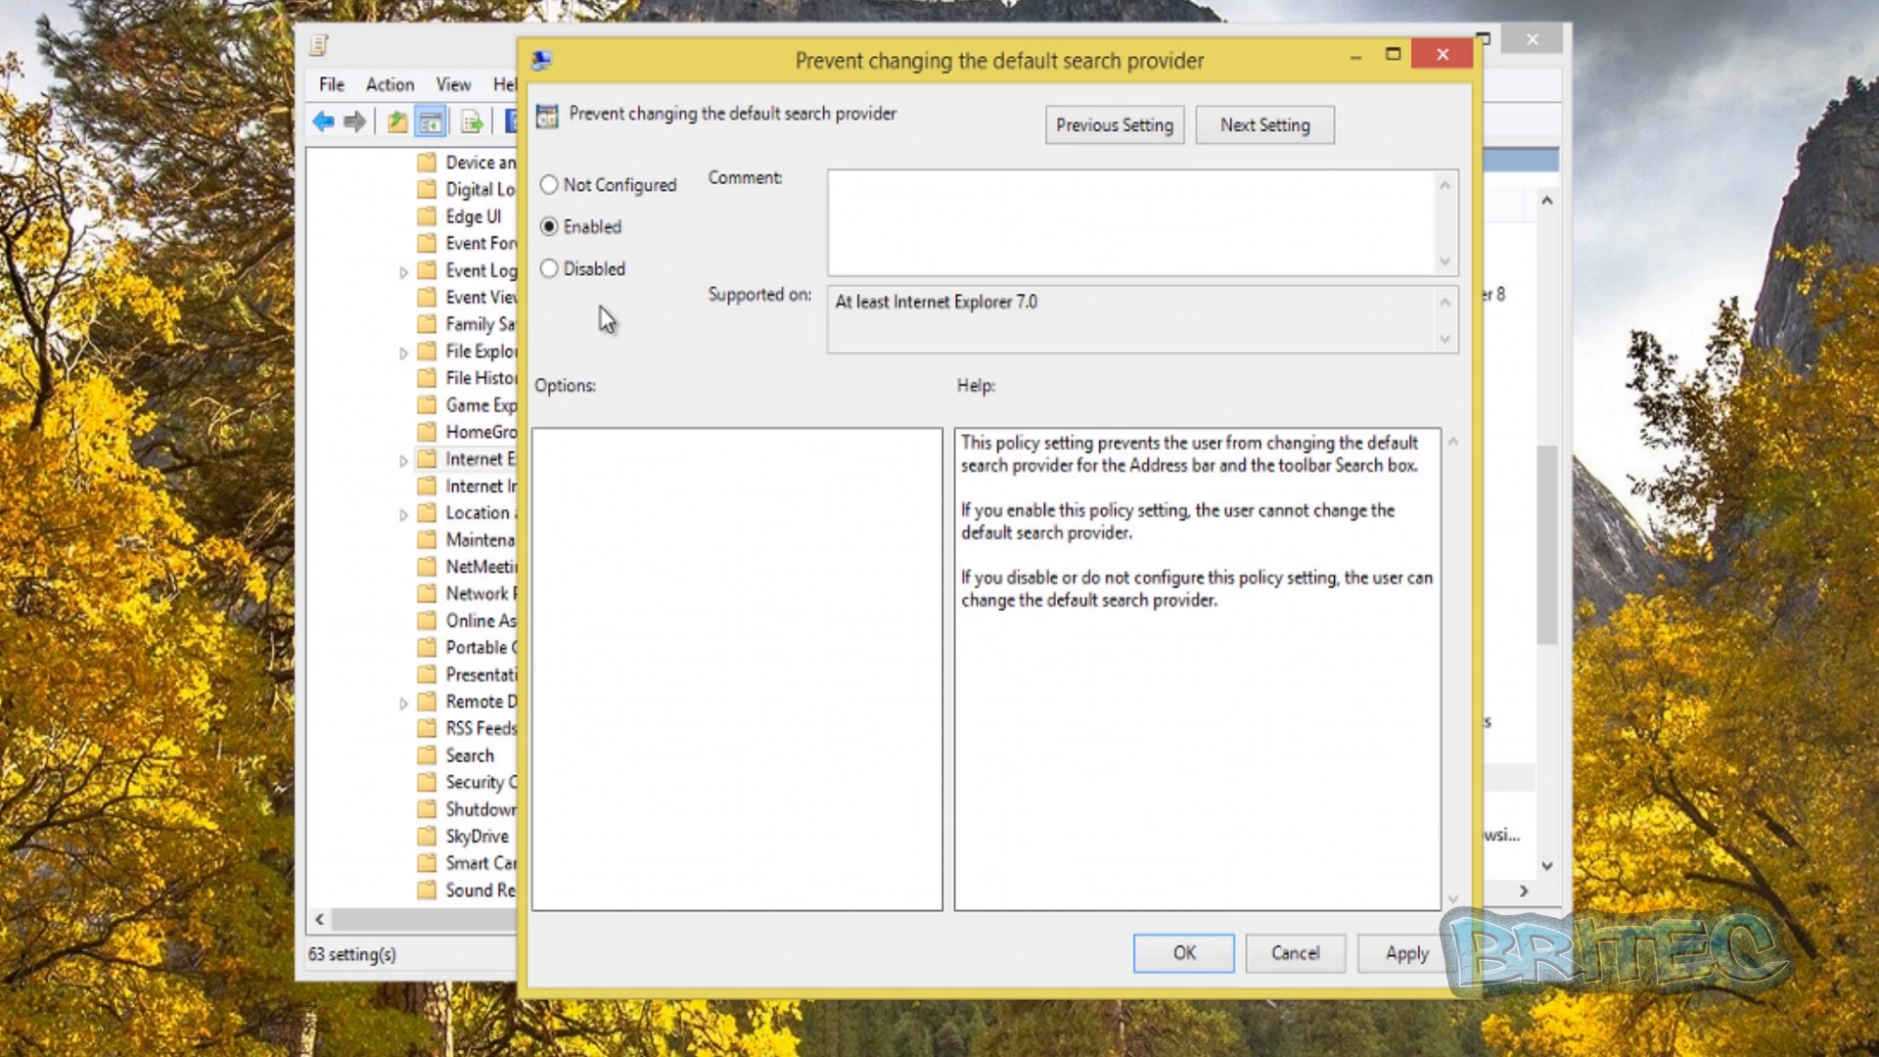
click(1010, 221)
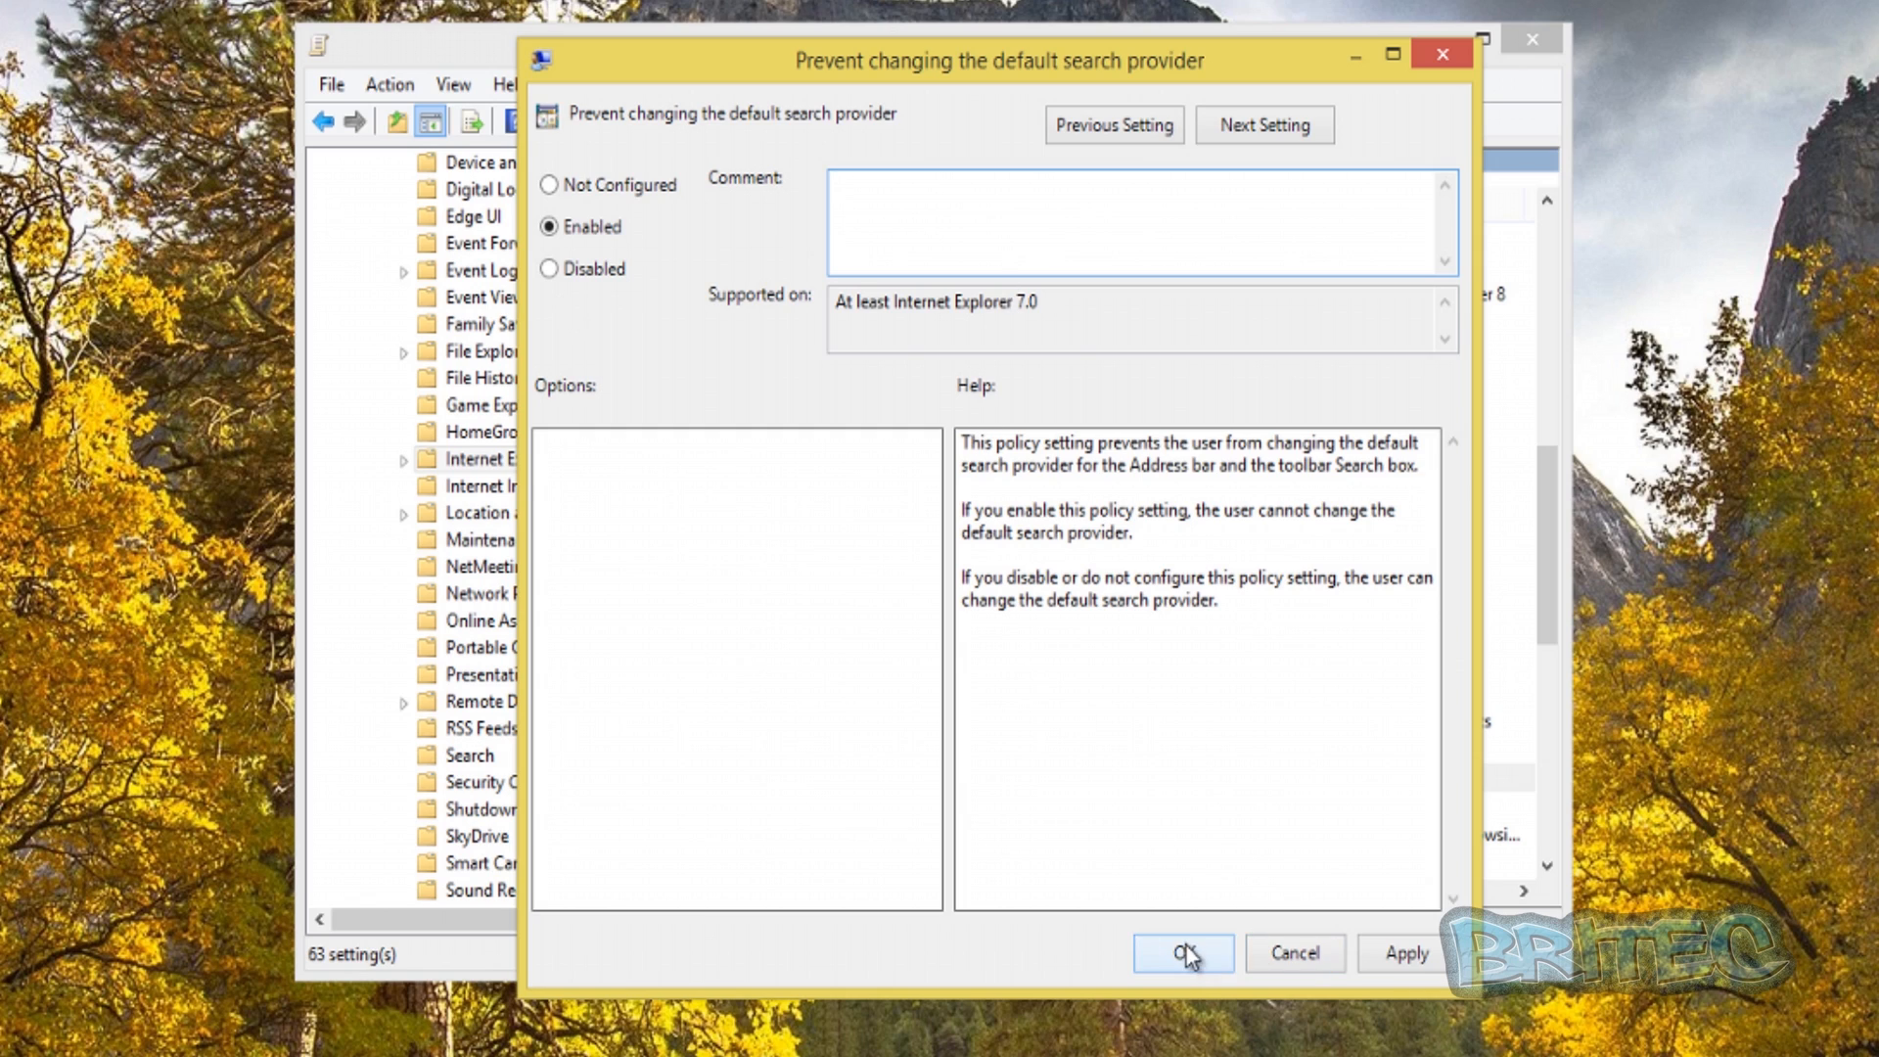
click(1183, 954)
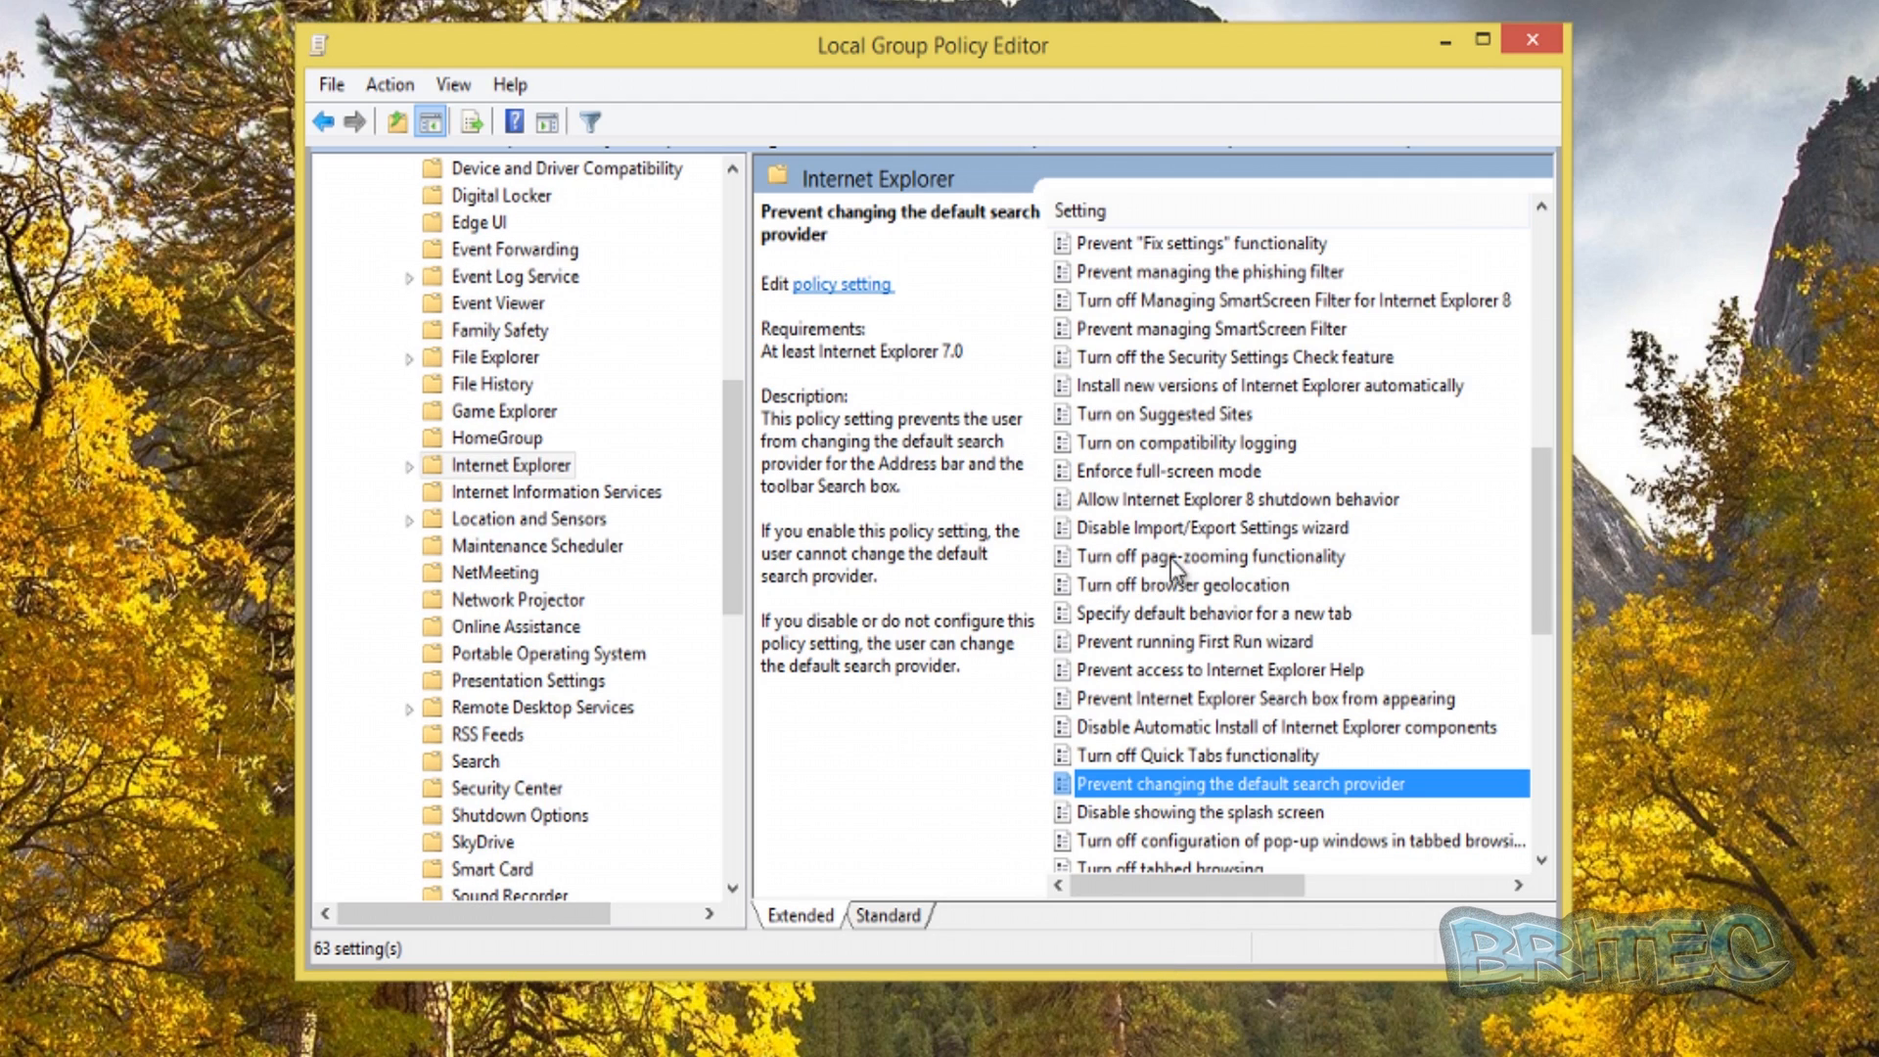
click(1531, 39)
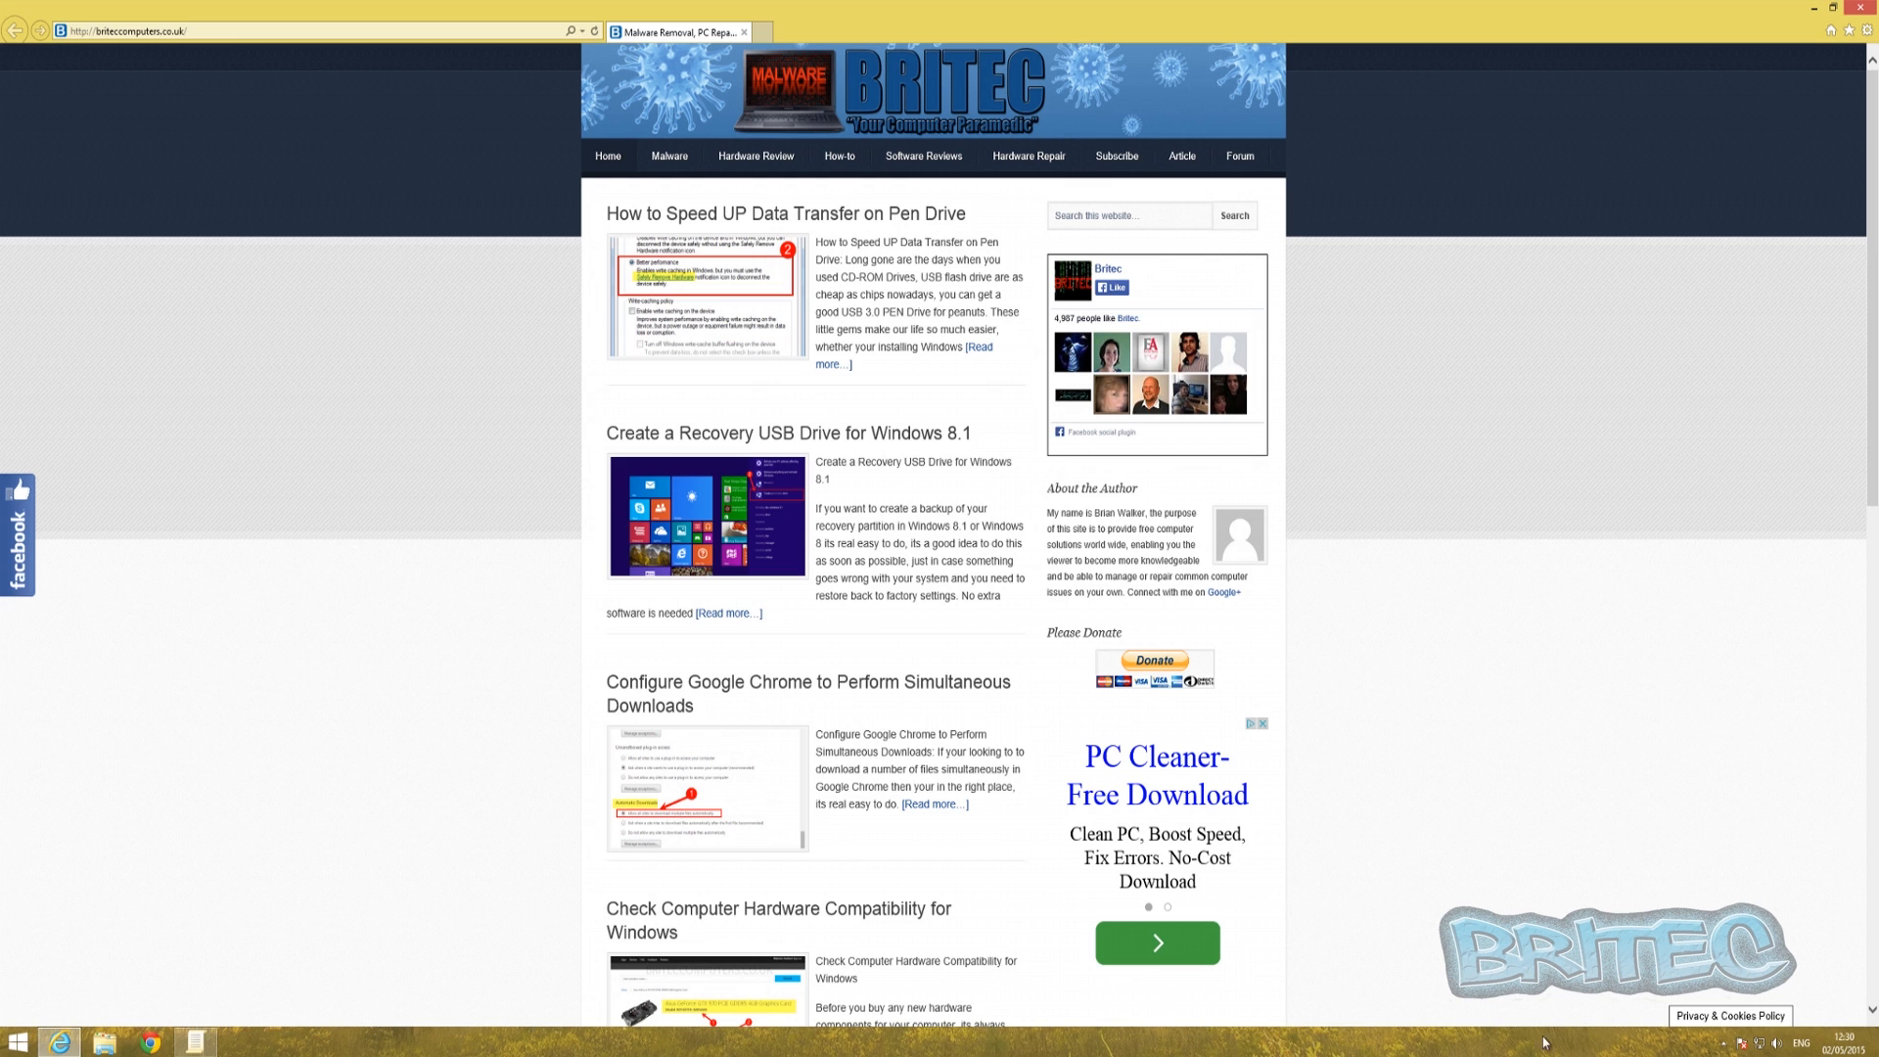
mouse_move(1551, 787)
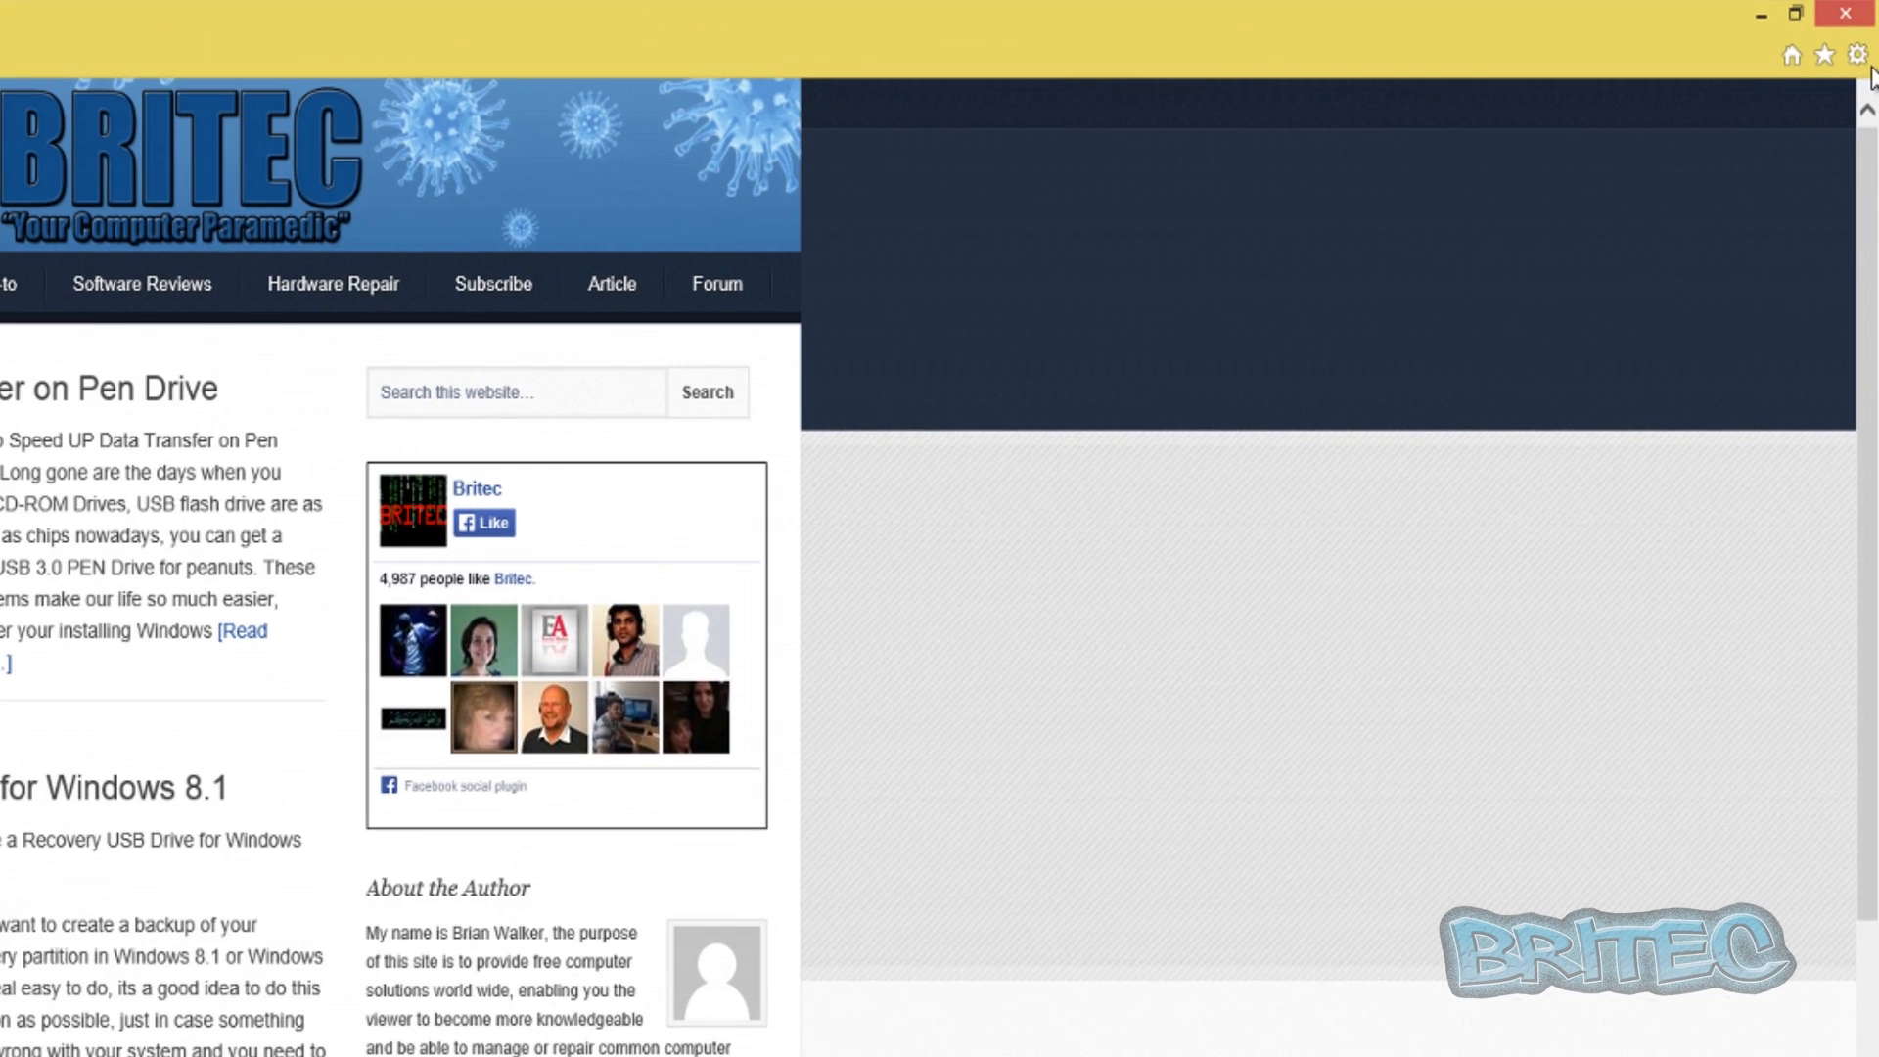
- In Manage add-ons > Search Providers, tick 'Prevent programs from suggesting changes to my default search provider'
click(1862, 55)
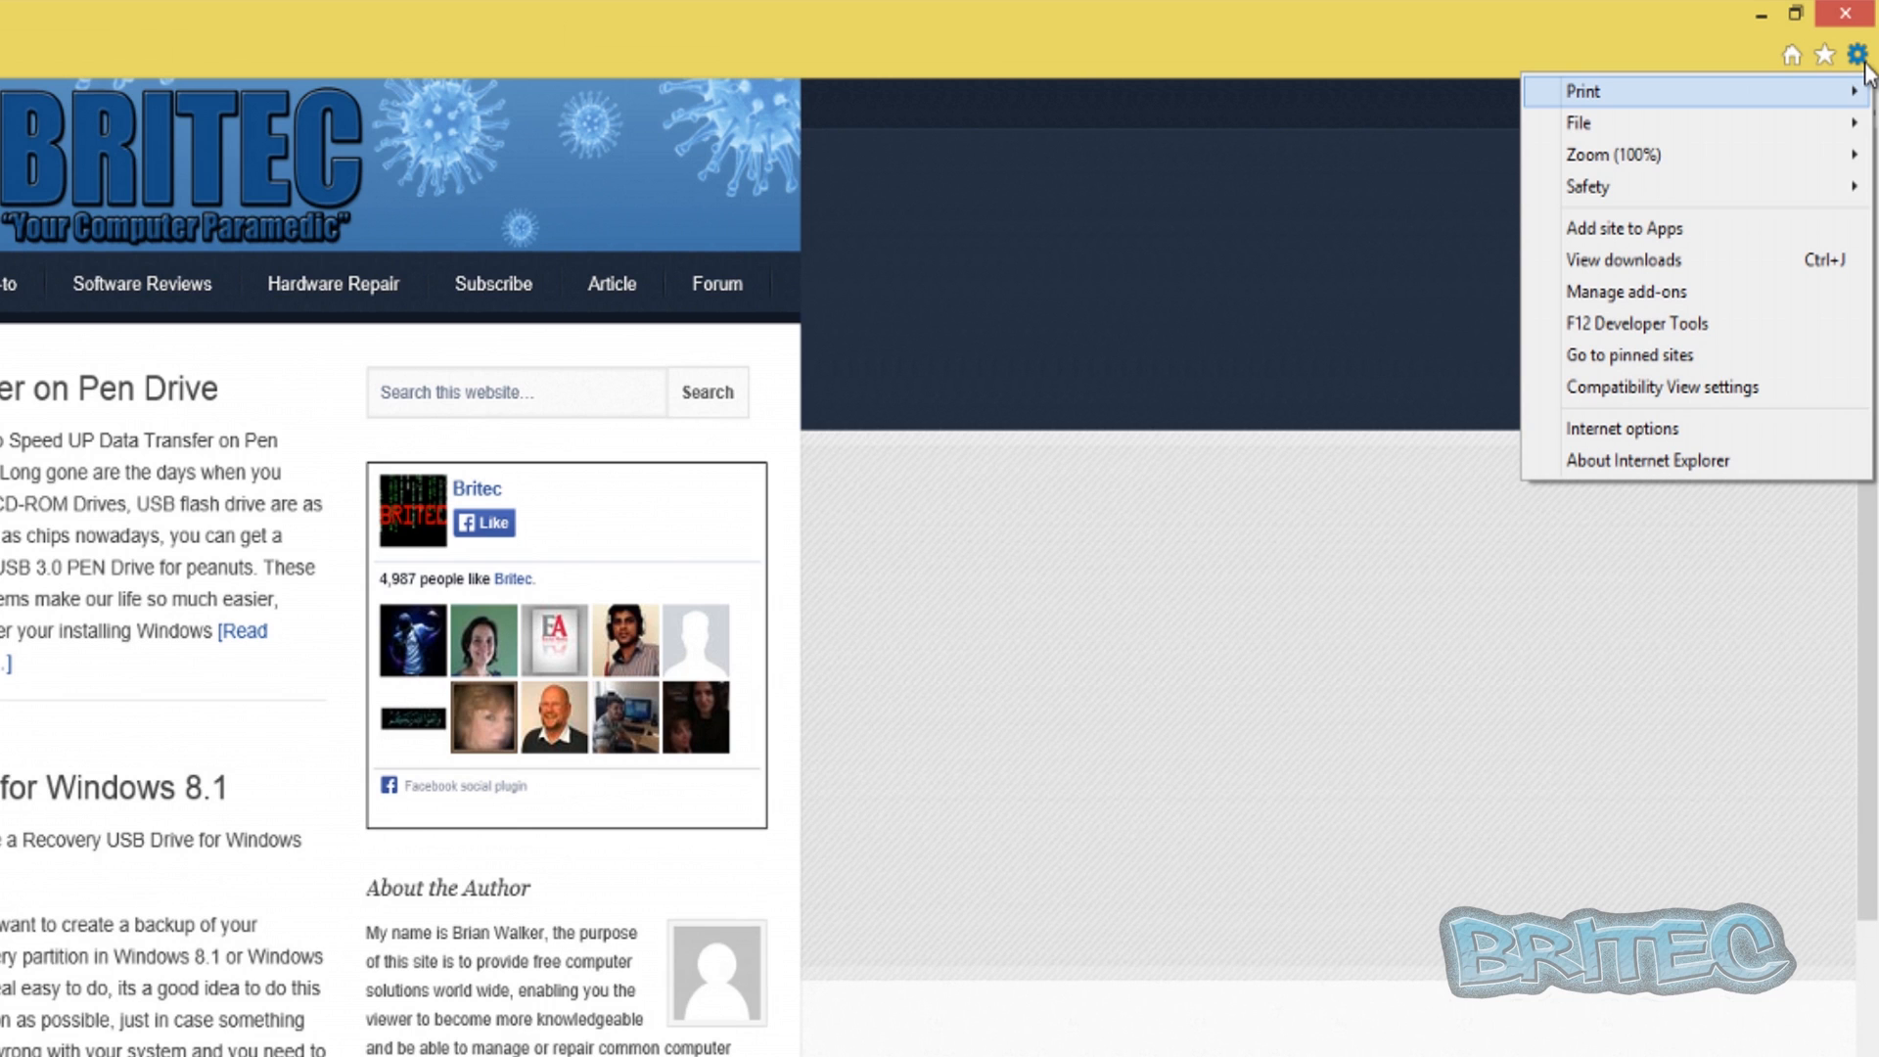
mouse_move(1627, 292)
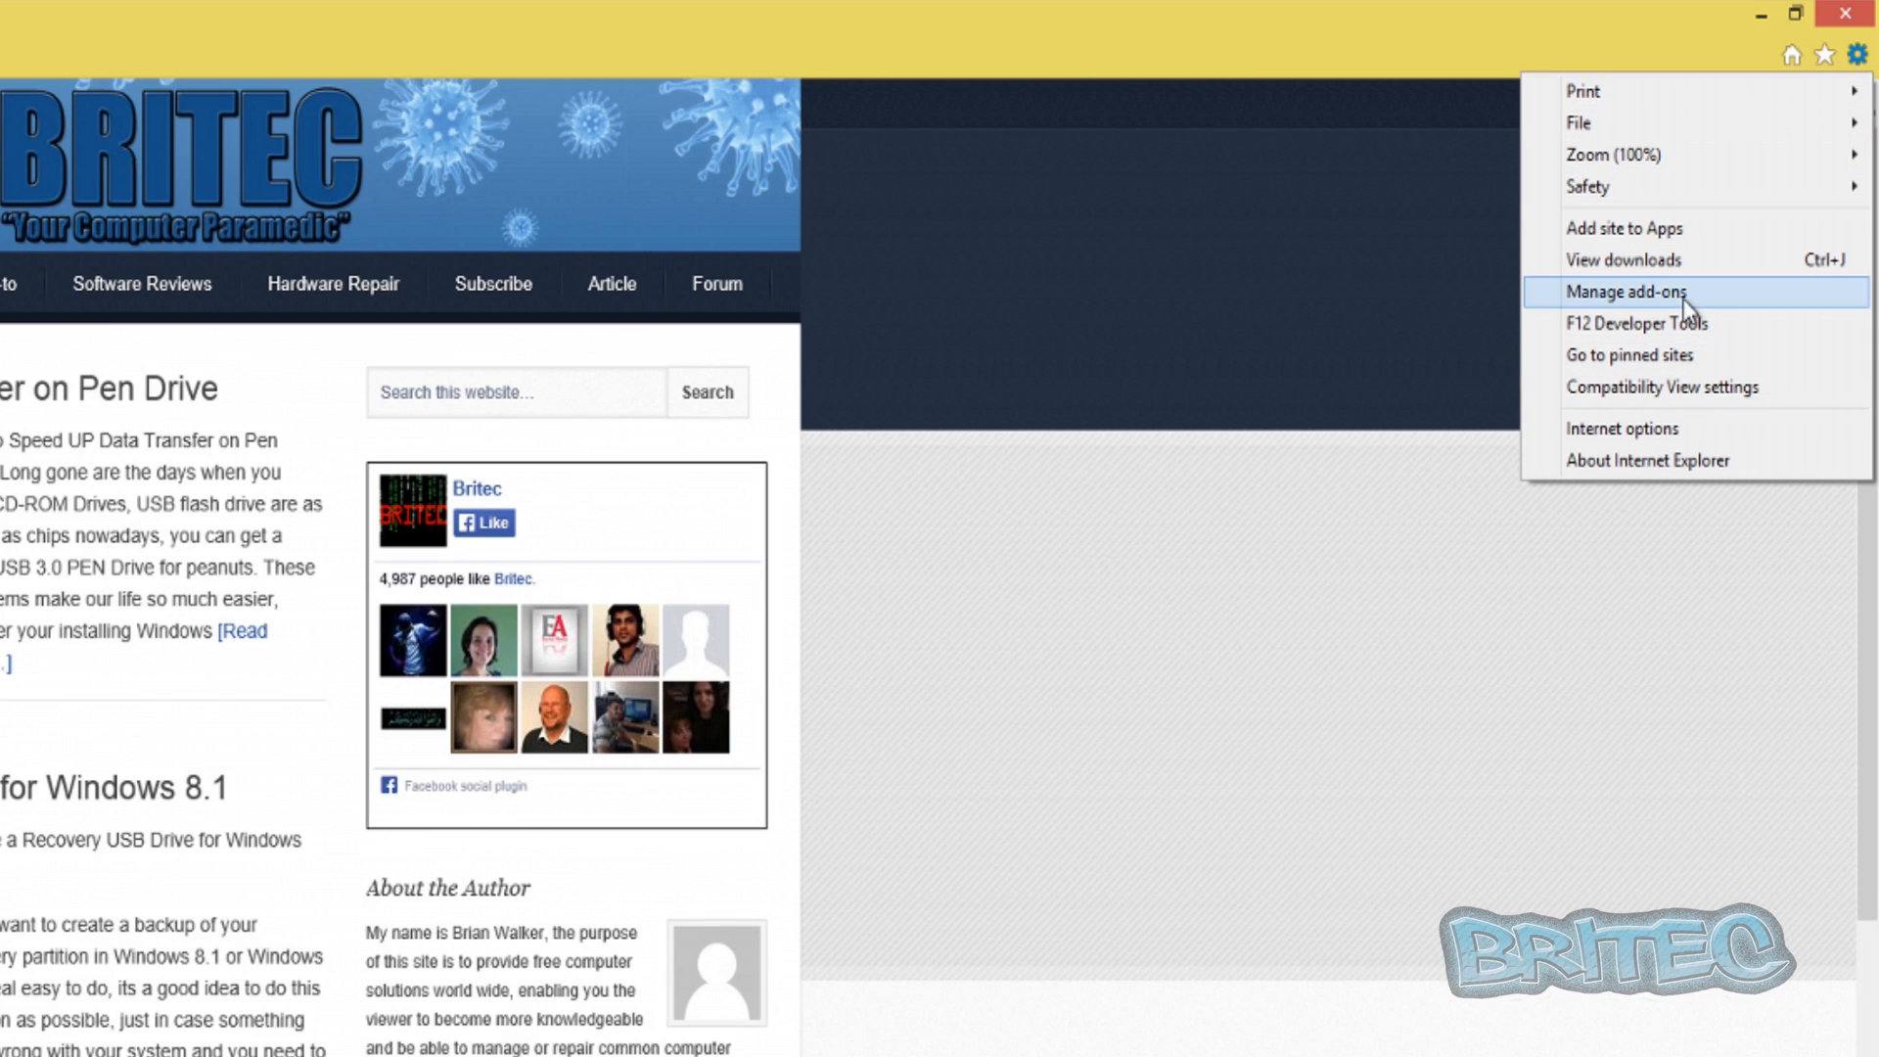
click(1625, 290)
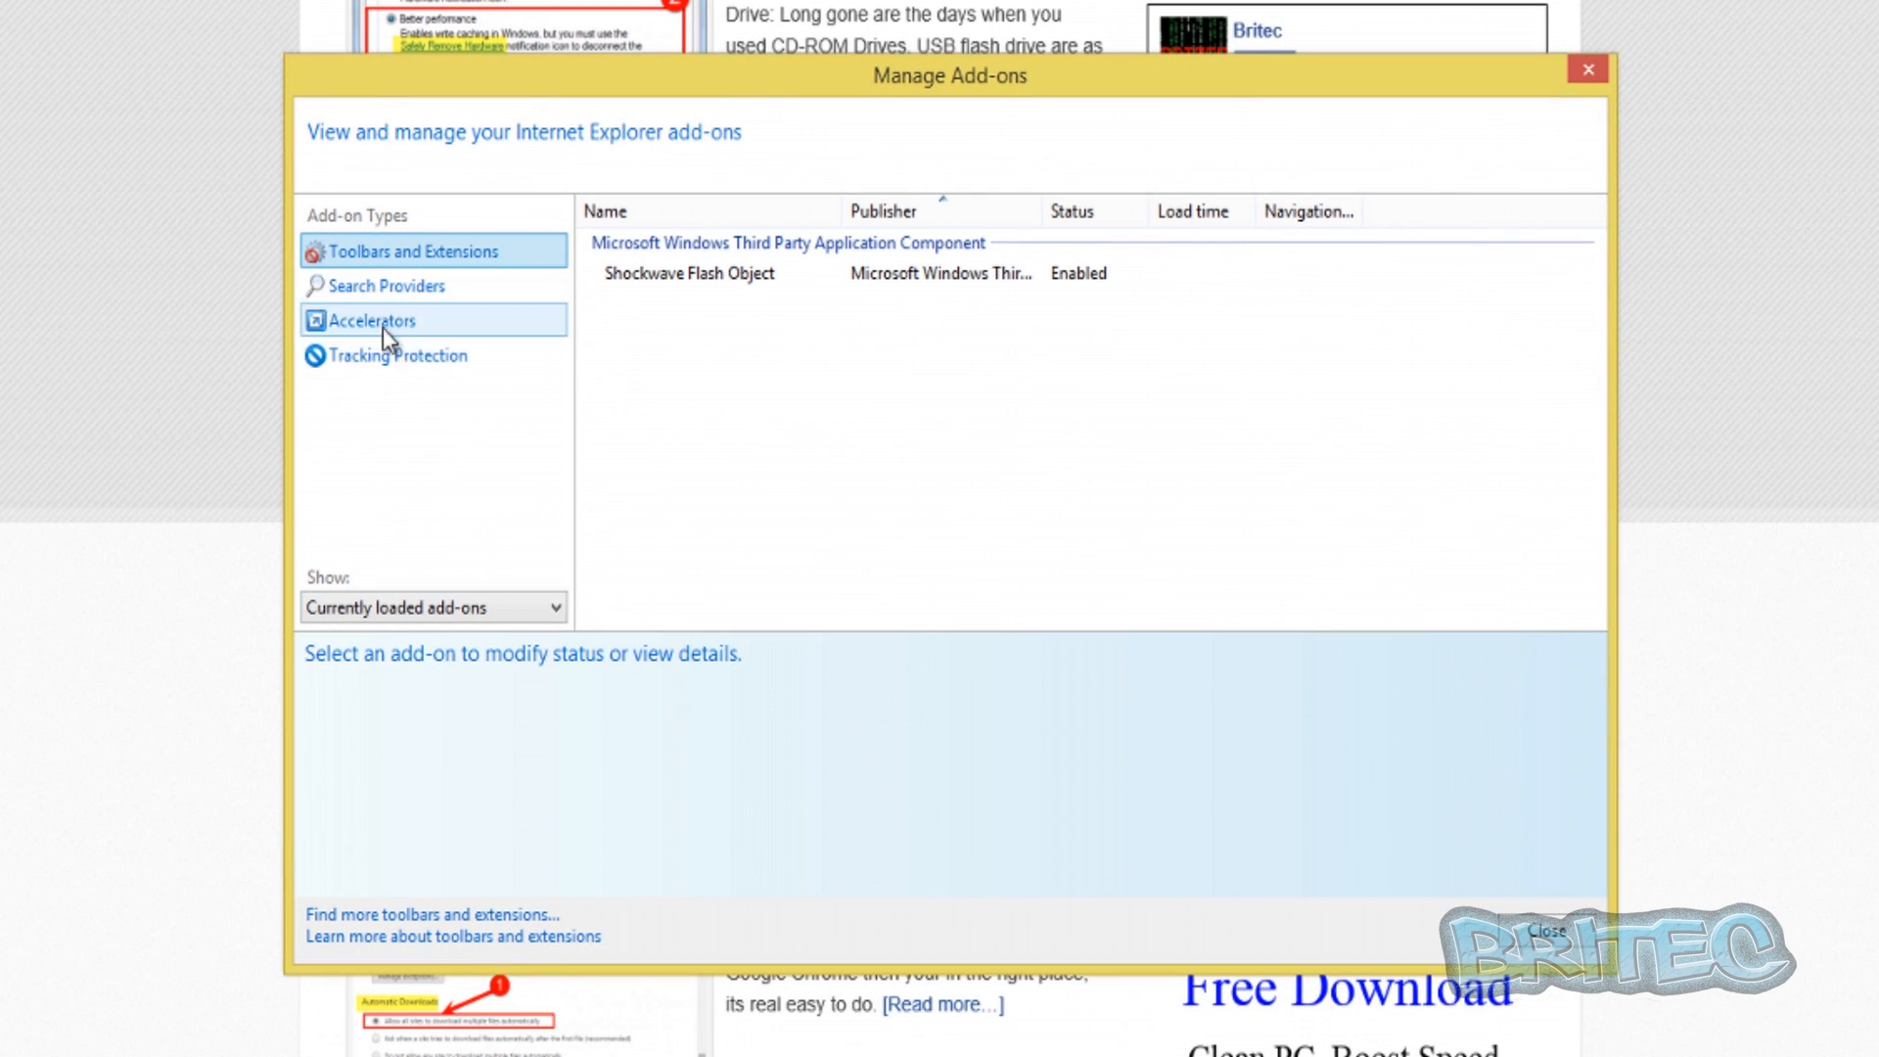
click(383, 286)
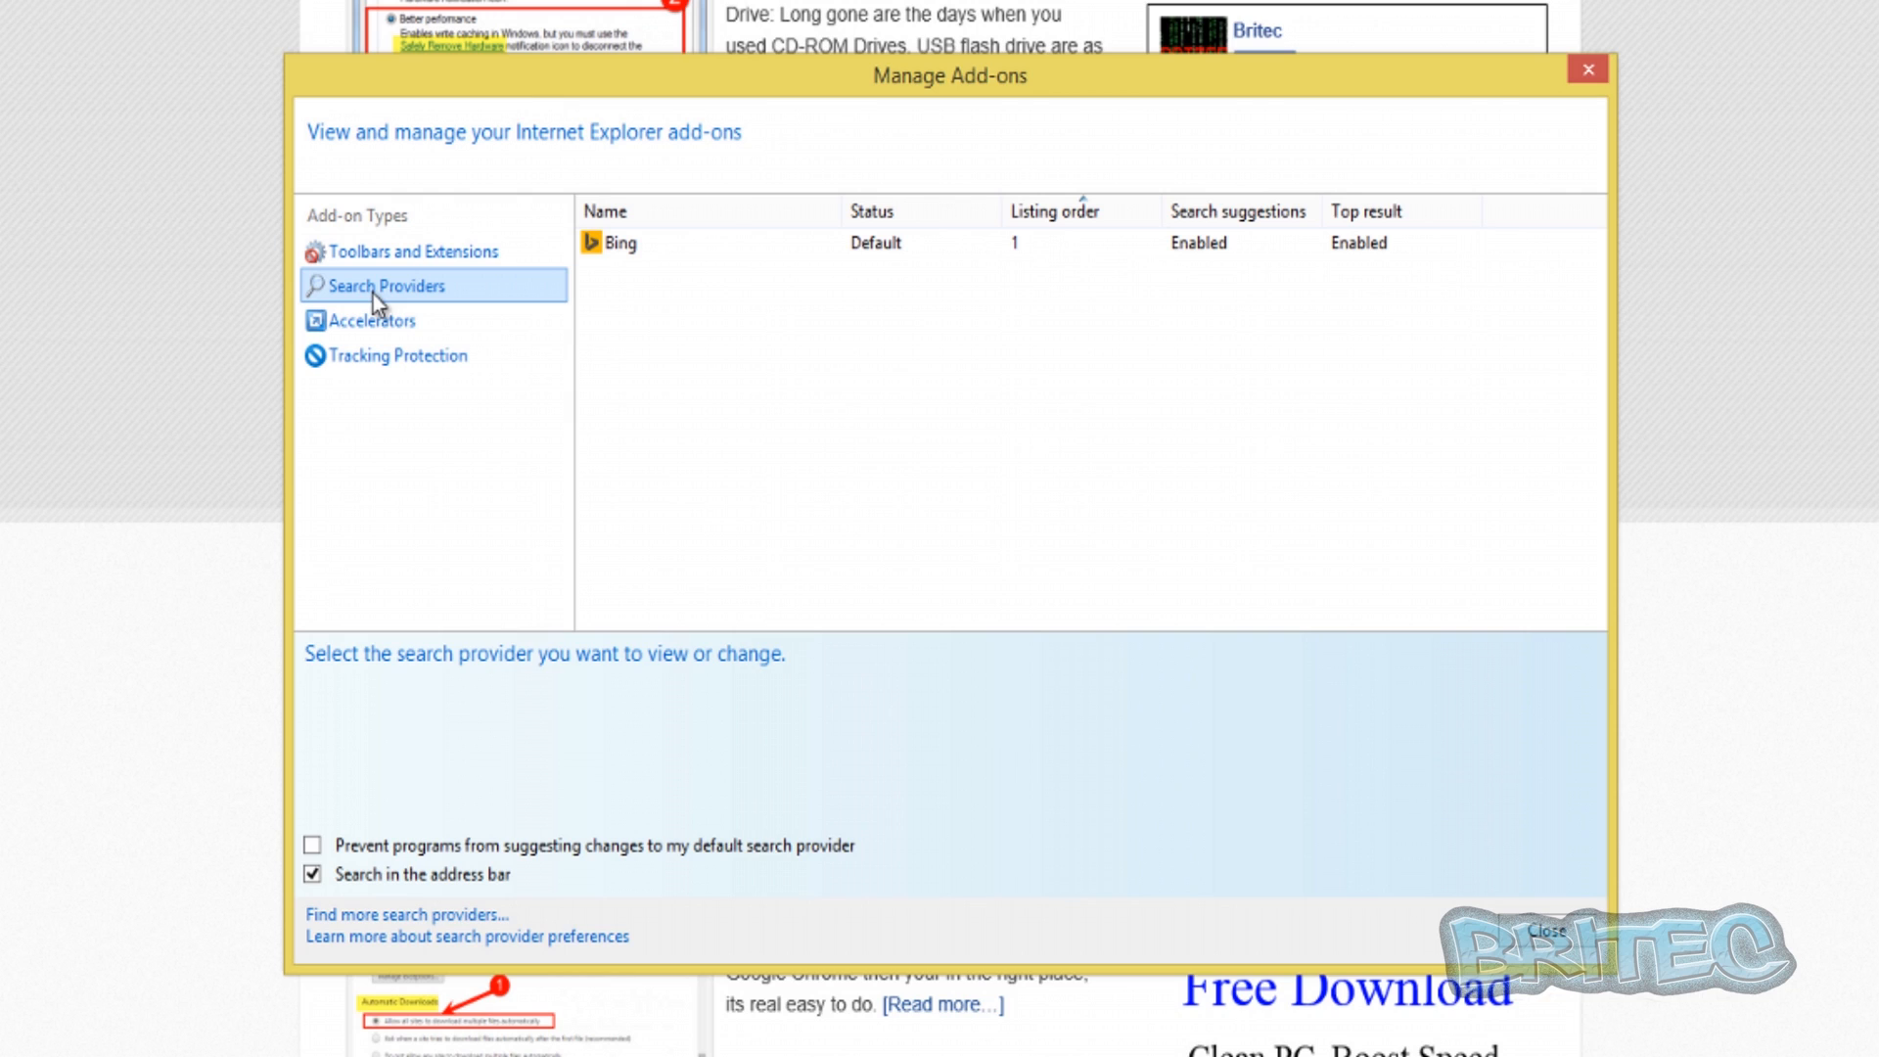
mouse_move(708, 325)
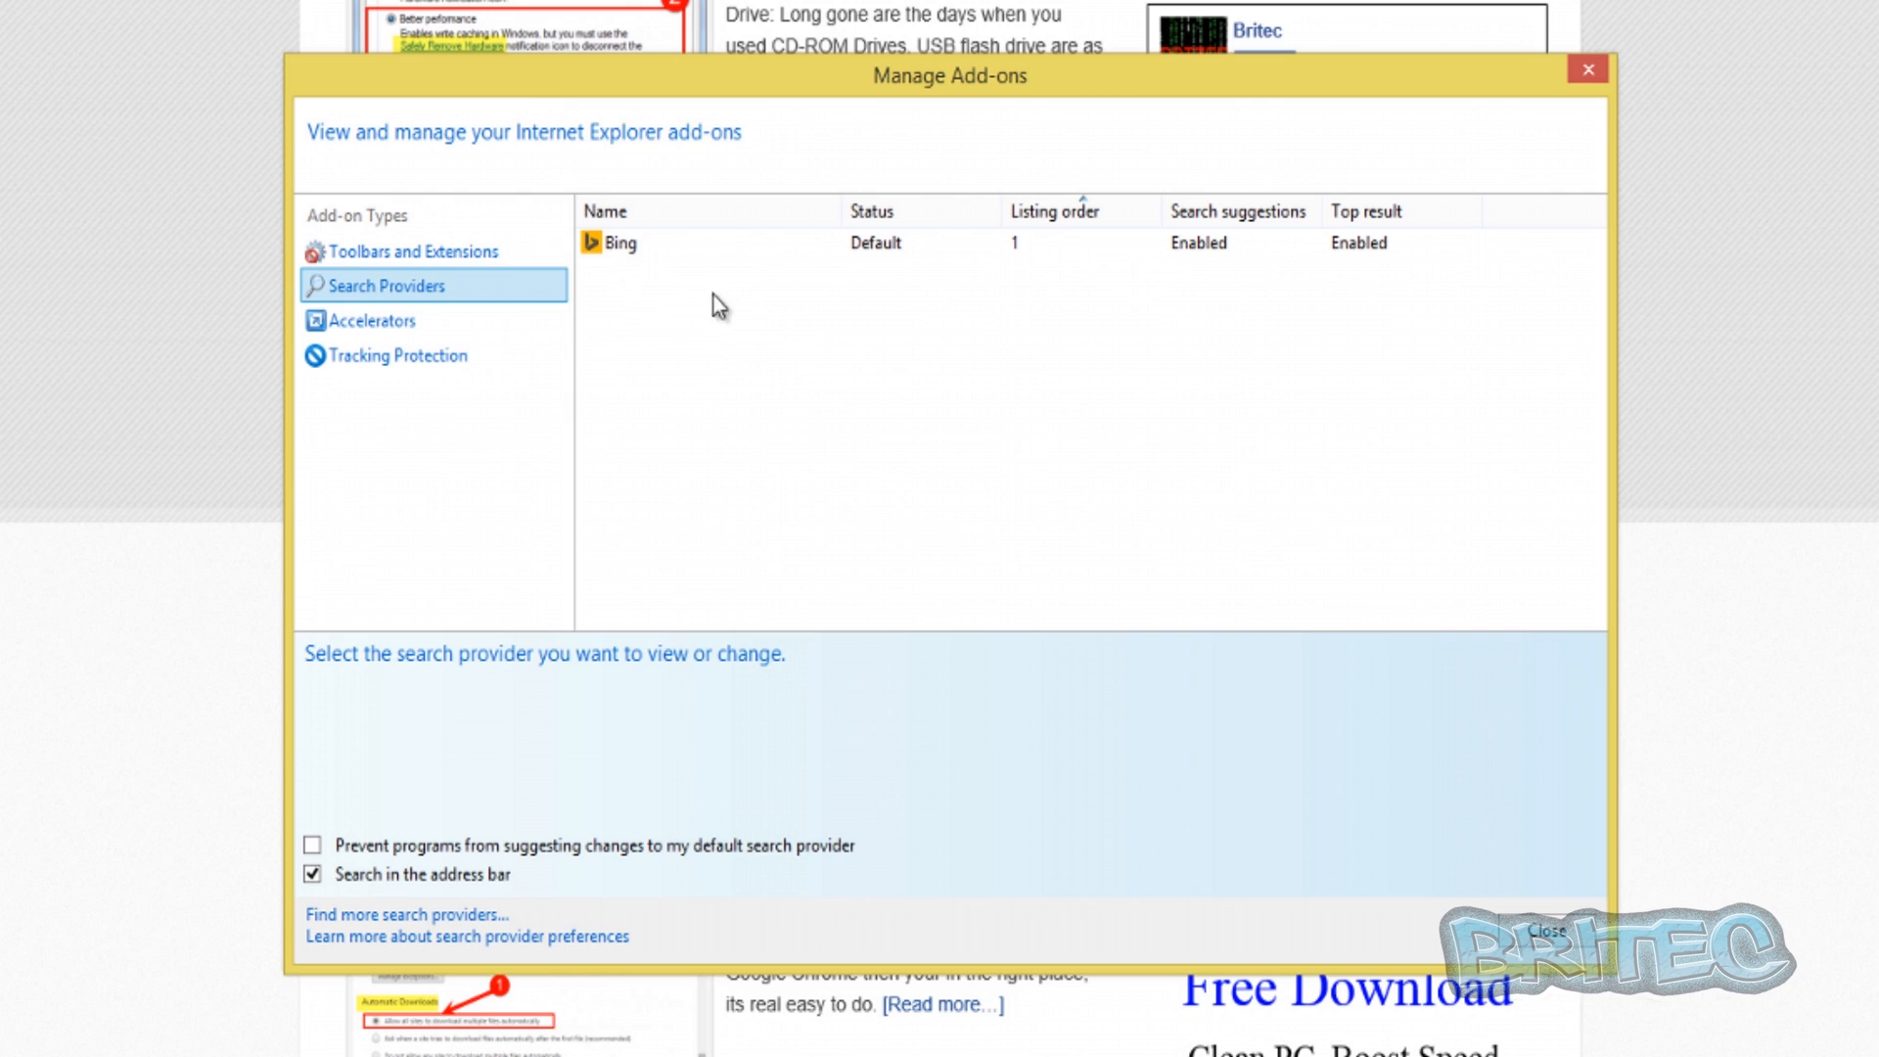
mouse_move(644, 345)
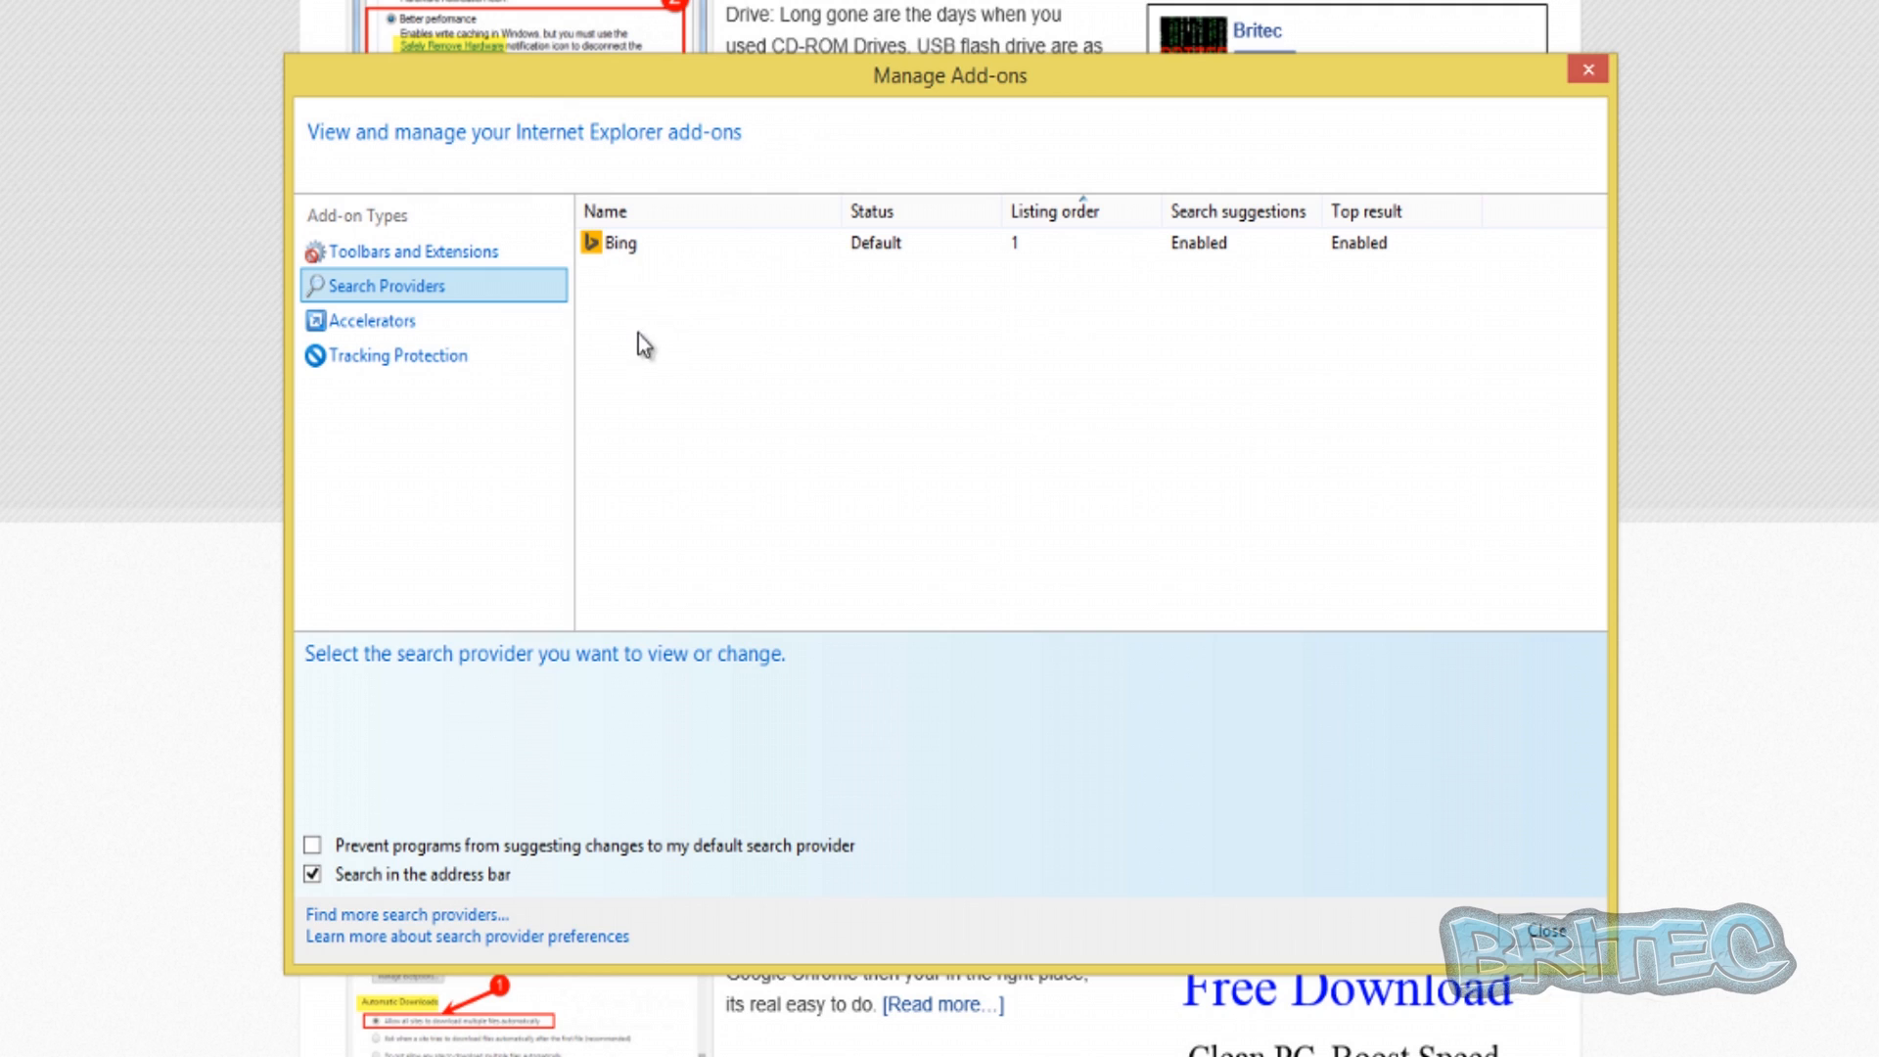
mouse_move(1065, 350)
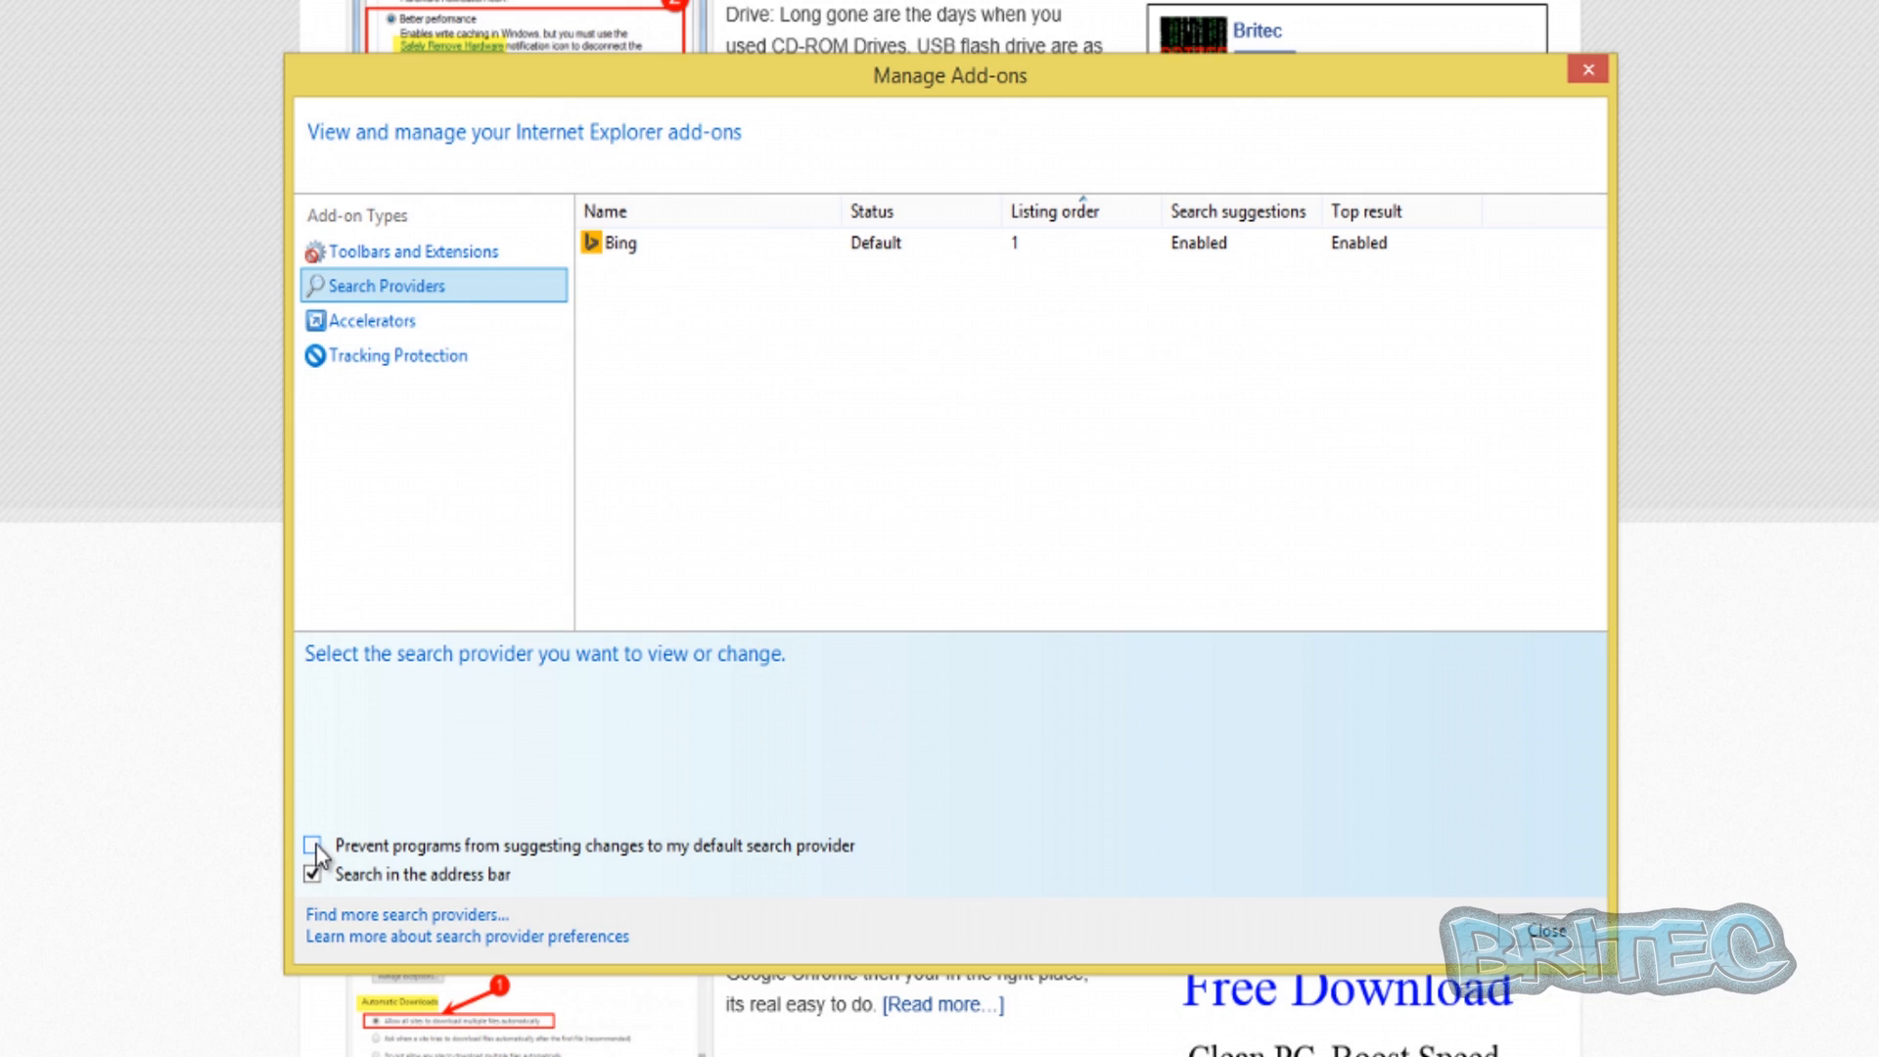
click(313, 846)
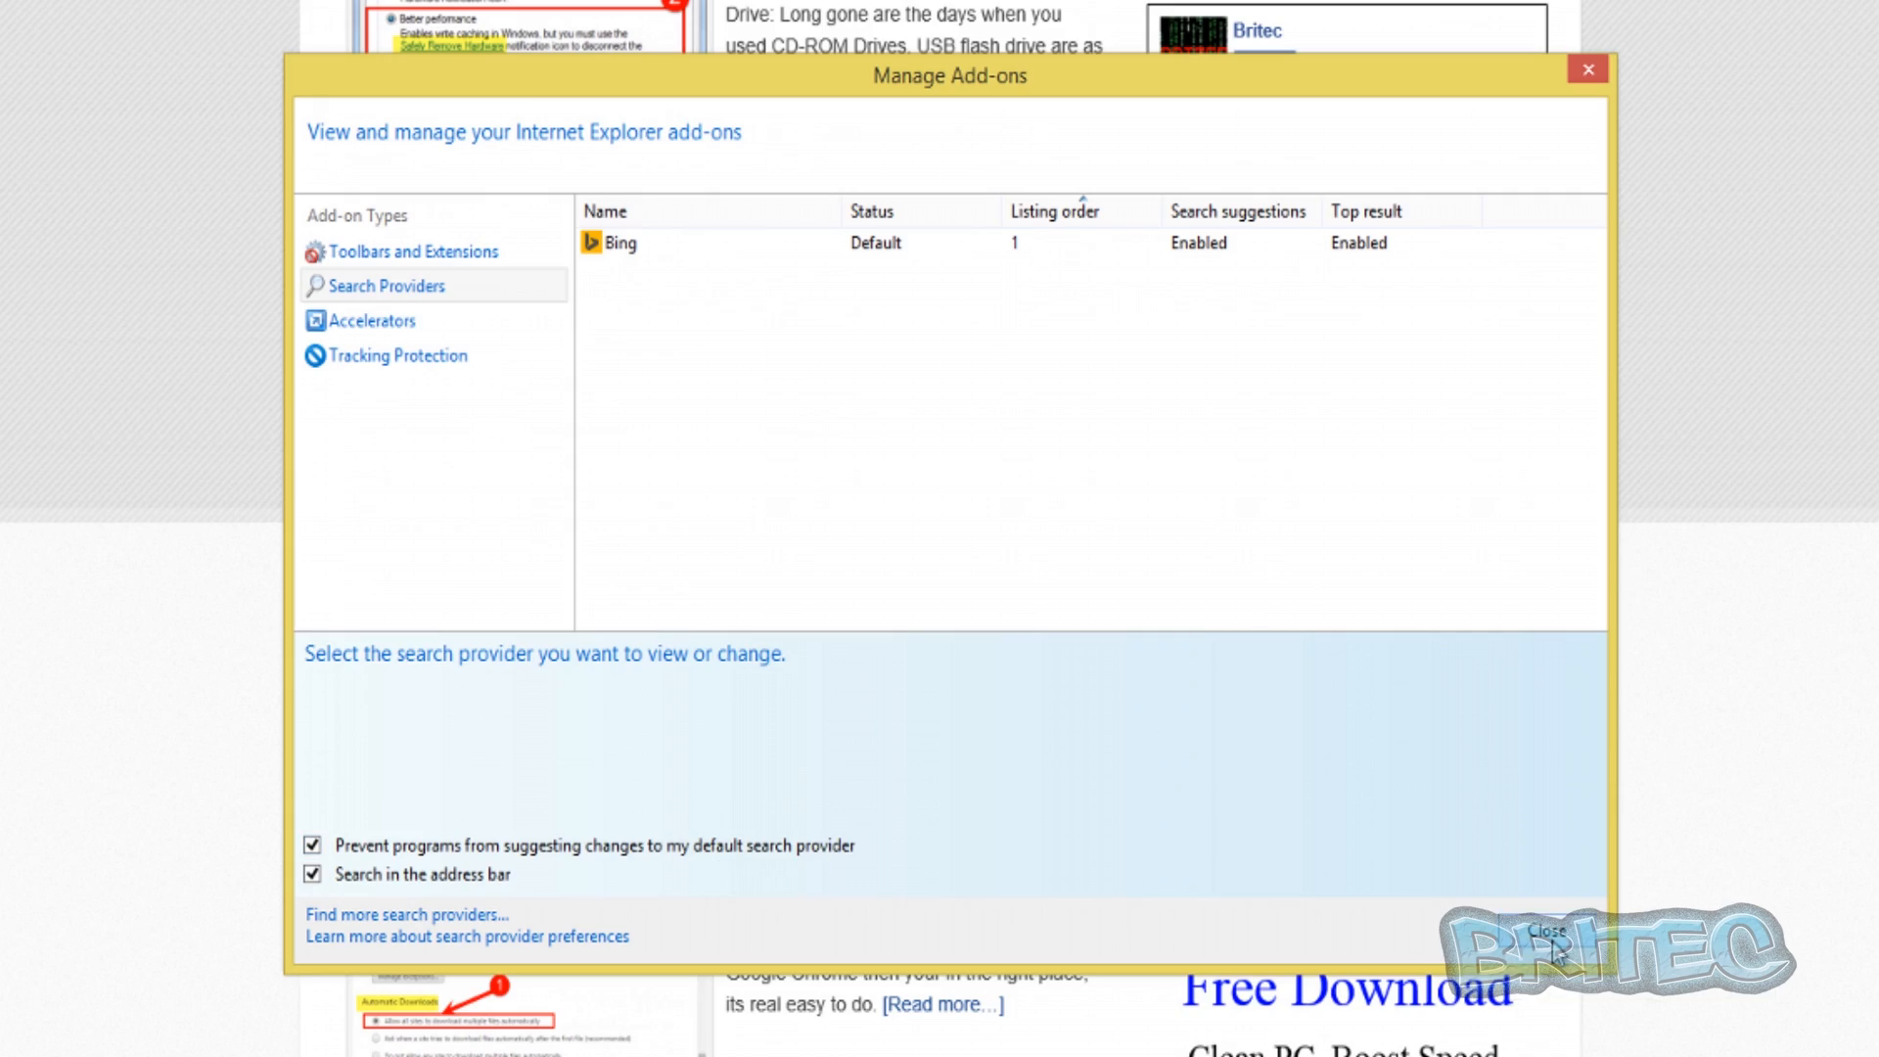
- Close Manage Add-ons and Internet Explorer, then bring up the Britec Tech Support Forum in Chrome
click(1546, 930)
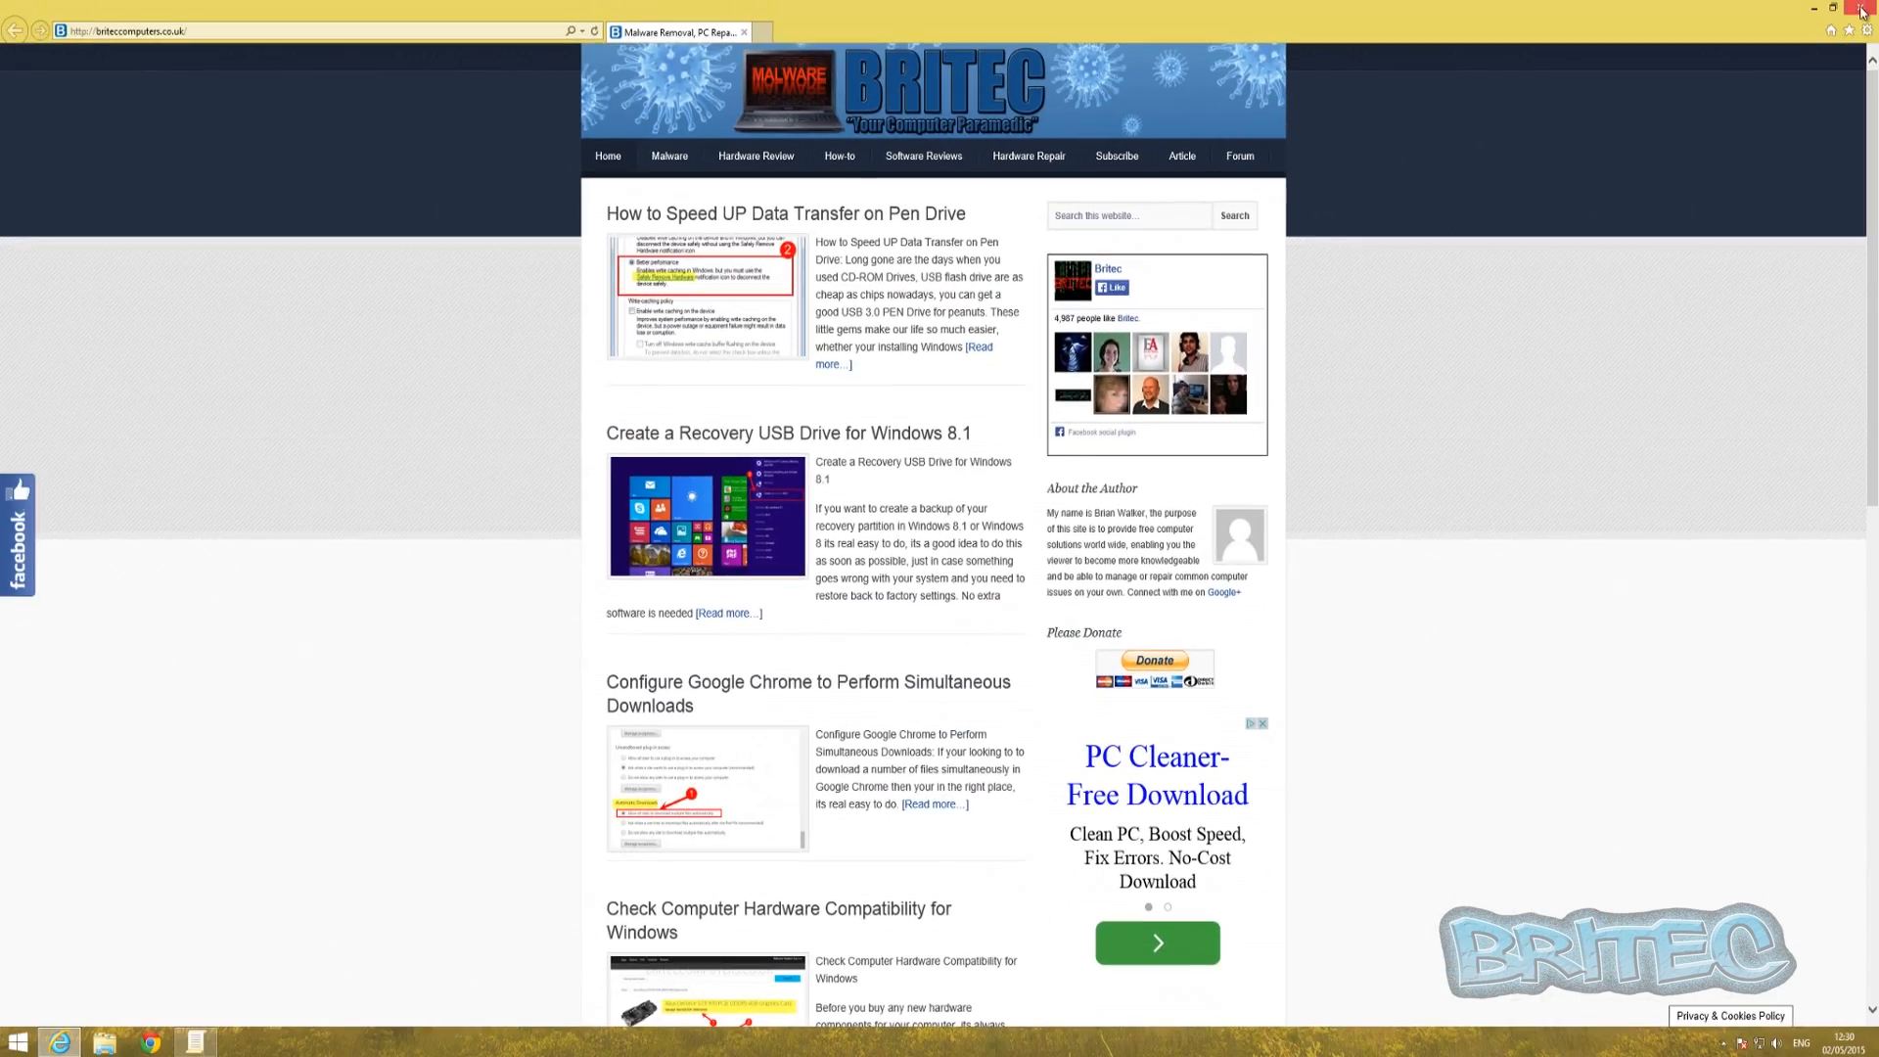
click(1850, 8)
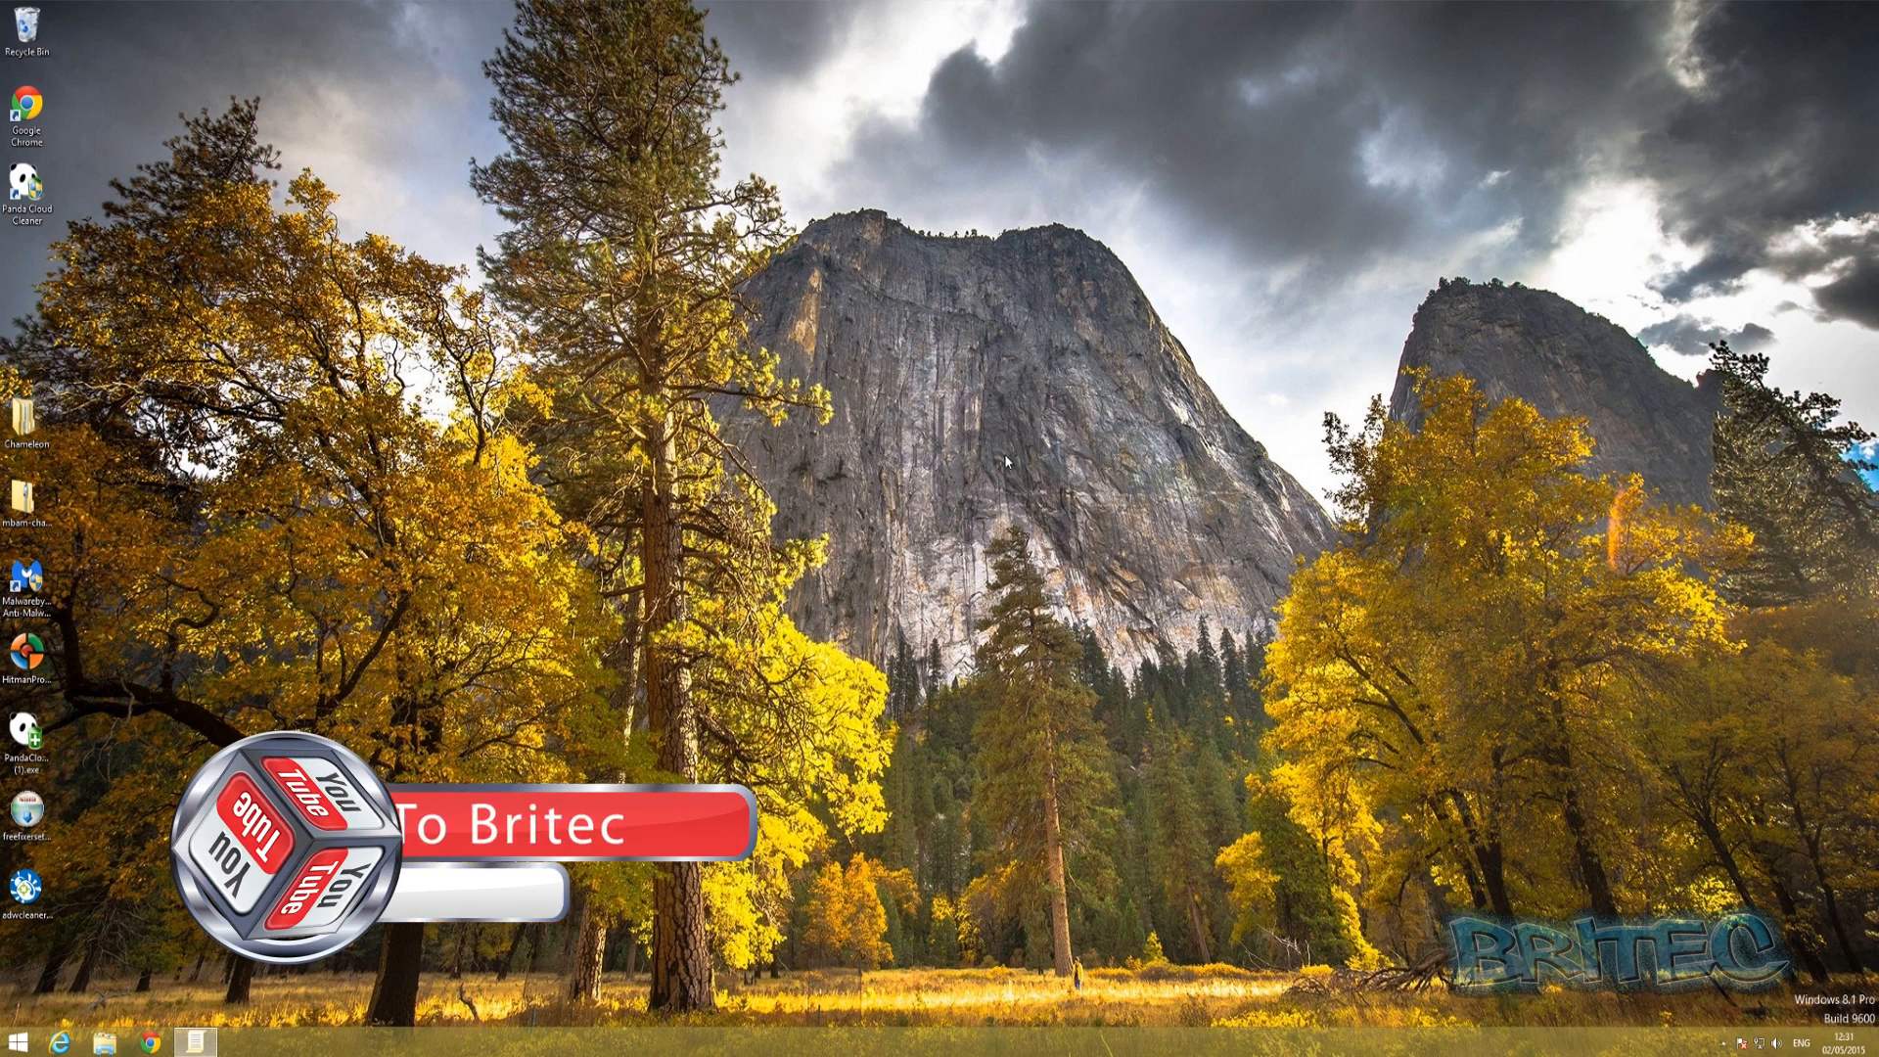
click(147, 1037)
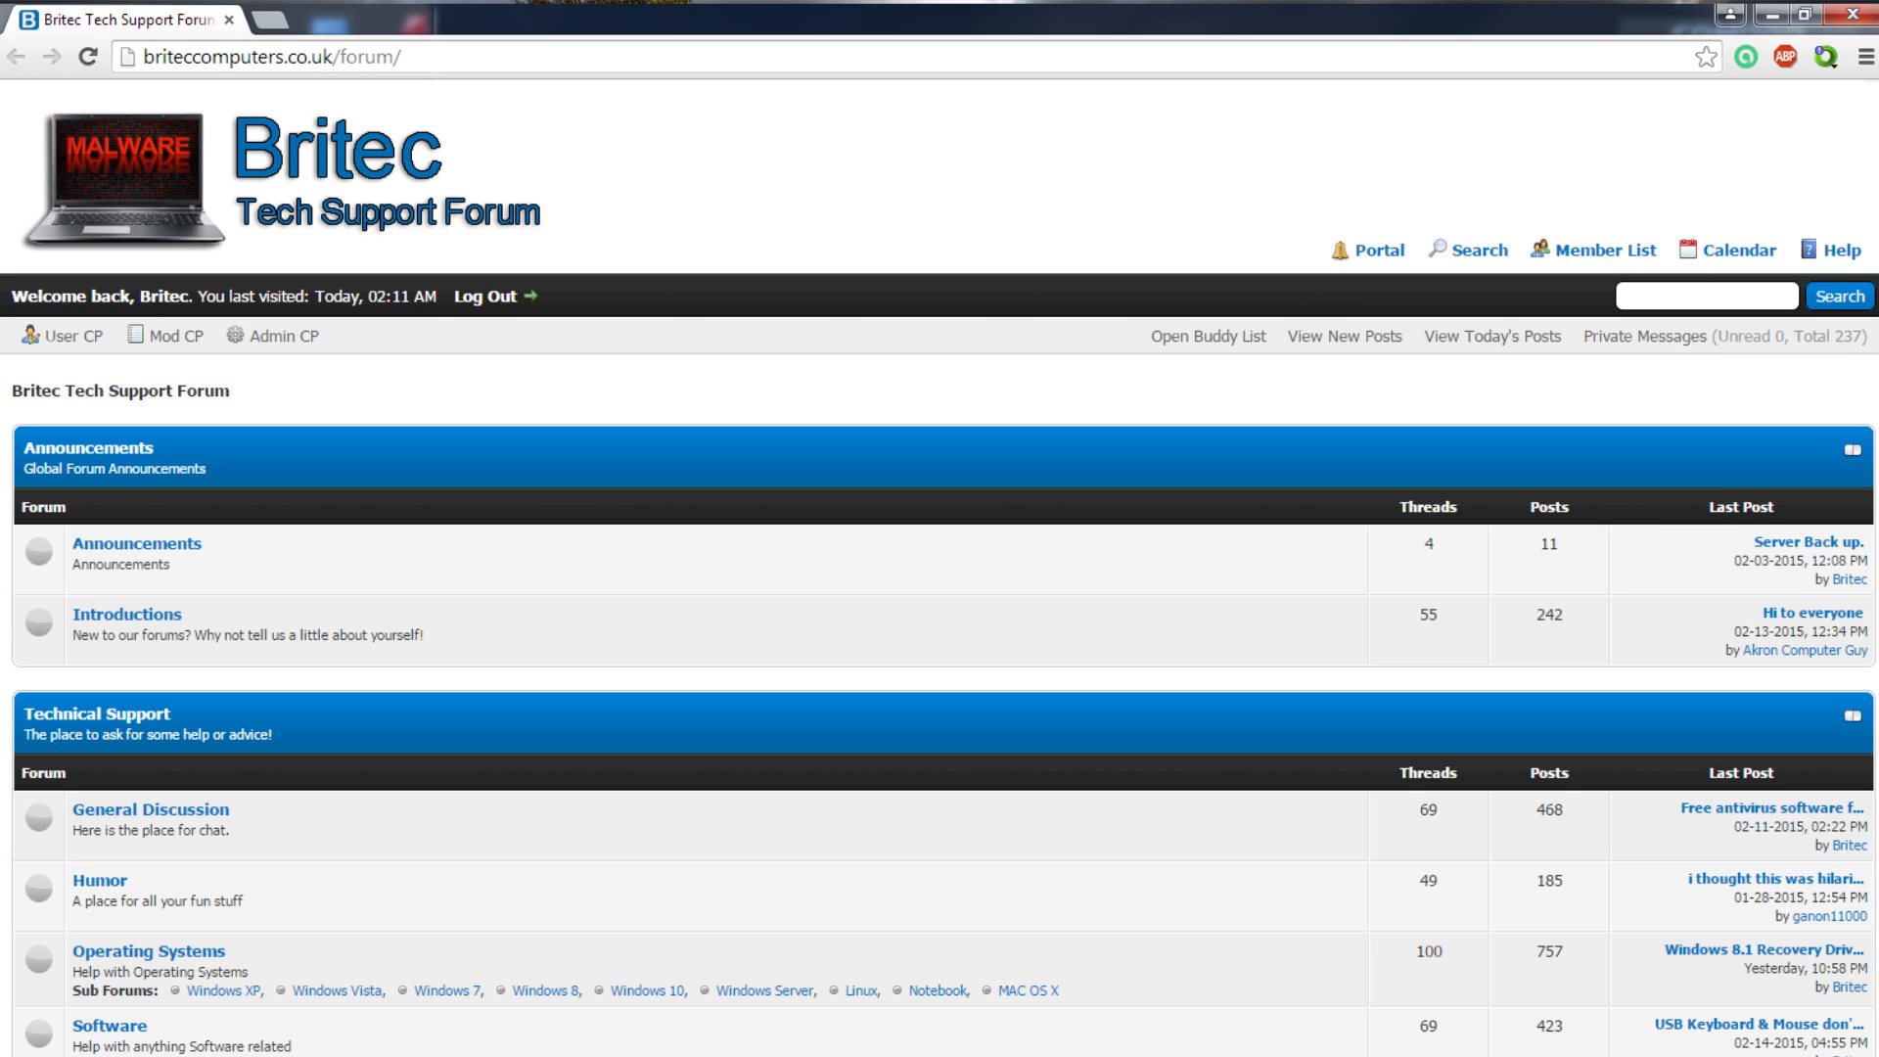